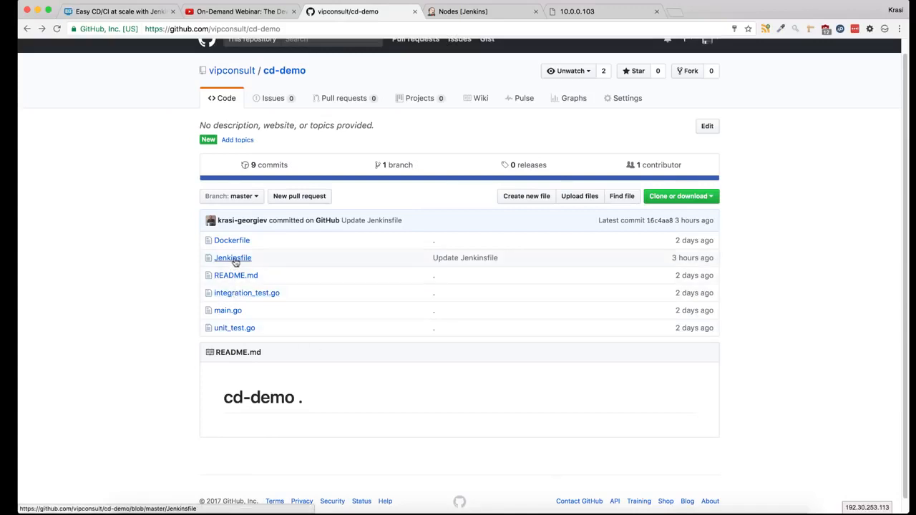
mouse_move(246, 293)
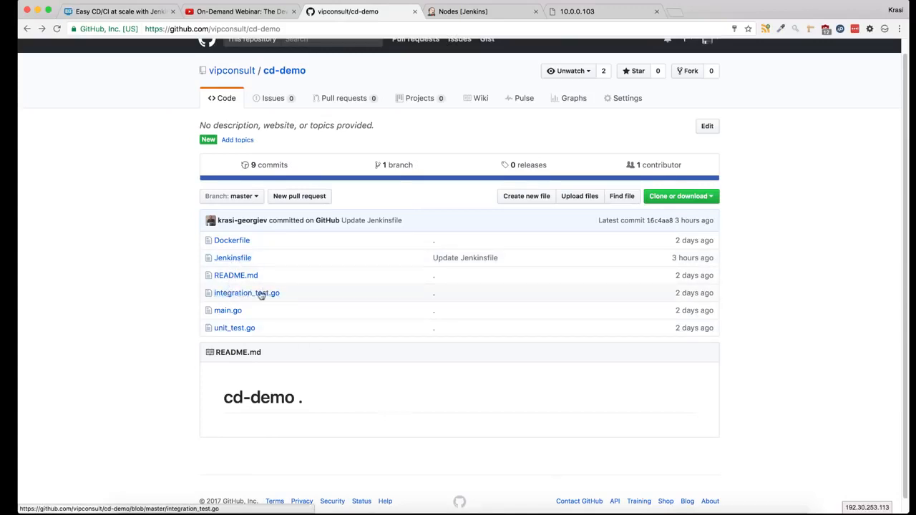
mouse_move(234, 328)
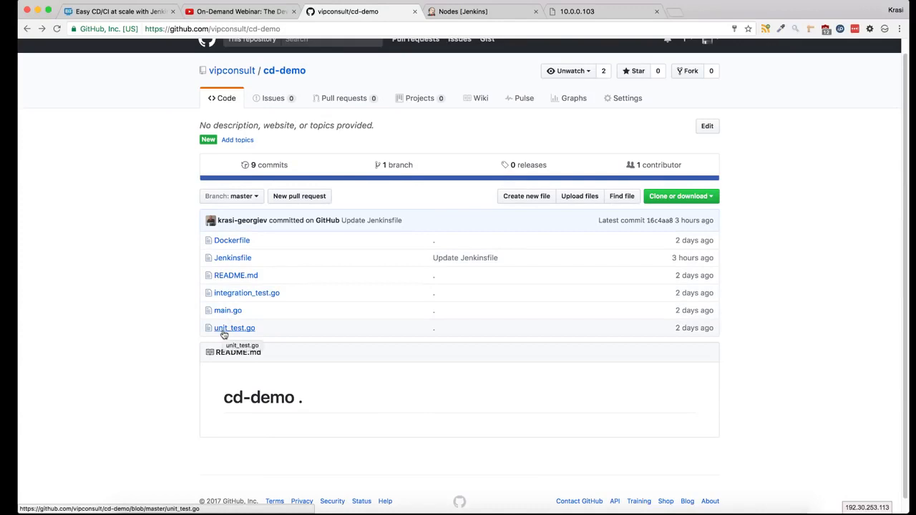
mouse_move(259, 301)
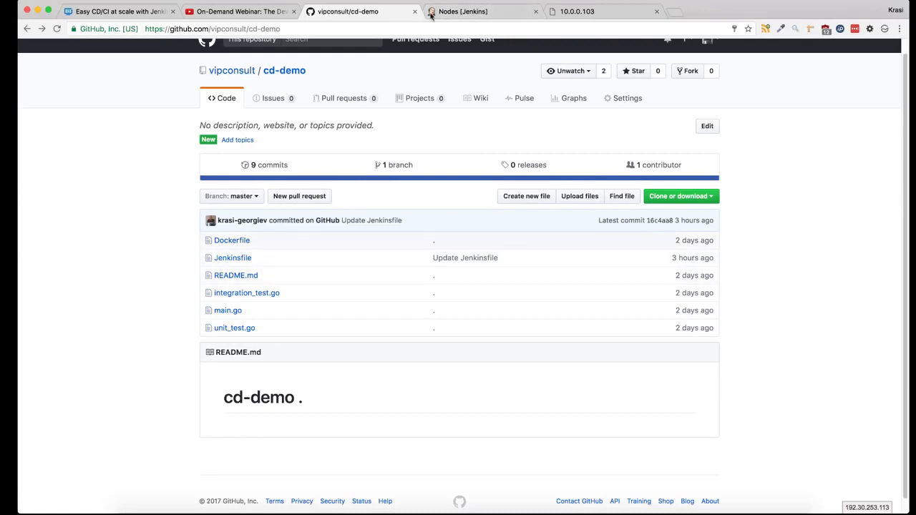
mouse_move(480, 10)
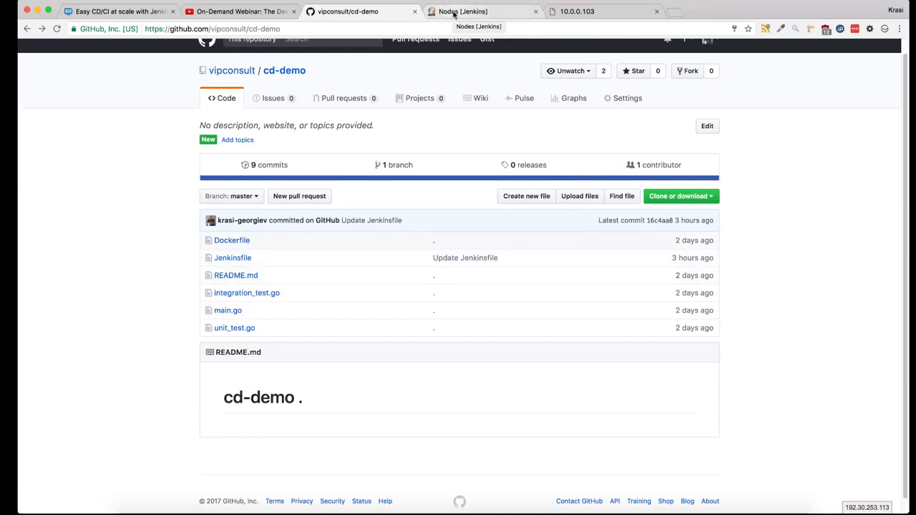
mouse_move(479, 11)
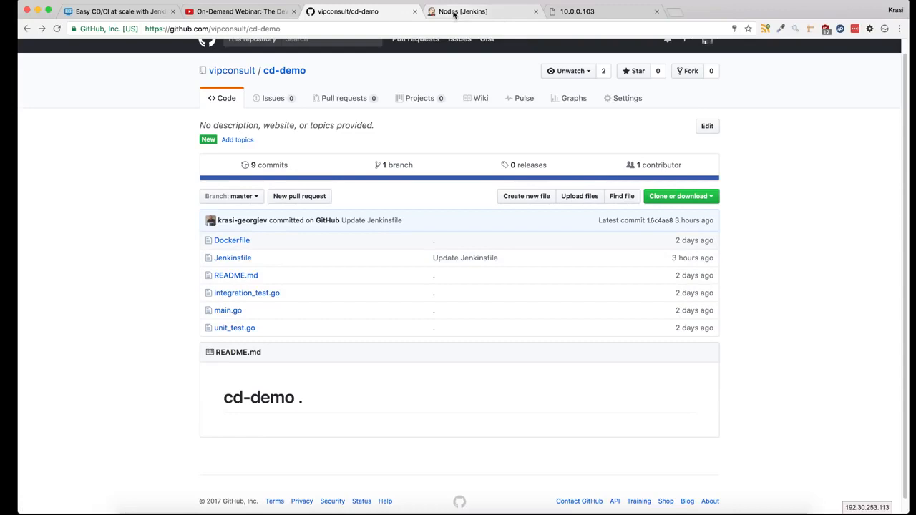
Step: View agent docker-183c3acf1f46-689c297d's docker-prod and swarm labels from the Jenkins Nodes list
left_click(463, 11)
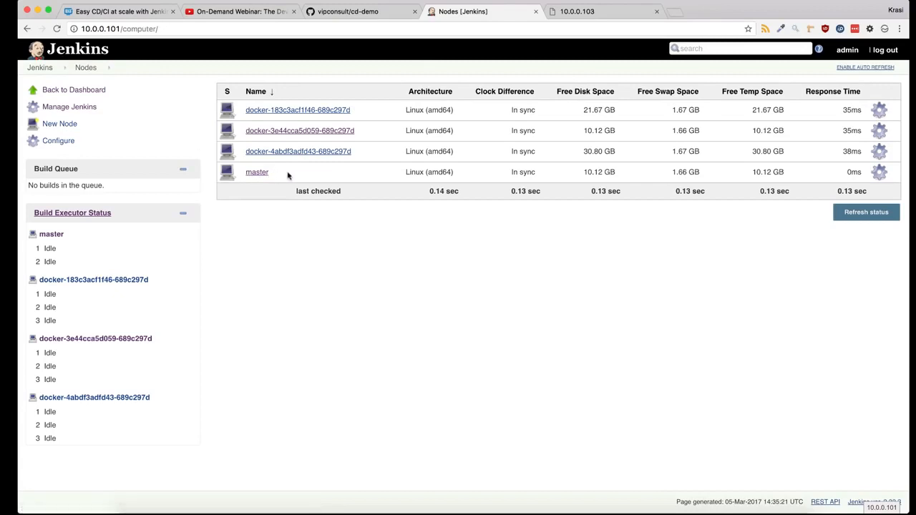
mouse_move(312, 109)
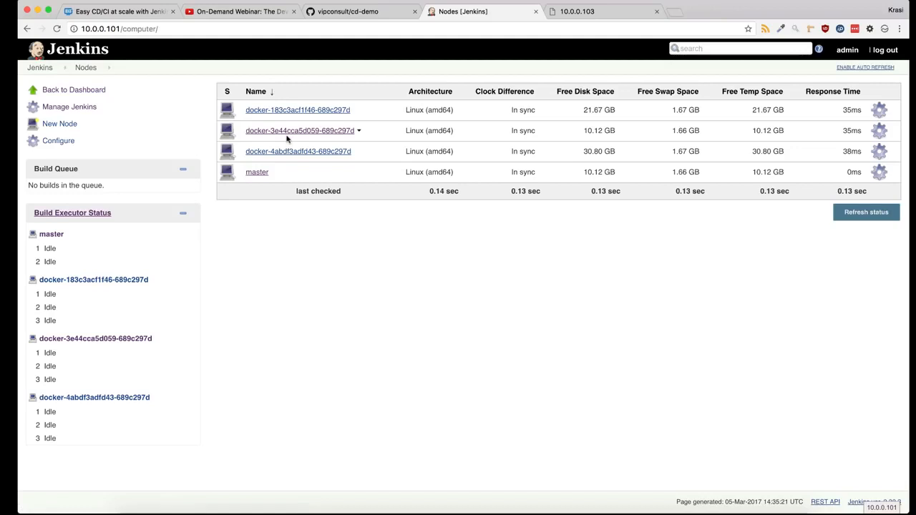
left_click(297, 110)
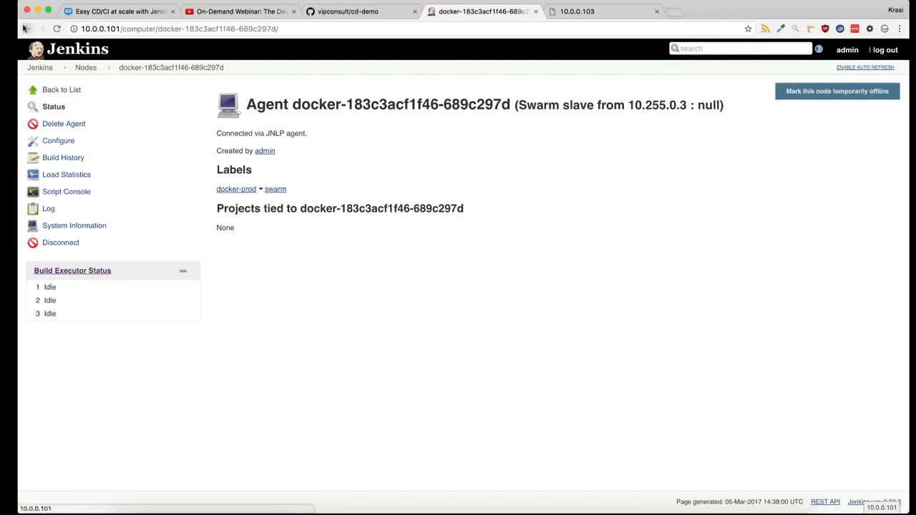
left_click(85, 68)
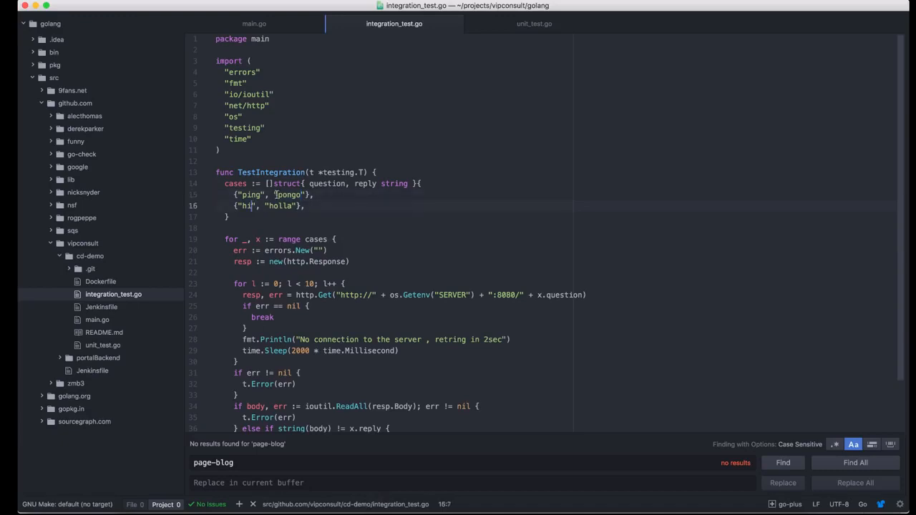
Step: Show unit_test.go in Atom, where ping expects pongo and hi expects holla
left_click(534, 24)
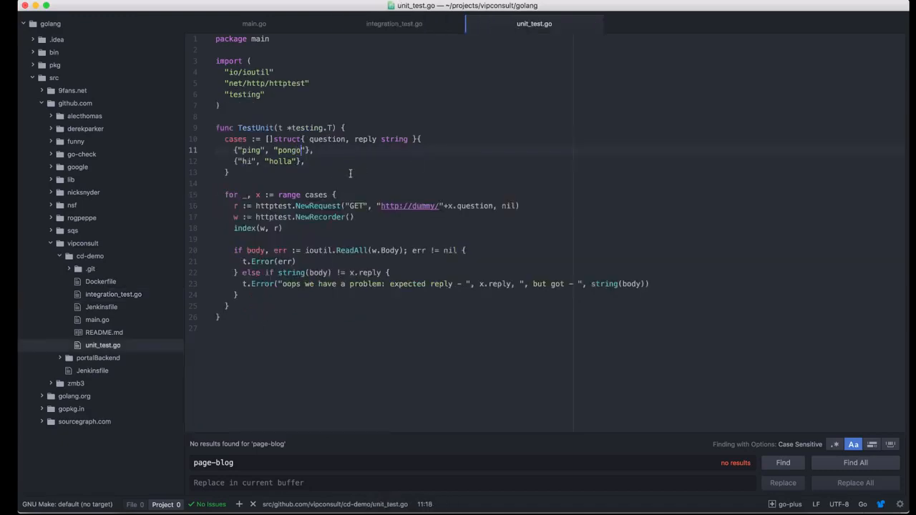
left_click(253, 23)
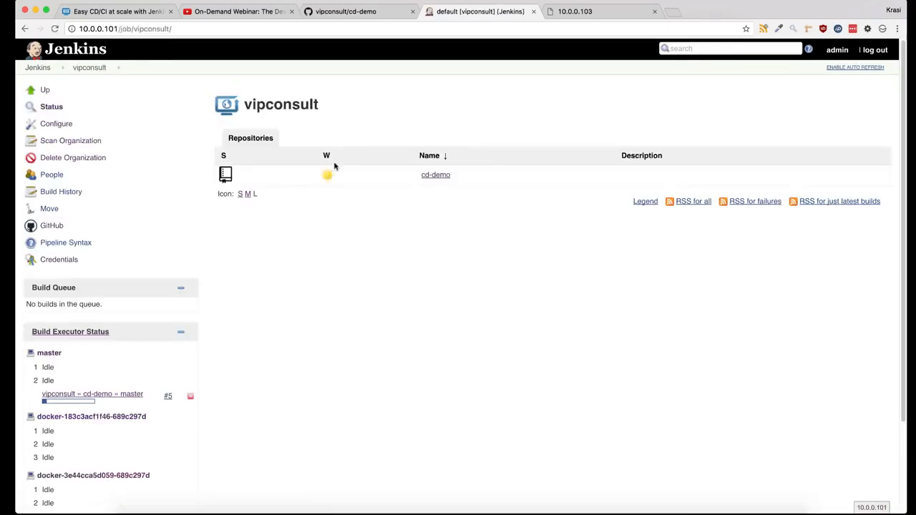
Step: Watch cd-demo master build #5 start, then return to the vipconsult/cd-demo GitHub repository
left_click(435, 174)
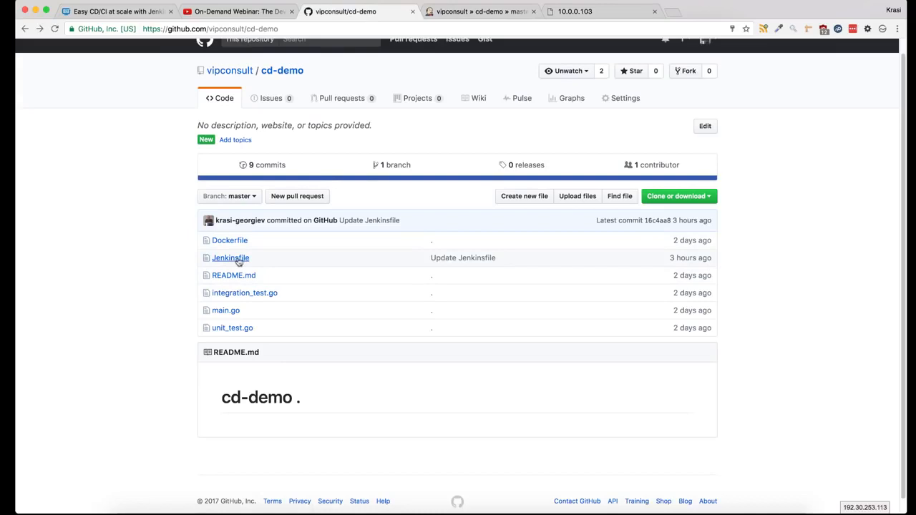
mouse_move(230, 258)
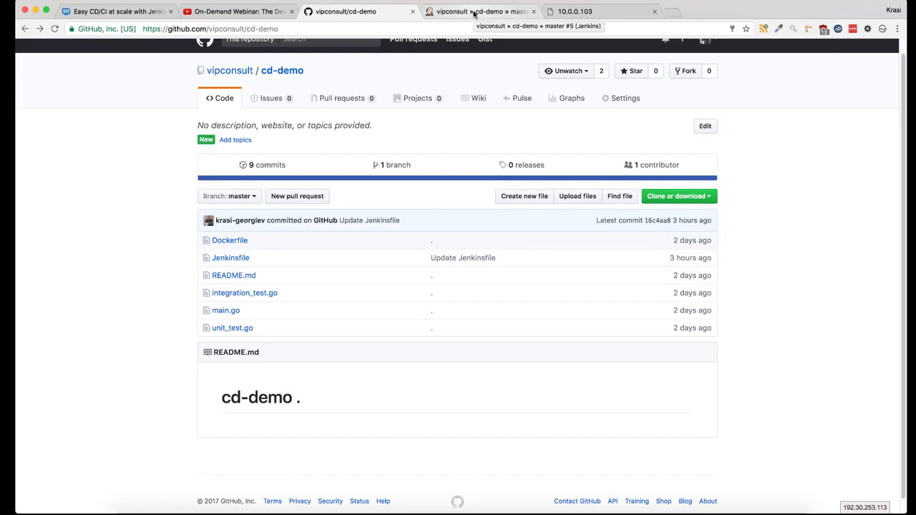
mouse_move(310, 87)
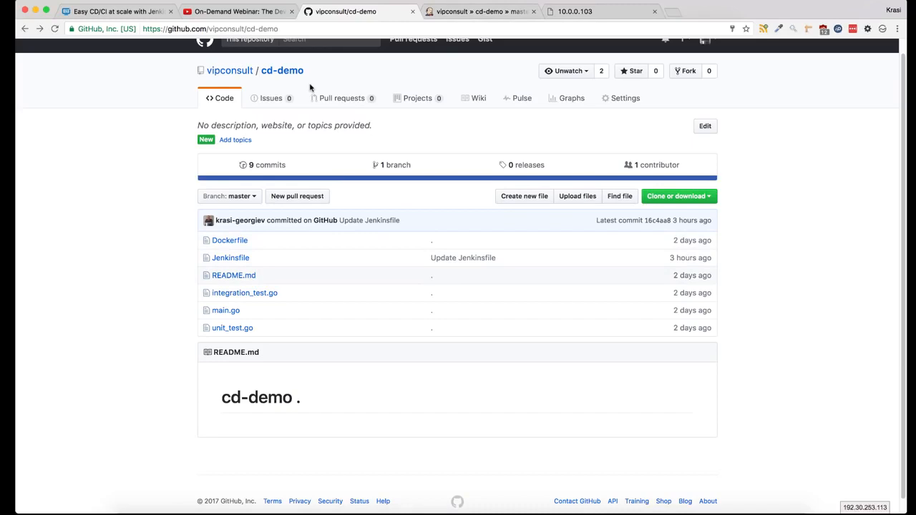
mouse_move(260, 259)
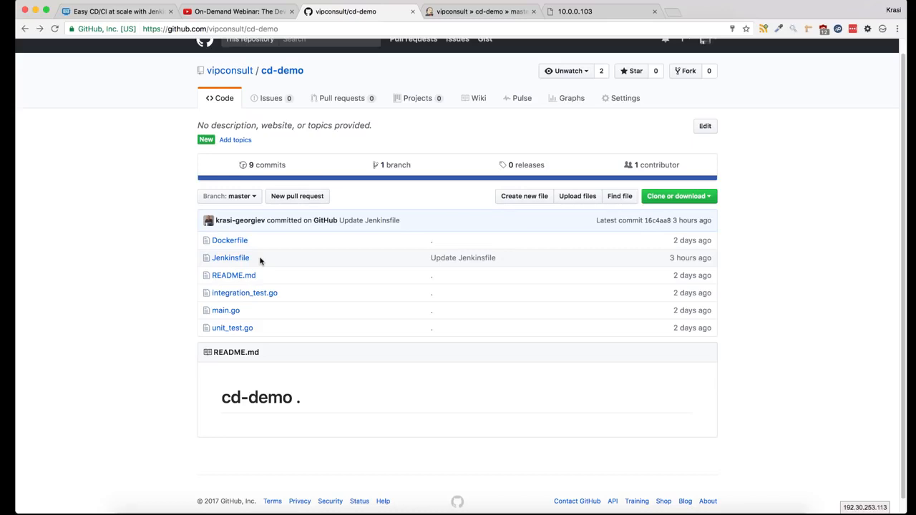
left_click(230, 258)
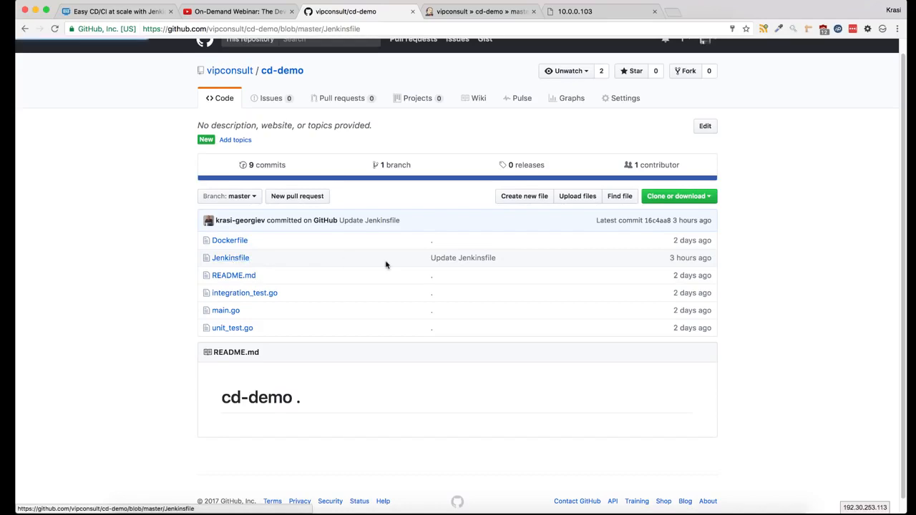
Step: Open the cd-demo Jenkinsfile, highlight line 13's docker run command, and scroll through its stages
left_click(230, 257)
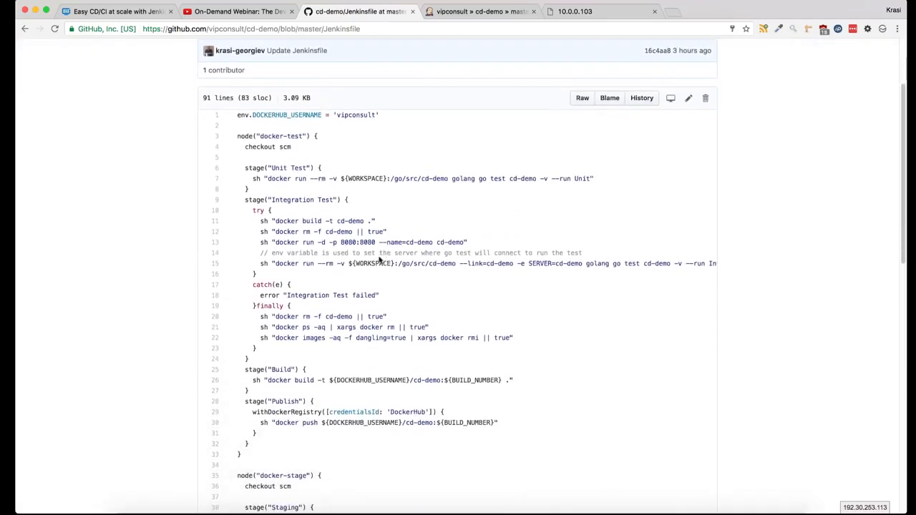
scroll("up", 3)
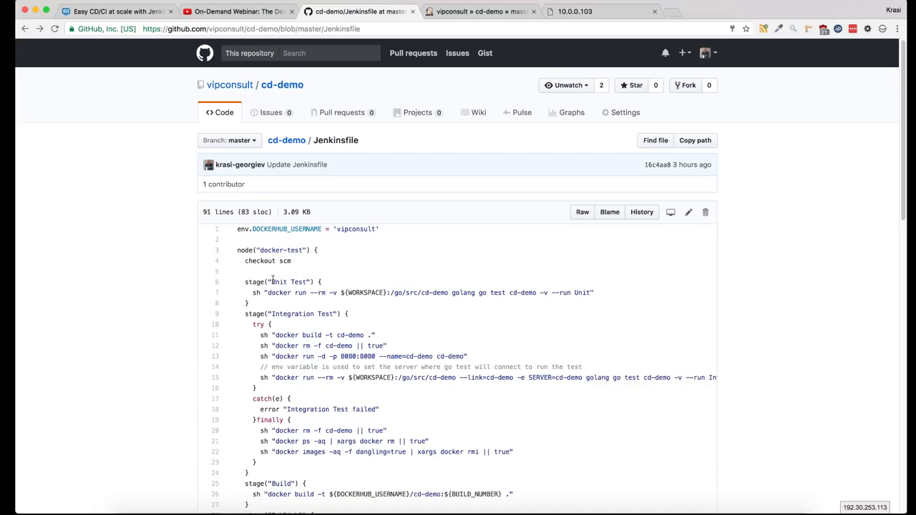
mouse_move(266, 293)
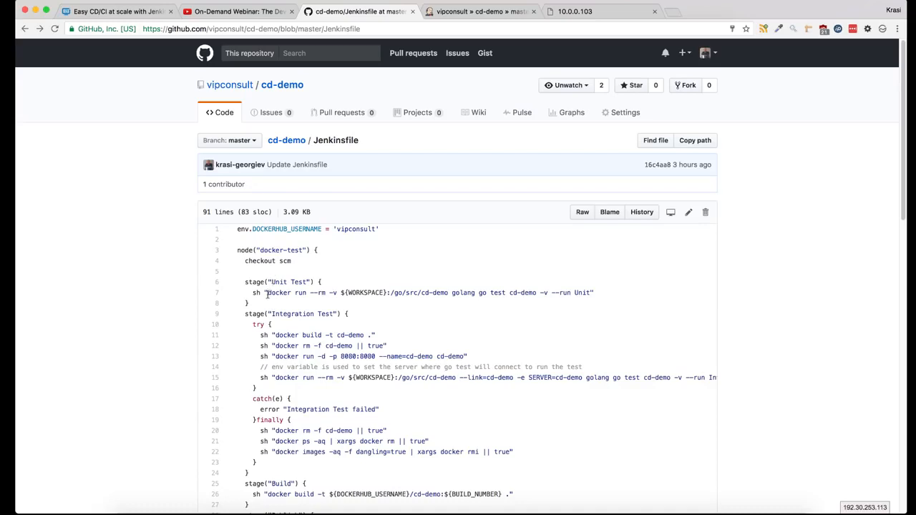
mouse_move(530, 293)
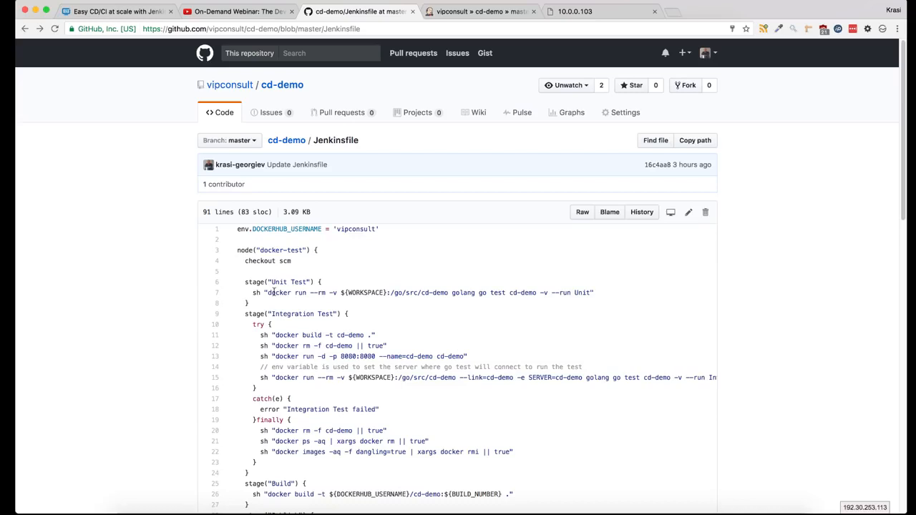
scroll("down", 3)
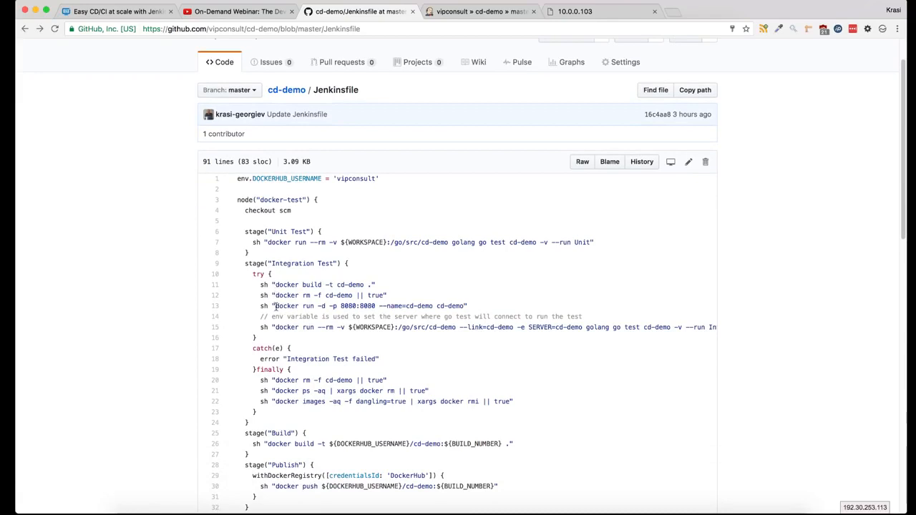
left_click(280, 306)
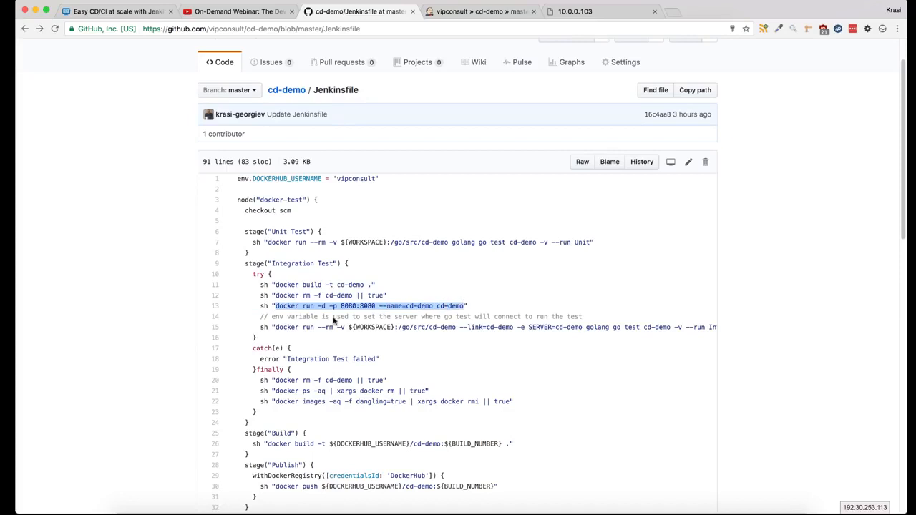
scroll("down", 3)
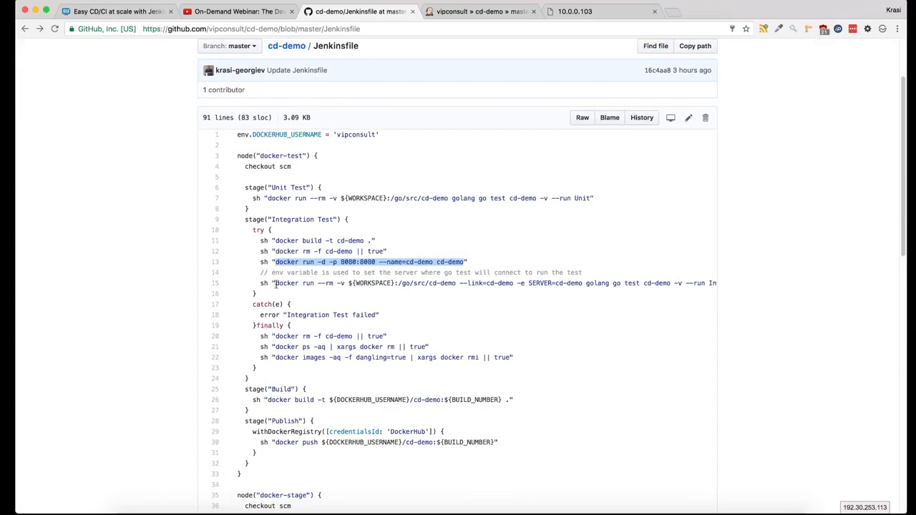
mouse_move(313, 264)
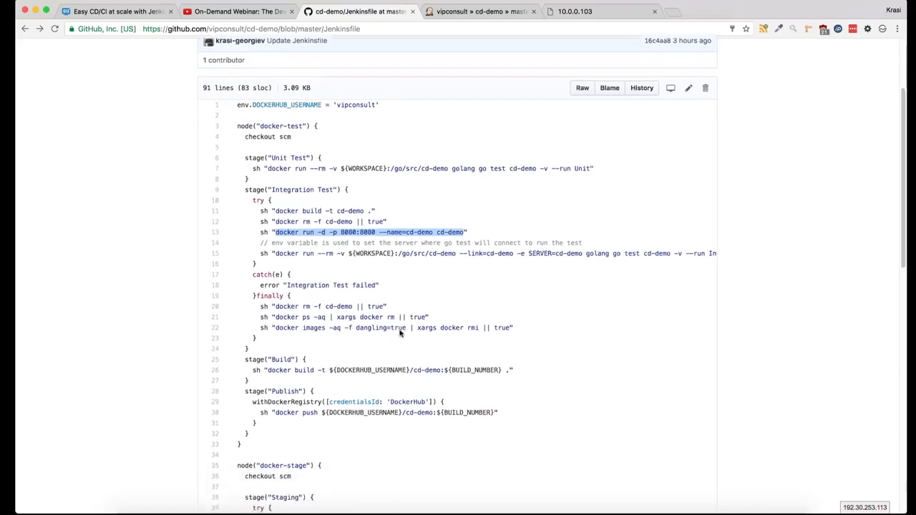
scroll("down", 3)
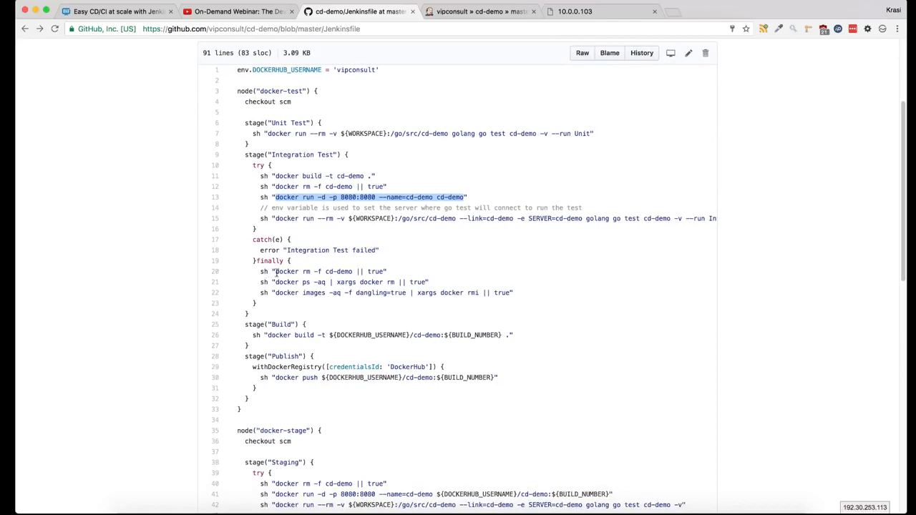
scroll("down", 3)
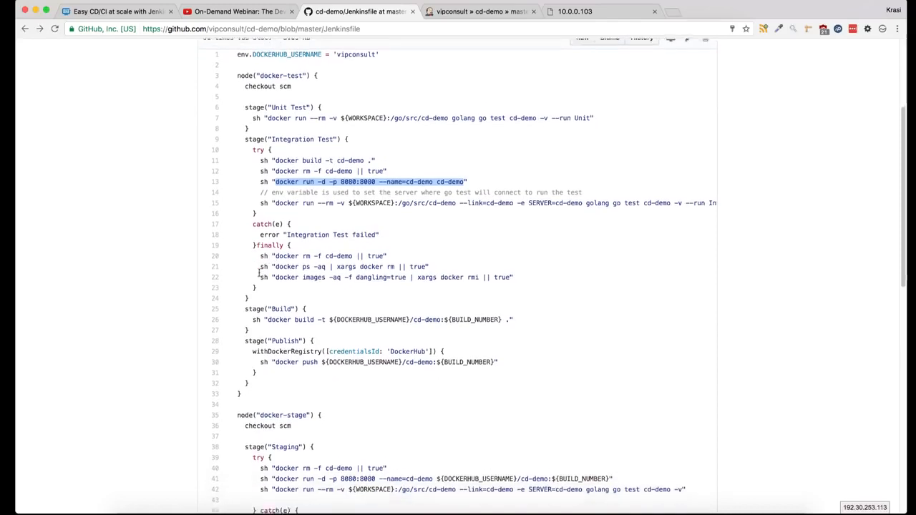
scroll("down", 3)
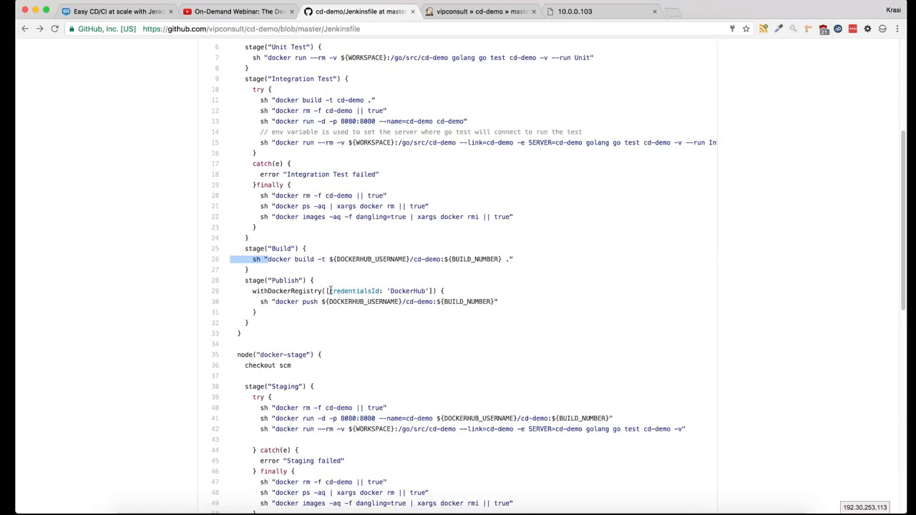
scroll("down", 3)
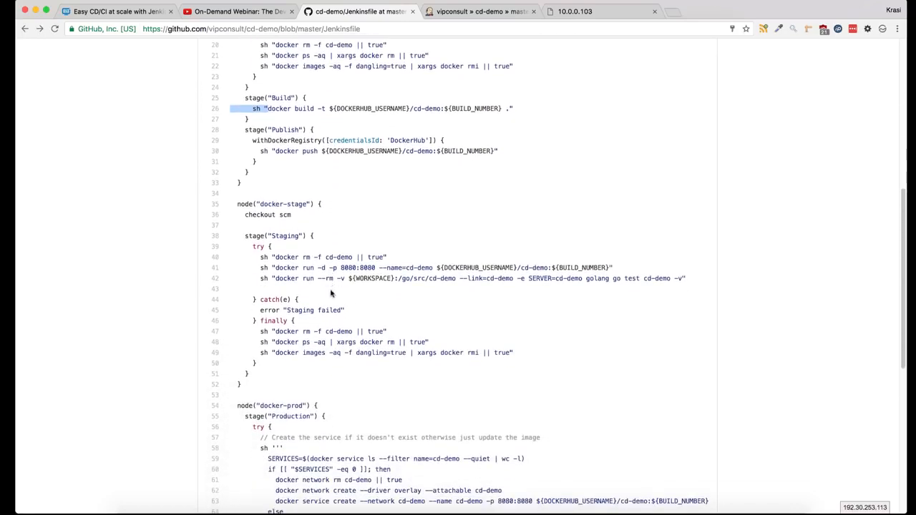
scroll("down", 3)
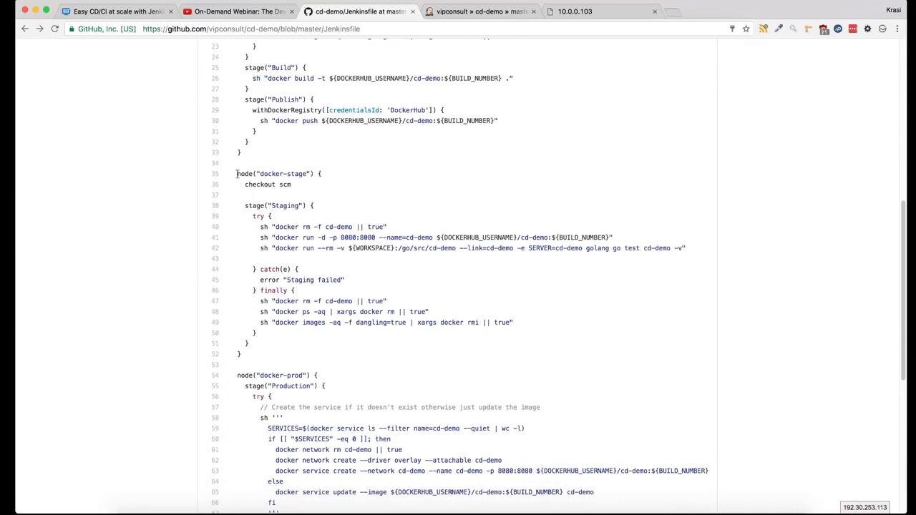
left_click_drag(237, 173, 250, 354)
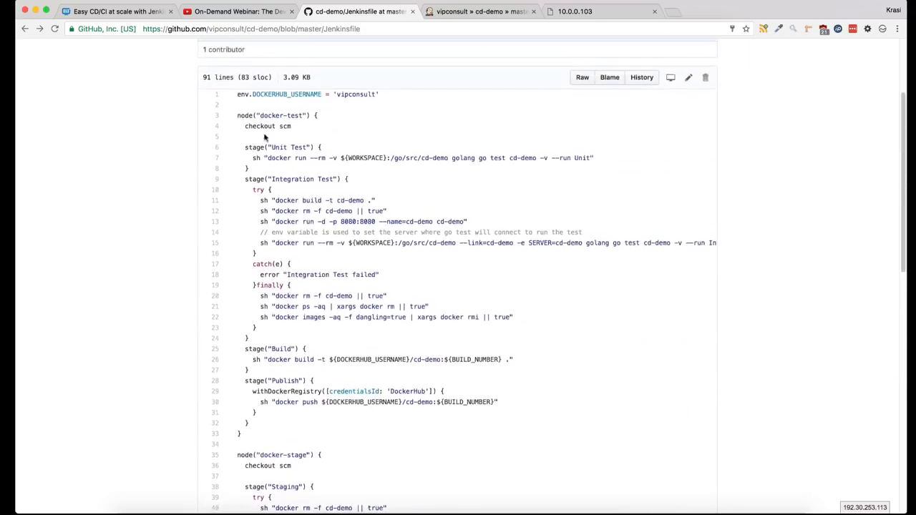
double_click(281, 115)
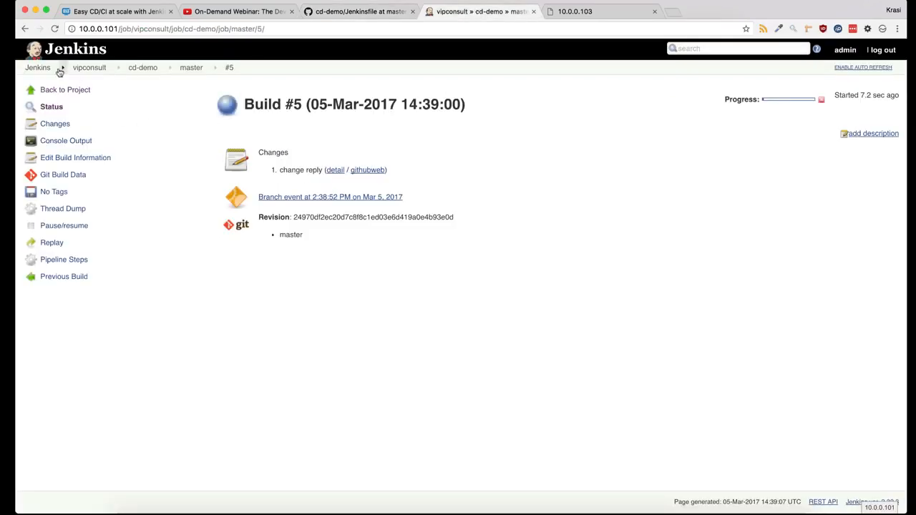
Step: Recheck agents docker-183c3acf1f46-689c297d and docker-3e44cca5d059-689c297d, the latter labelled docker-test and swarm
left_click(61, 67)
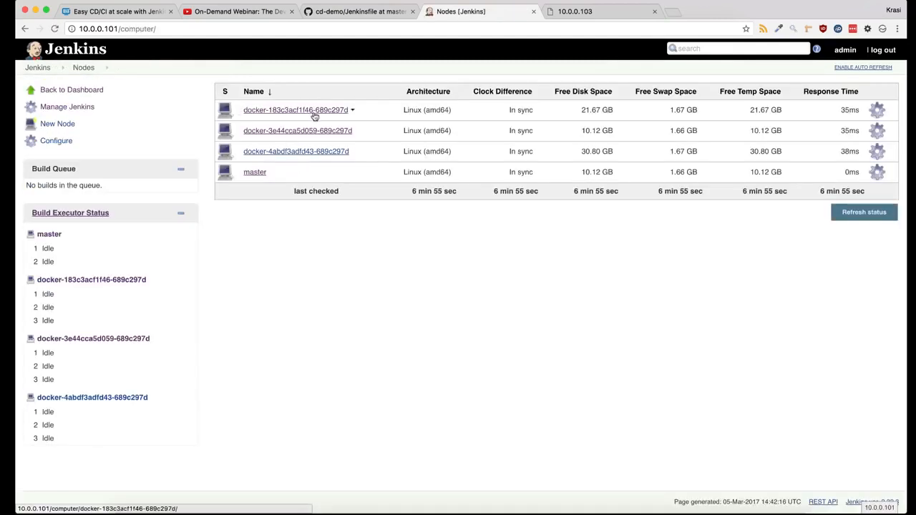
left_click(294, 109)
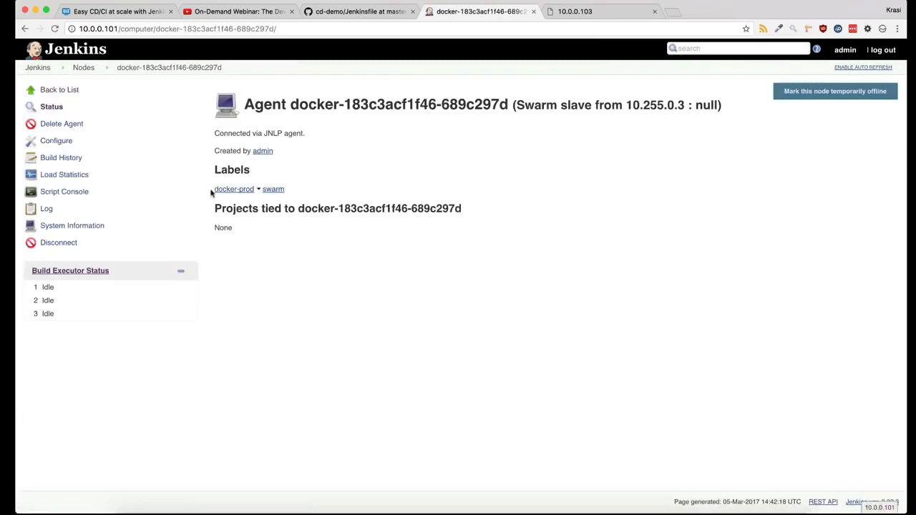
left_click(58, 90)
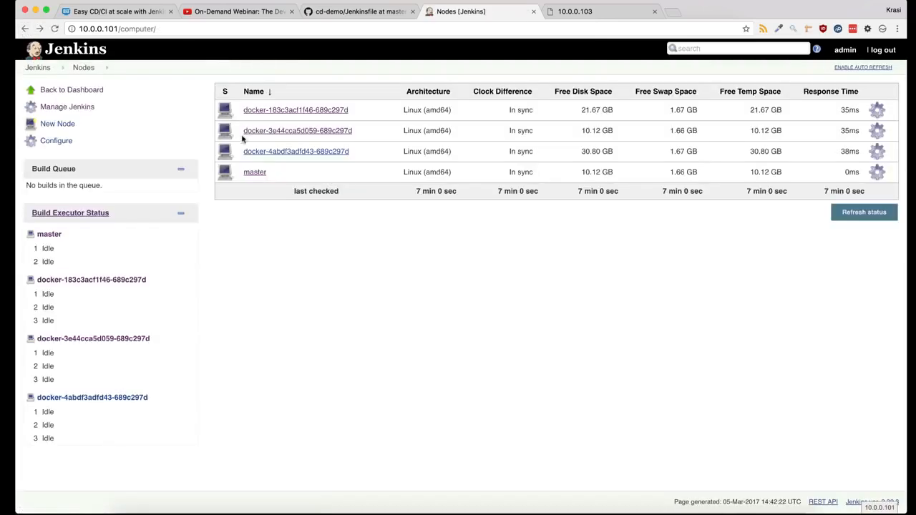
left_click(297, 130)
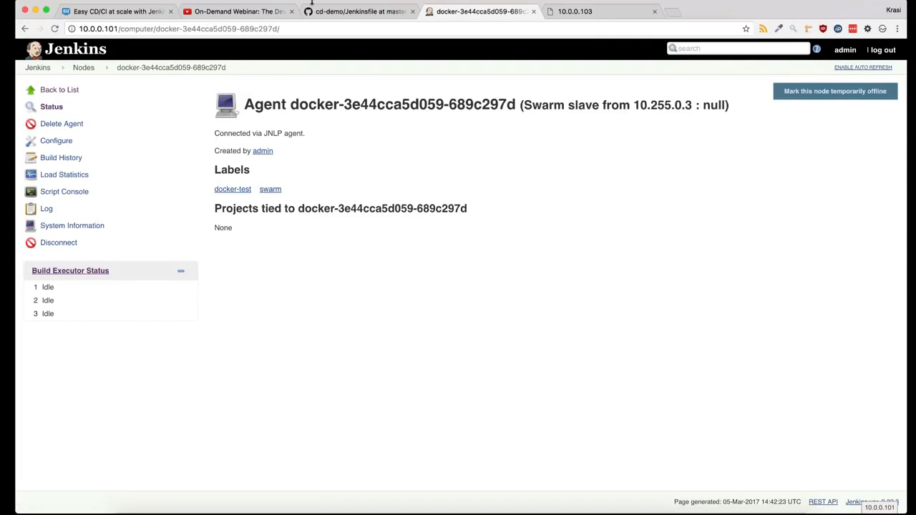
left_click(358, 11)
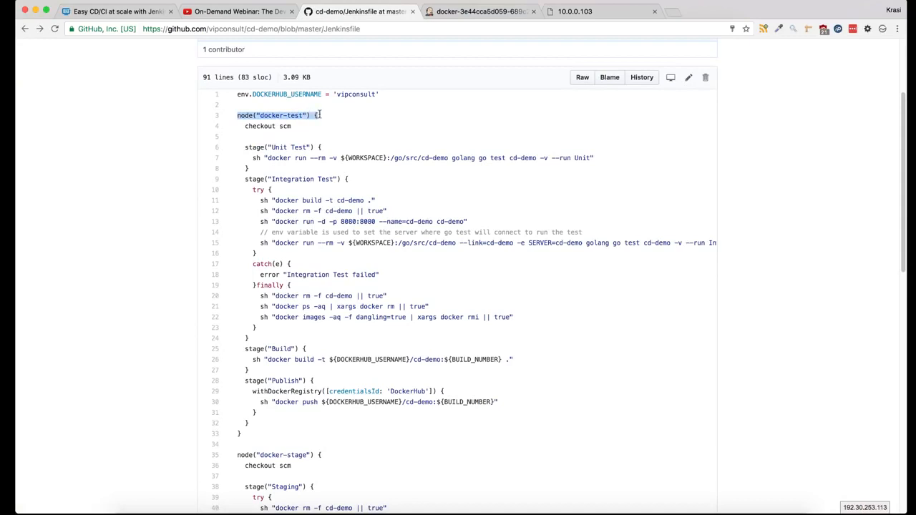
Step: Scroll through the docker-test, docker-stage and docker-prod blocks, highlighting the docker service update line
scroll("down", 3)
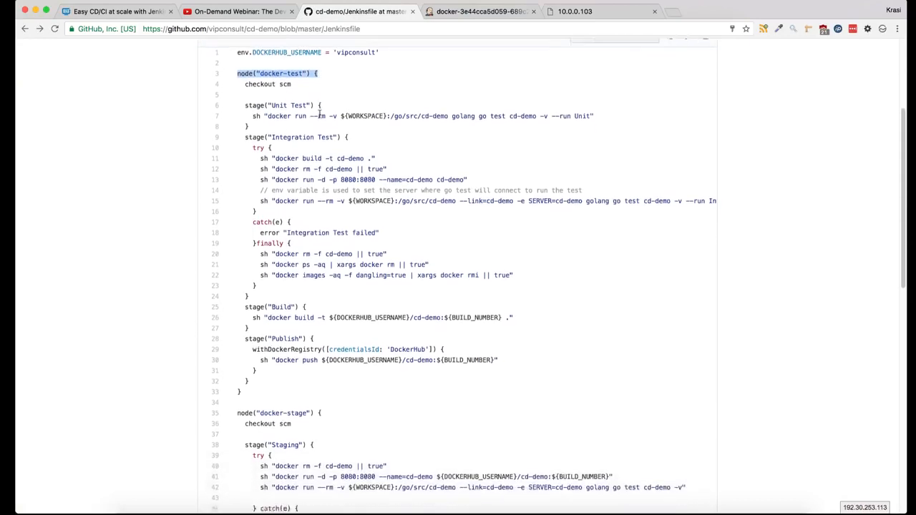
scroll("down", 3)
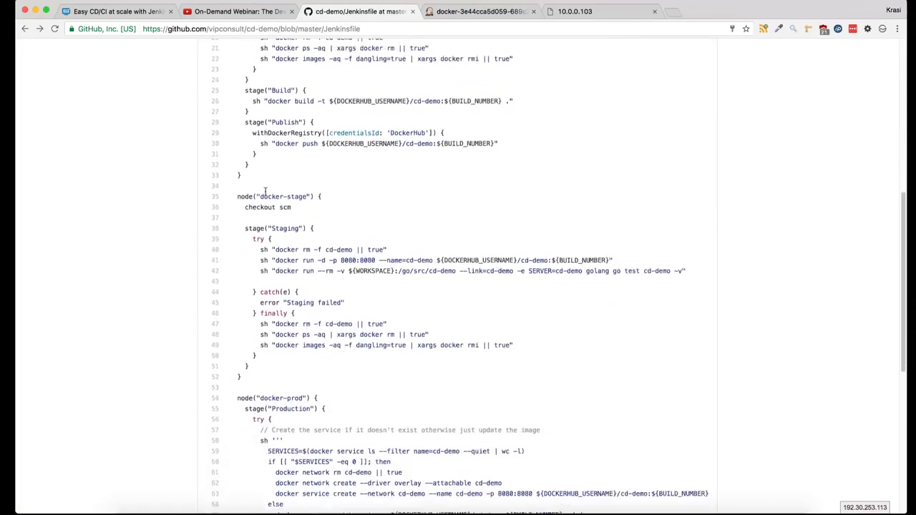
scroll("down", 3)
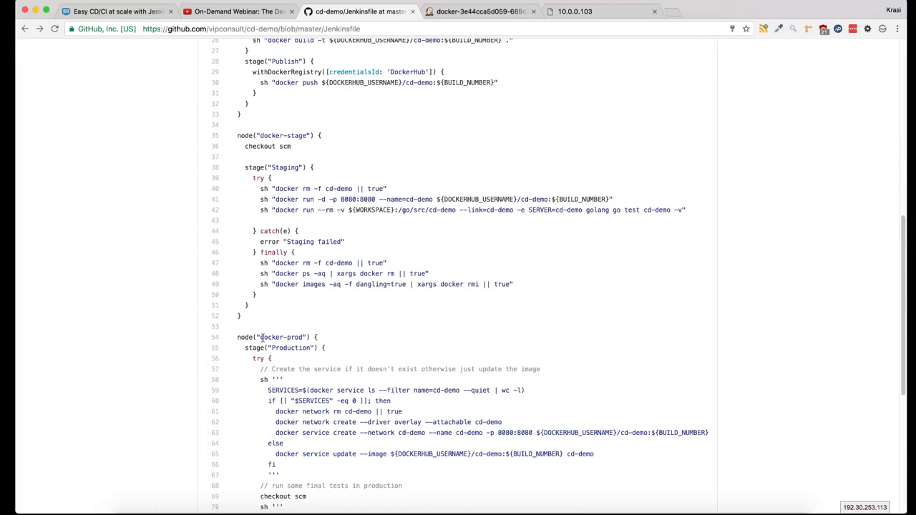
mouse_move(277, 199)
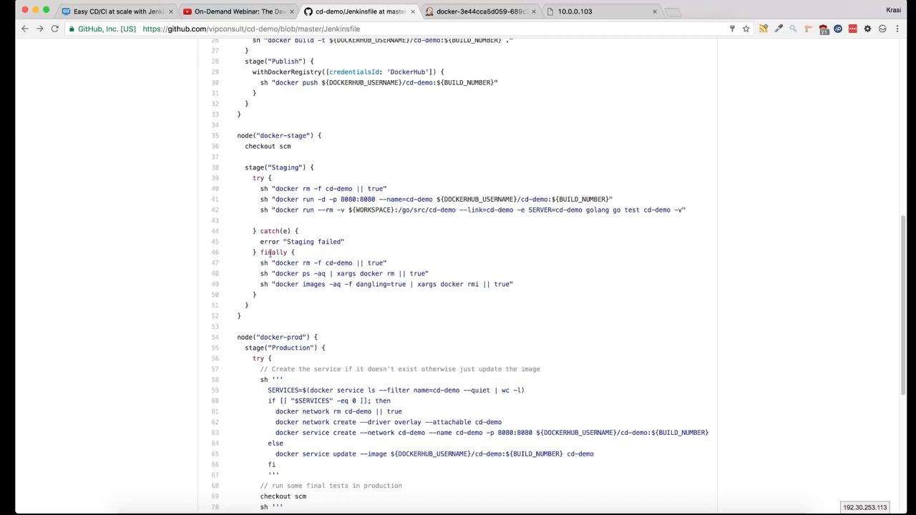
scroll("down", 3)
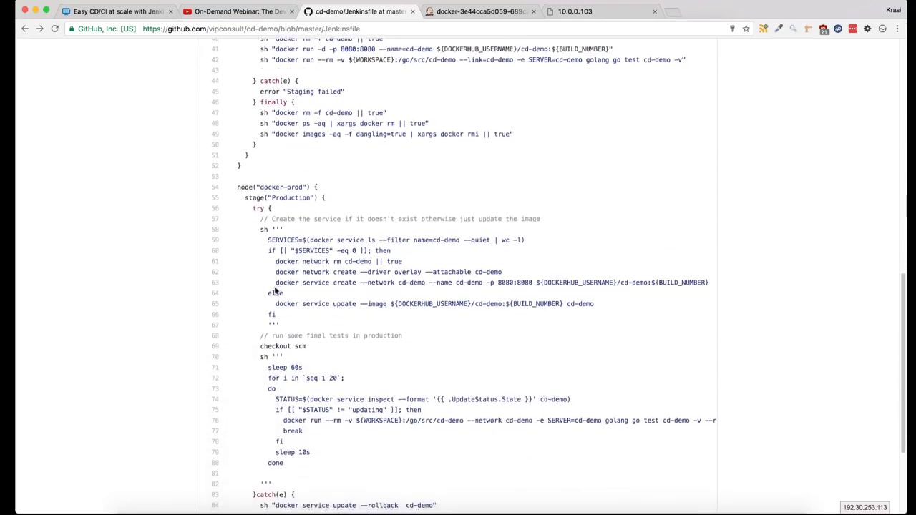
scroll("down", 3)
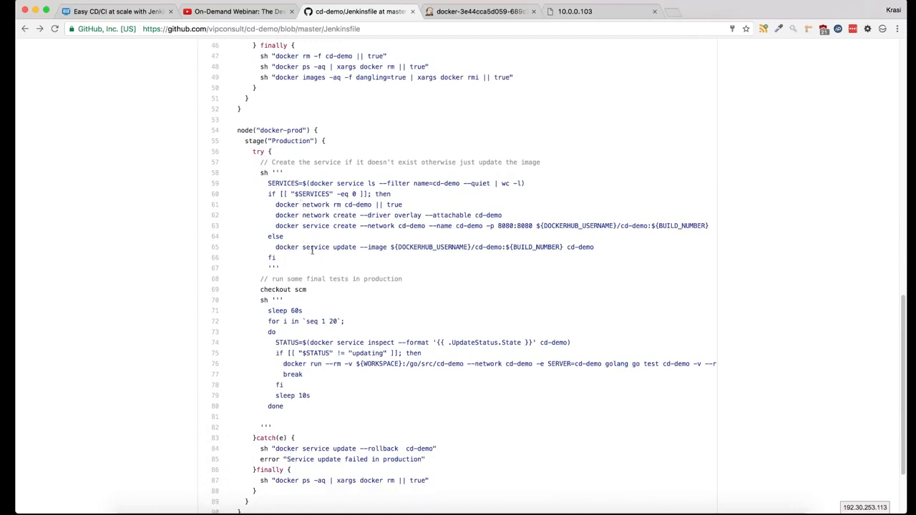
left_click_drag(275, 247, 563, 247)
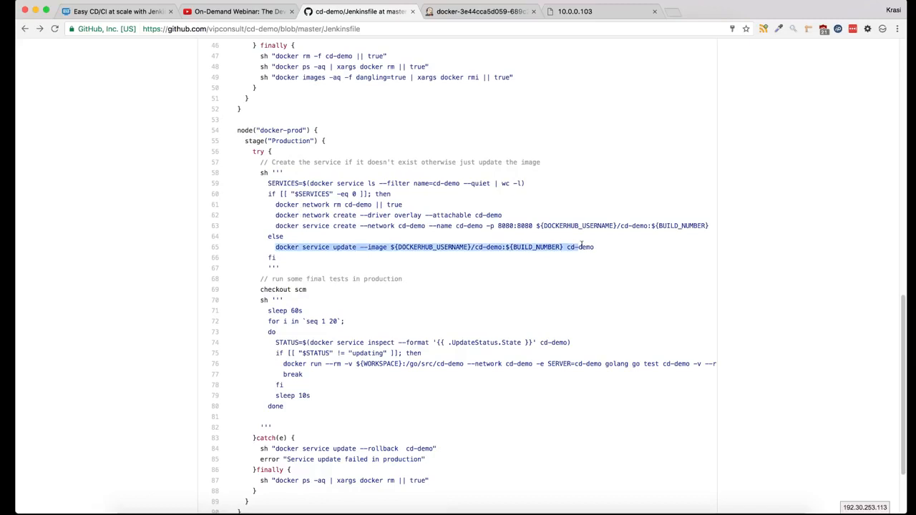
scroll("down", 3)
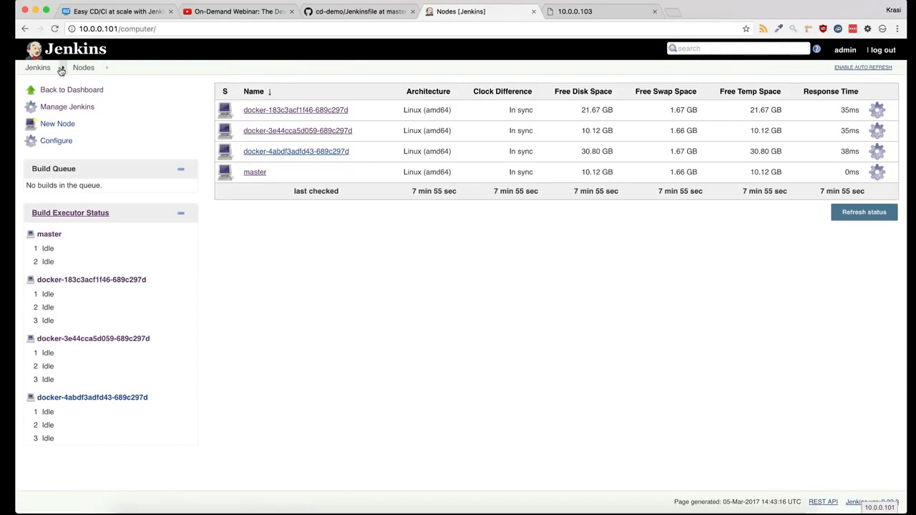
Step: Navigate from the Jenkins dashboard through vipconsult to the cd-demo job's master branch (last success #5)
left_click(38, 68)
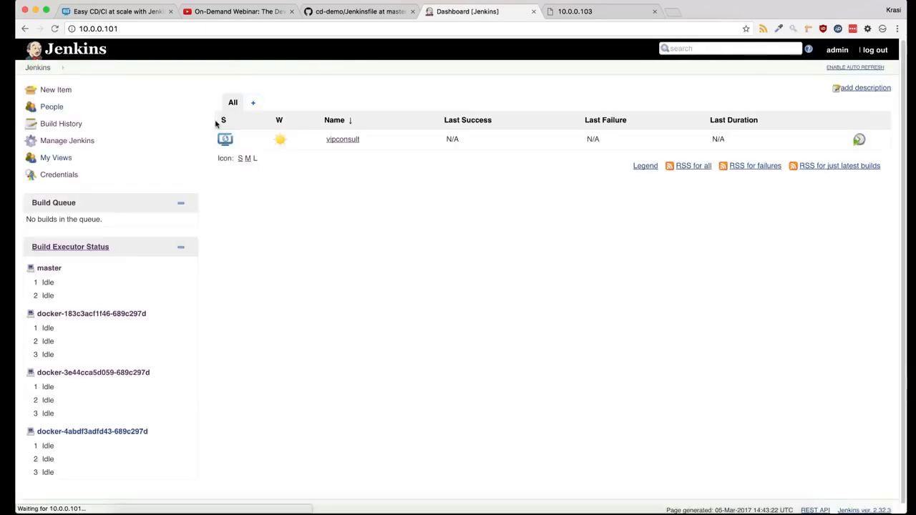
left_click(342, 139)
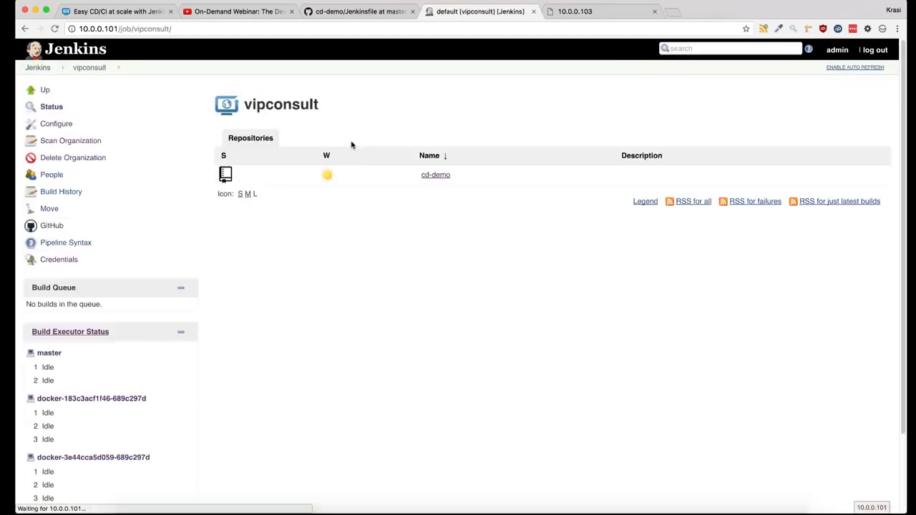
left_click(436, 174)
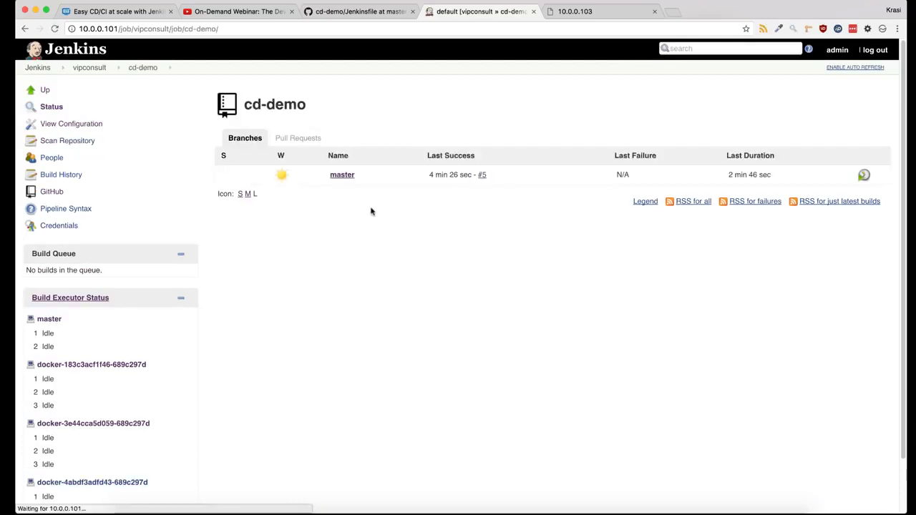
left_click(342, 175)
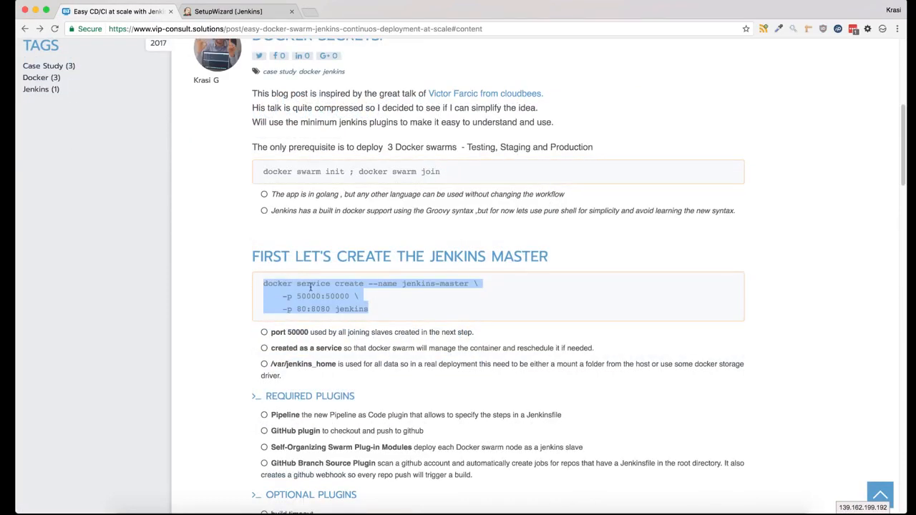
Step: Review the blog's Jenkins master command notes, highlighting the /var/jenkins_home data path
left_click(301, 295)
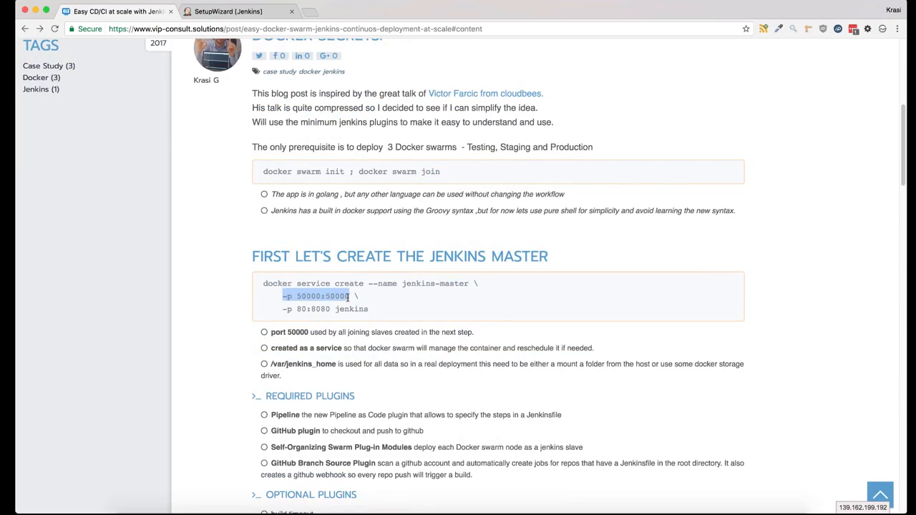
scroll("down", 3)
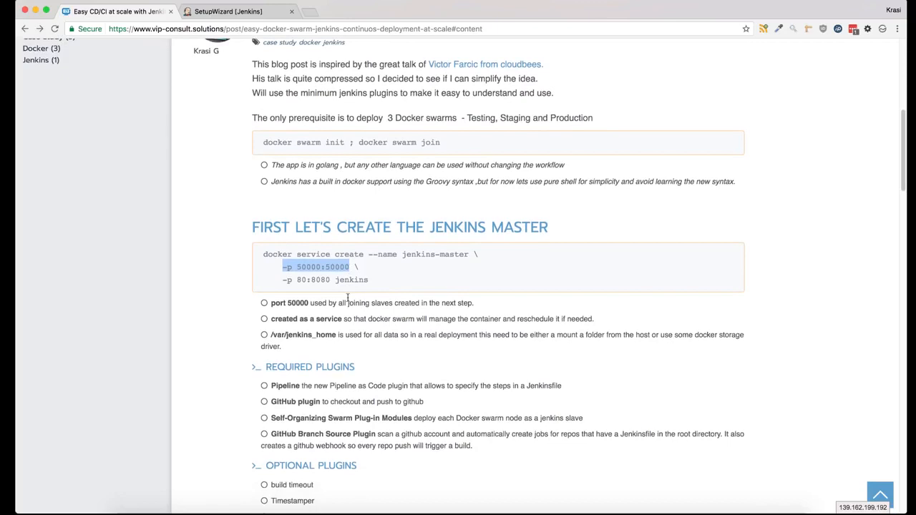
mouse_move(381, 265)
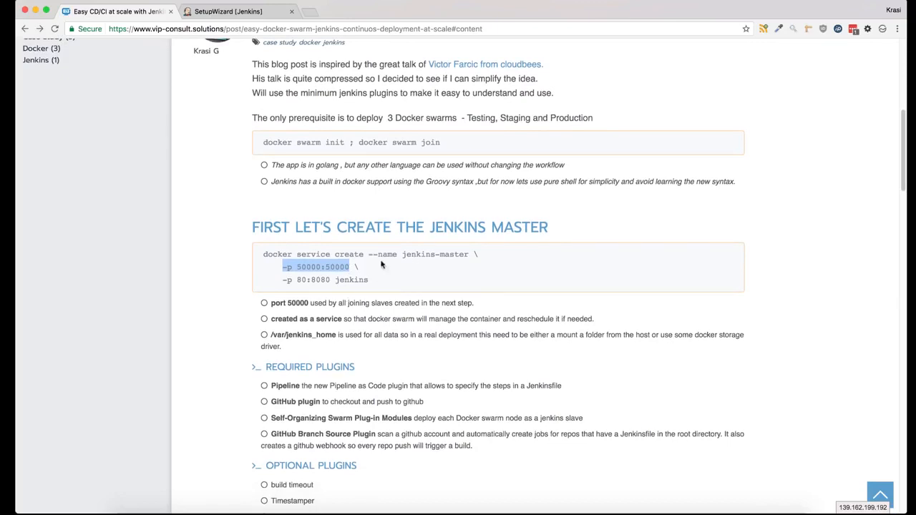
scroll("down", 3)
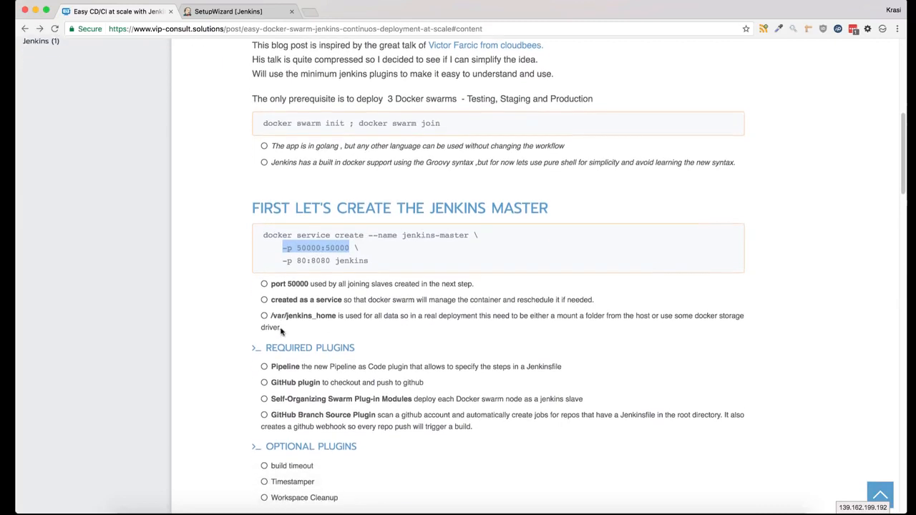
scroll("down", 3)
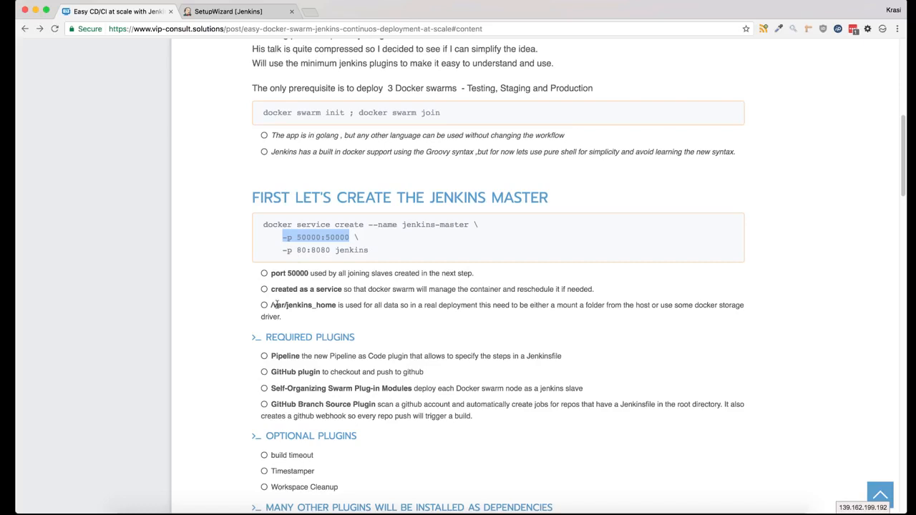
double_click(302, 305)
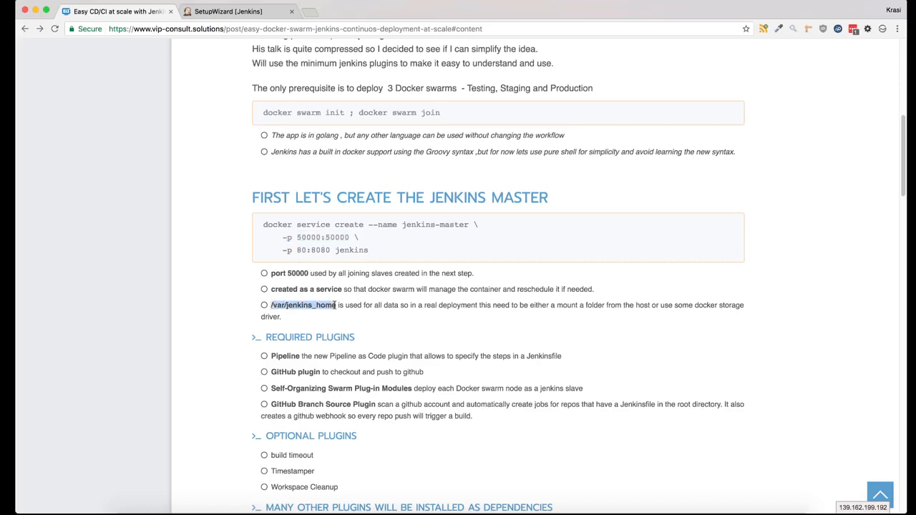
scroll("down", 3)
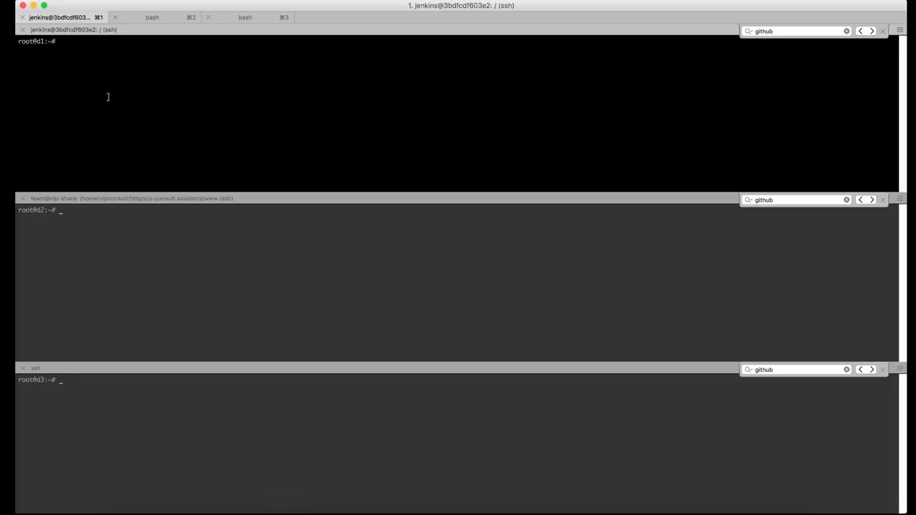
mouse_move(72, 244)
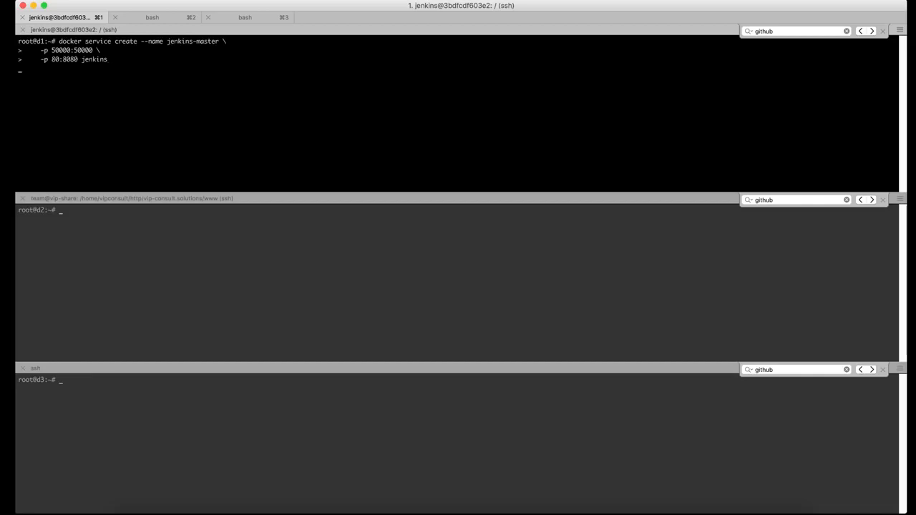
Step: Follow the jenkins-master.1.a2gm1vqqjzc9zjq7ywv1r0x8v container's logs with docker logs -f
type("docker logs -f")
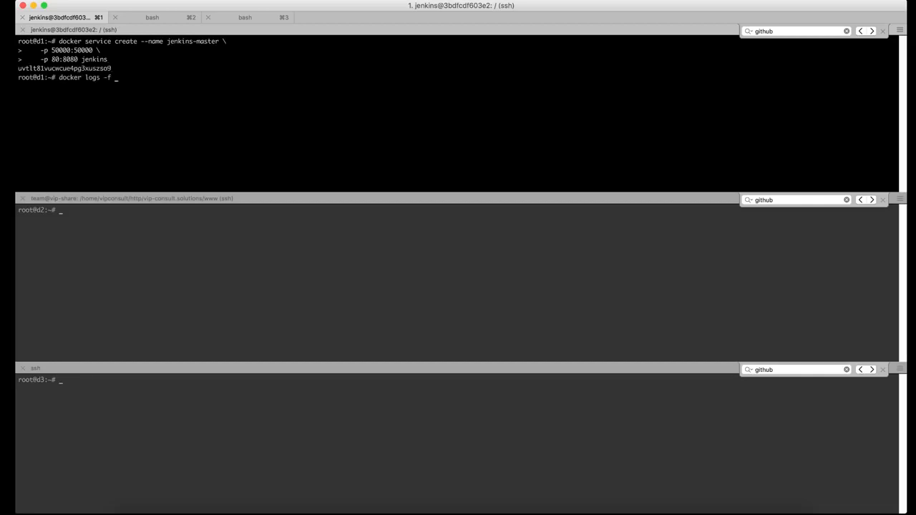
type("jenkins-master.1.a2gm1vqqjzc9zjq7ywv1r0x8v")
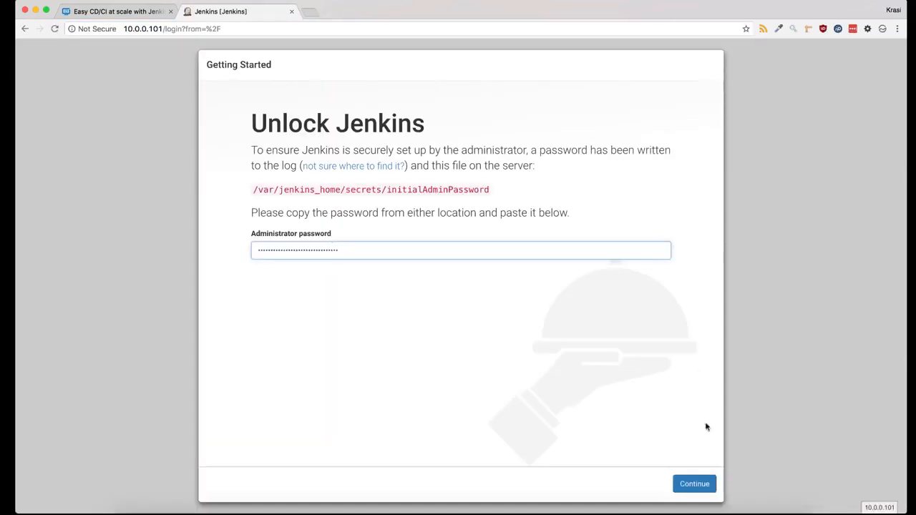
Step: Unlock Jenkins with the admin password and install the selected plugins, including Timestamper and Pipeline
left_click(693, 484)
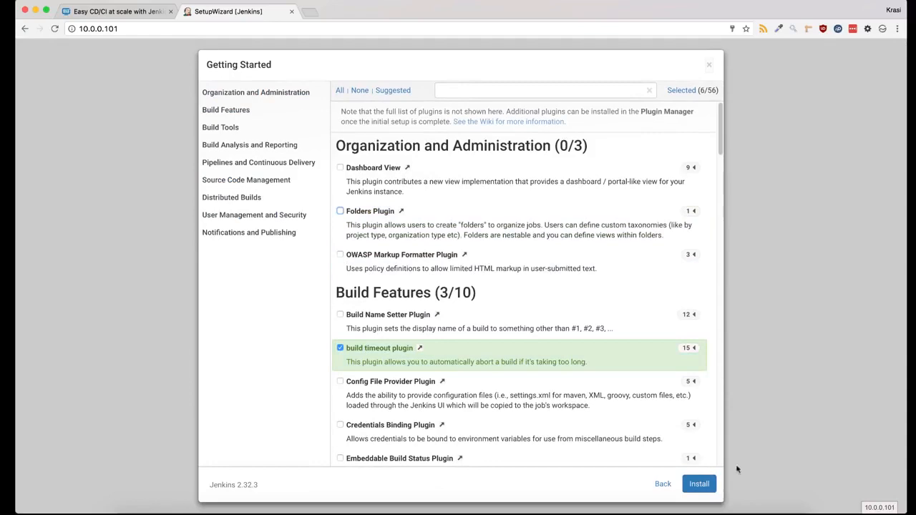
left_click(699, 484)
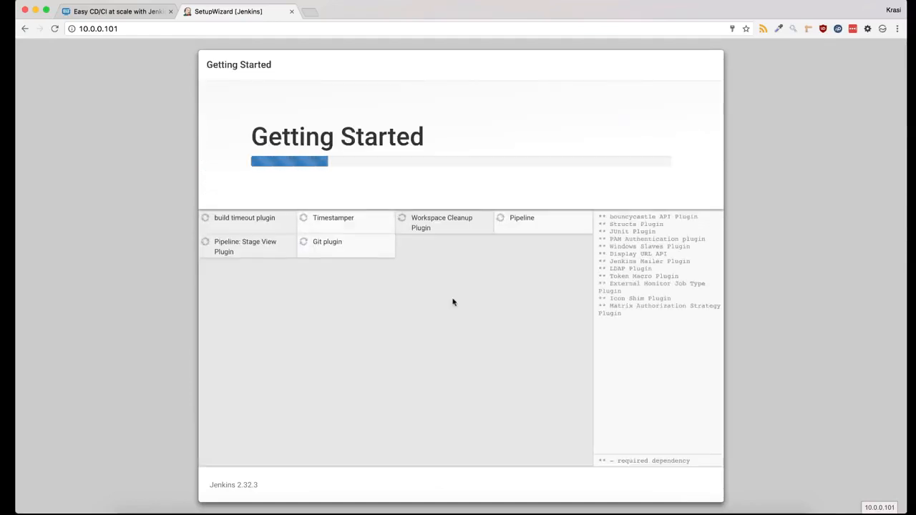
left_click(114, 12)
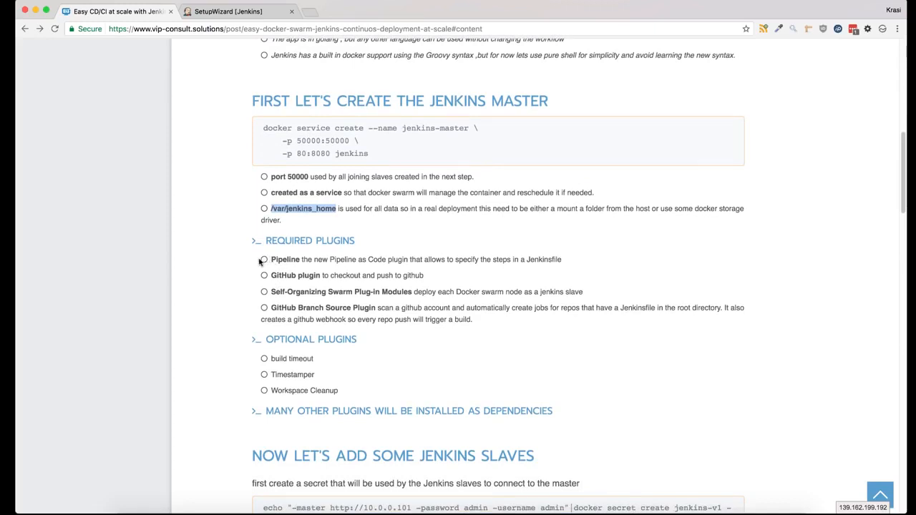
Step: Check the blog's Required Plugins list, including Self-Organizing Swarm, against Jenkins' Plugin Manager
left_click_drag(270, 259, 423, 275)
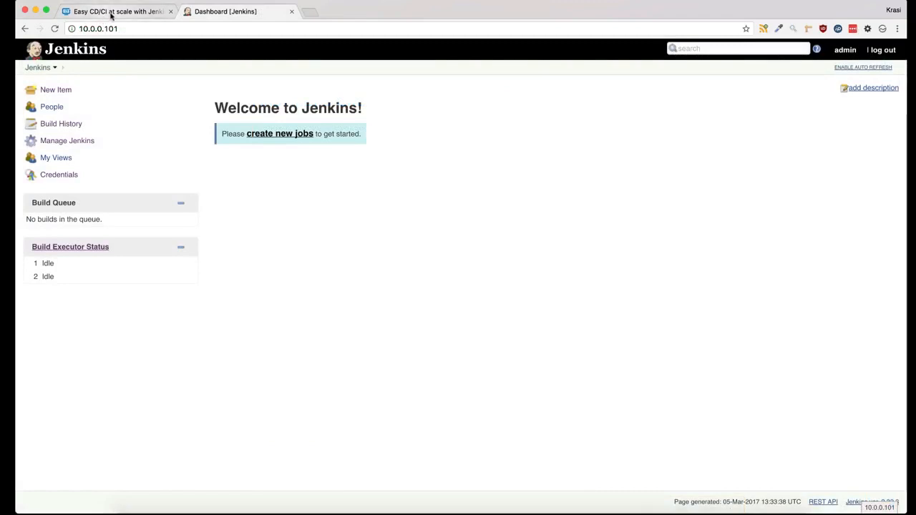
left_click(117, 11)
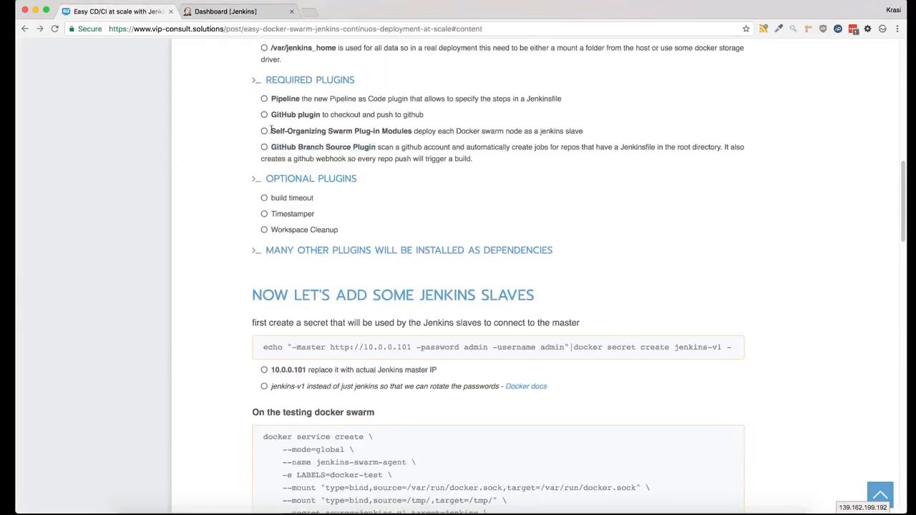
double_click(341, 131)
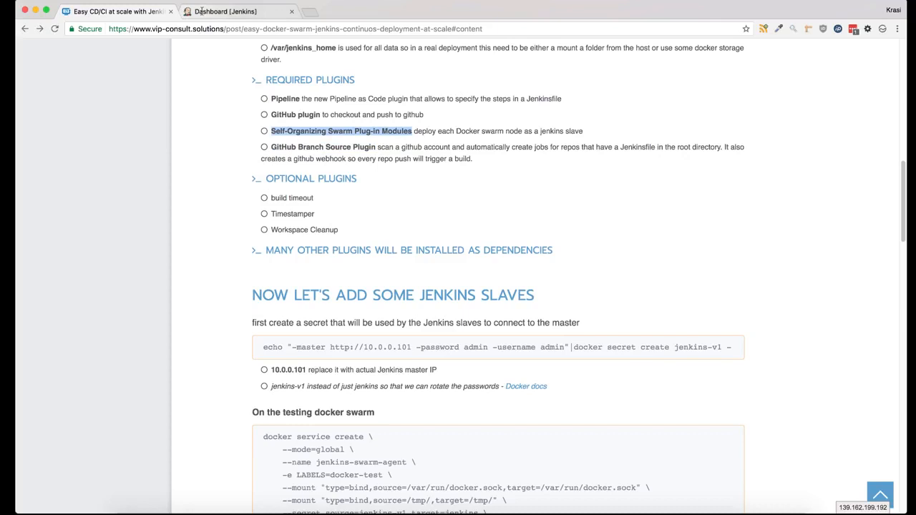
left_click(225, 11)
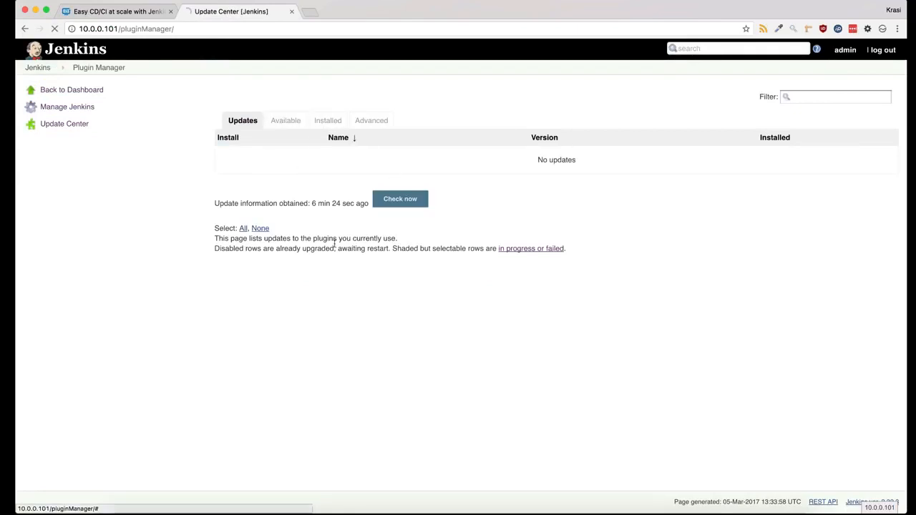
Step: Mark GitHub Branch Source Plugin for installation, following the blog's plugin list
left_click(114, 11)
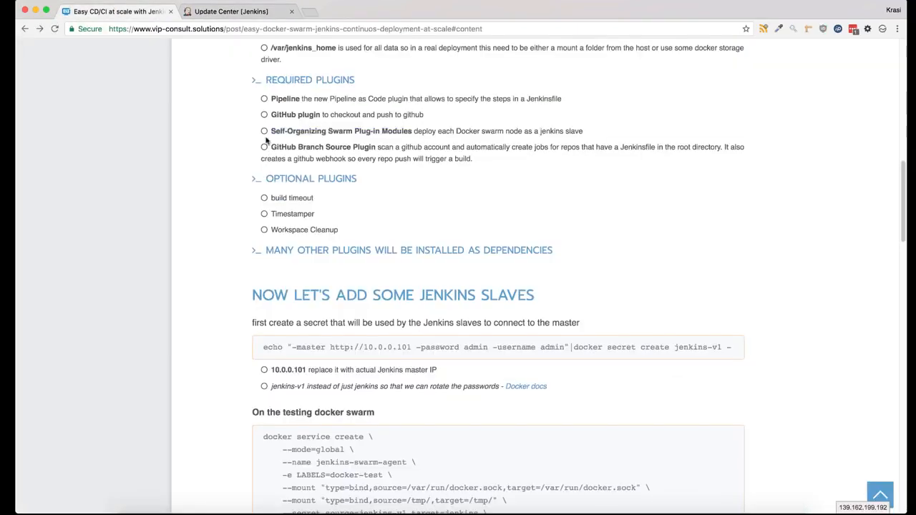
left_click(239, 12)
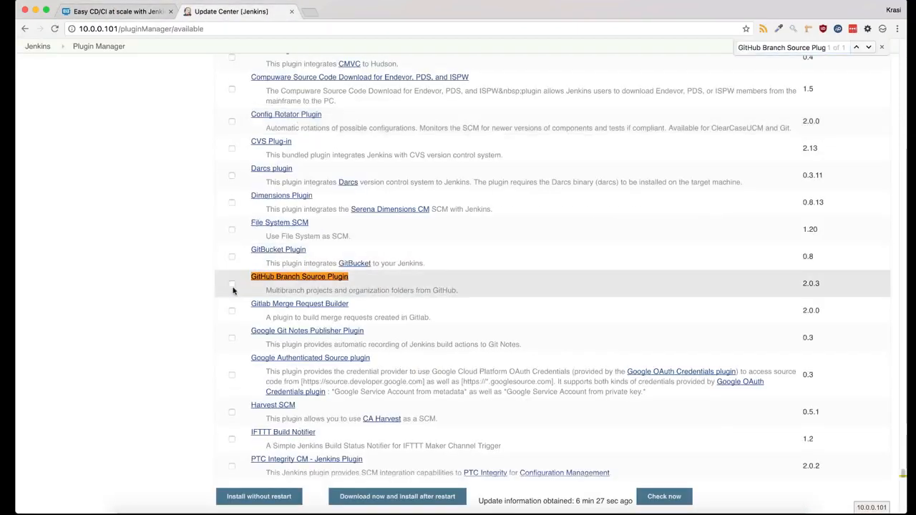
left_click(258, 496)
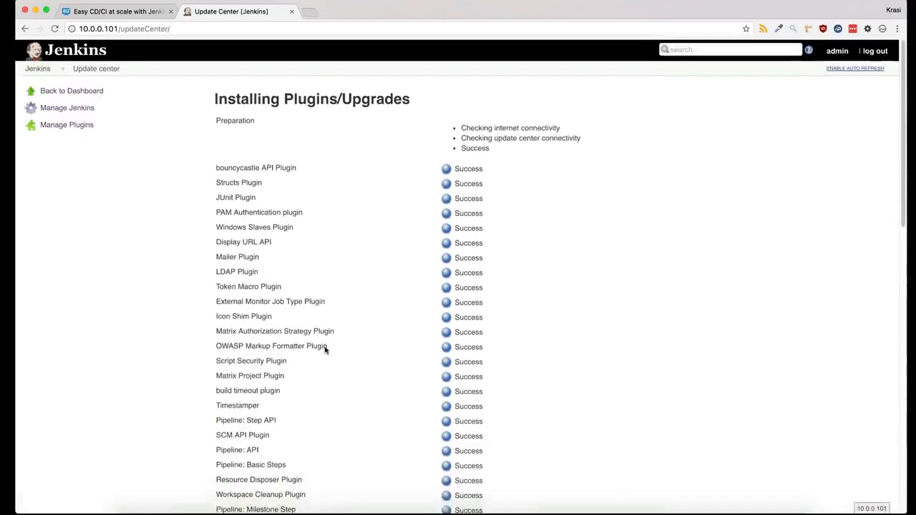
left_click(114, 12)
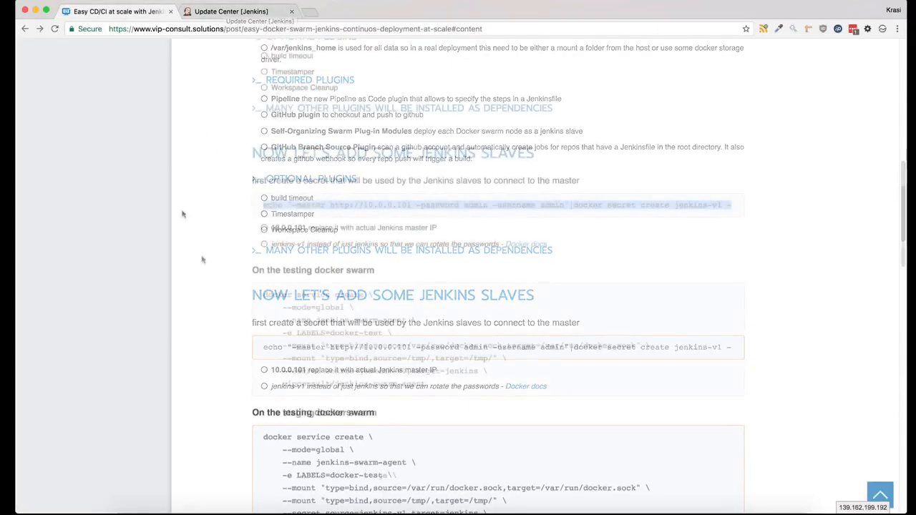
scroll("down", 3)
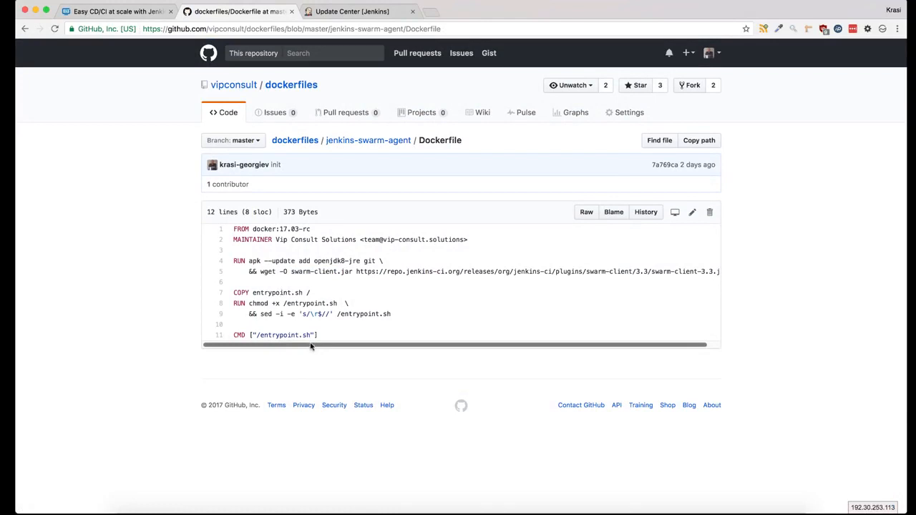
mouse_move(368, 140)
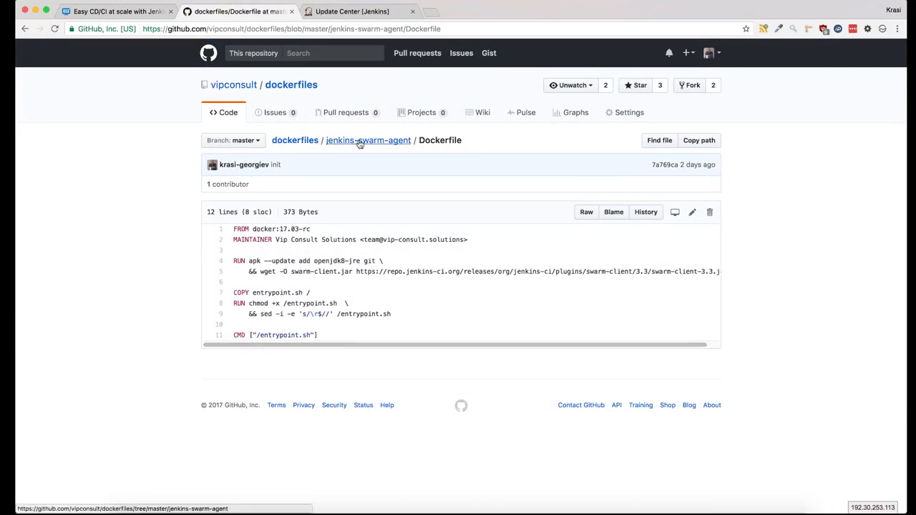
Step: Inspect the jenkins-swarm-agent folder and its entrypoint.sh script on GitHub
left_click(368, 140)
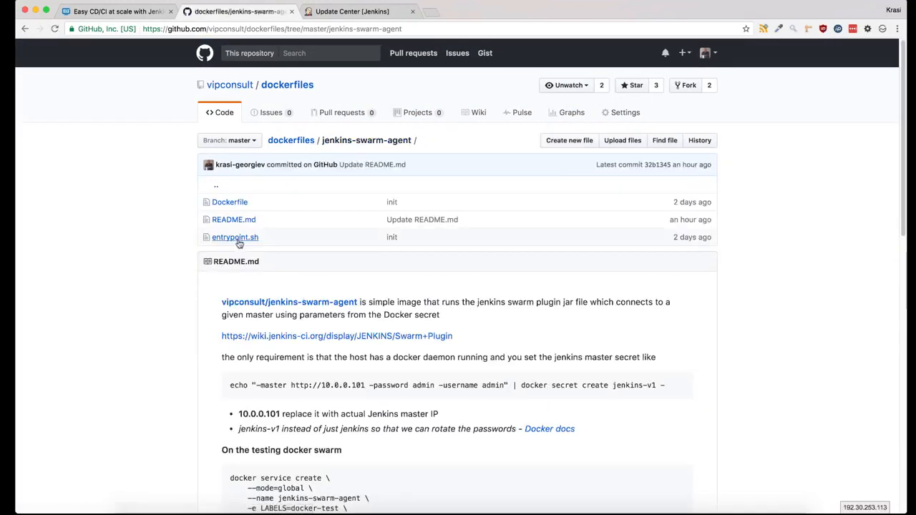
left_click(235, 237)
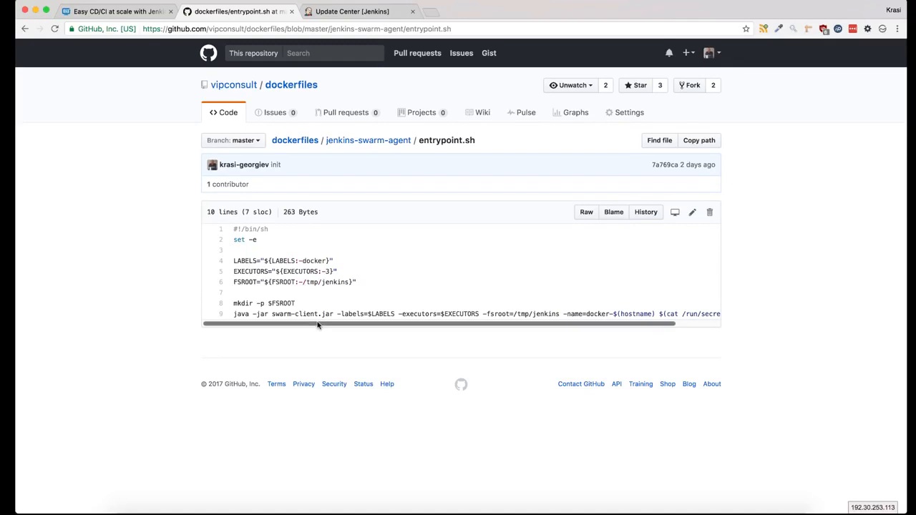
scroll("right", 3)
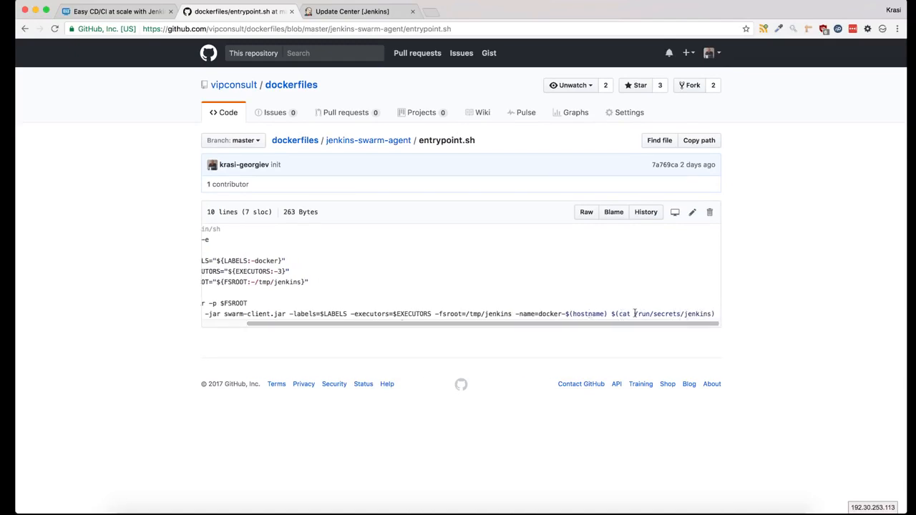
left_click(117, 12)
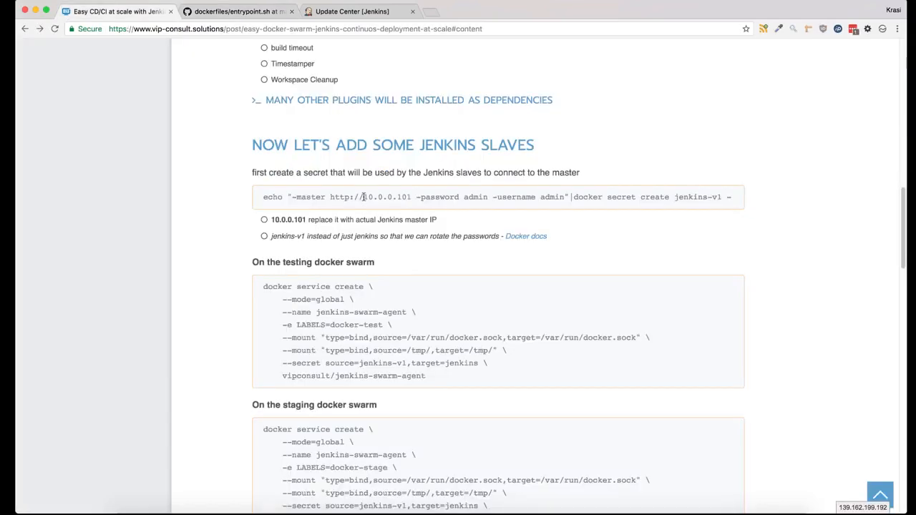
double_click(387, 197)
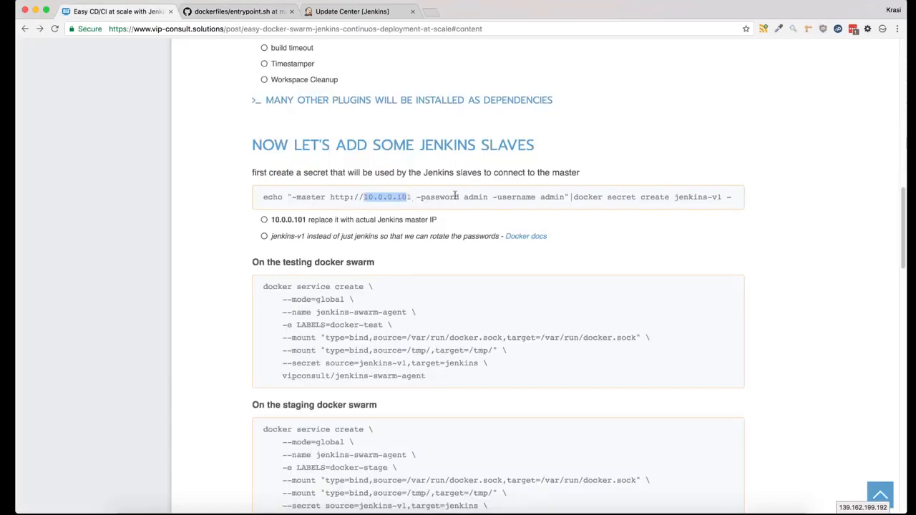
mouse_move(512, 197)
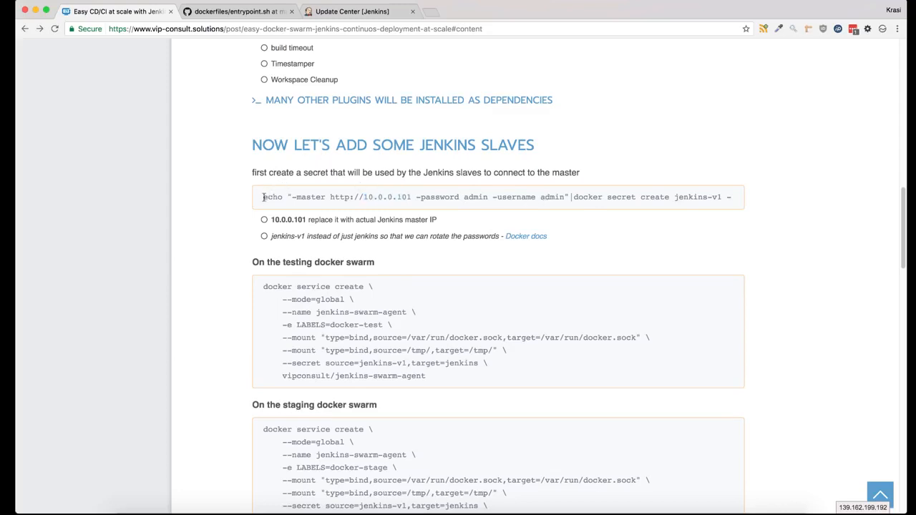
left_click_drag(264, 197, 730, 196)
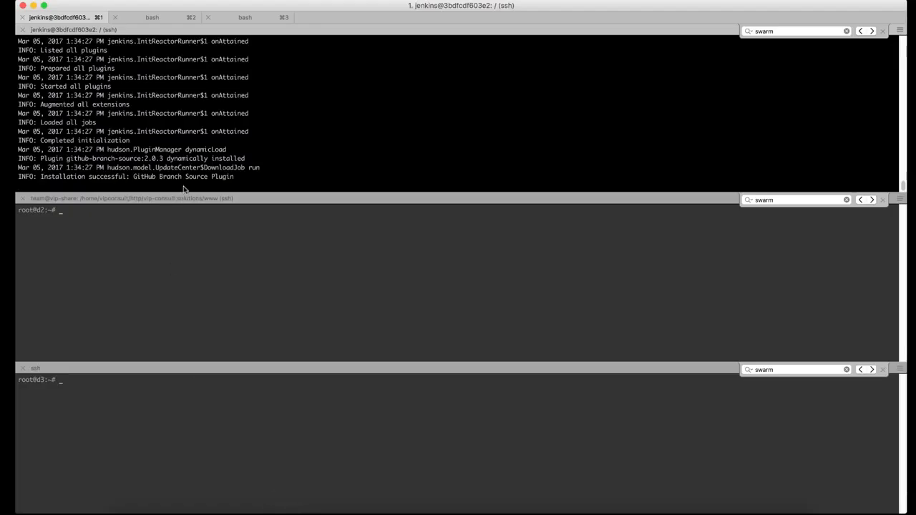
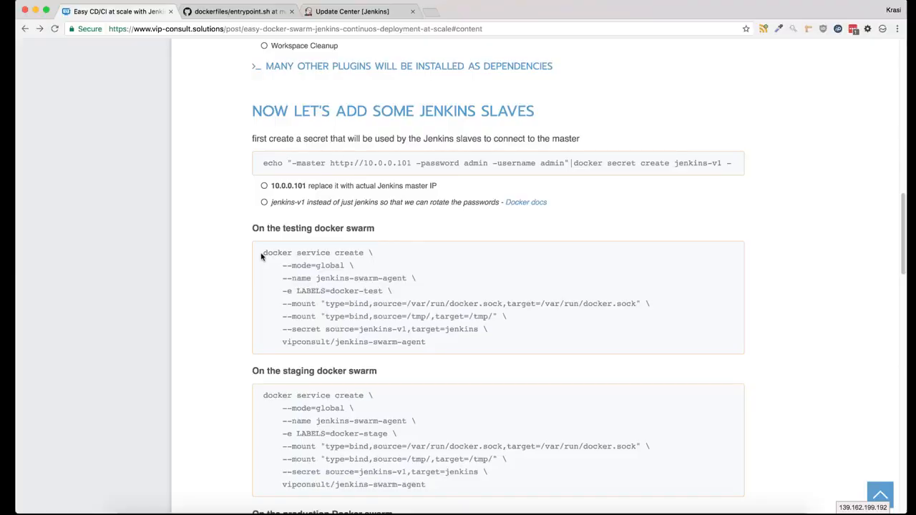
mouse_move(318, 265)
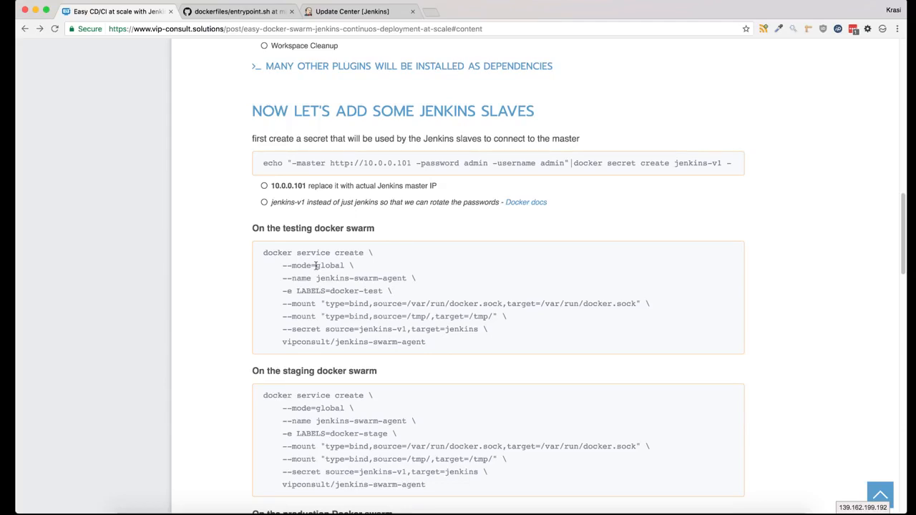
mouse_move(317, 287)
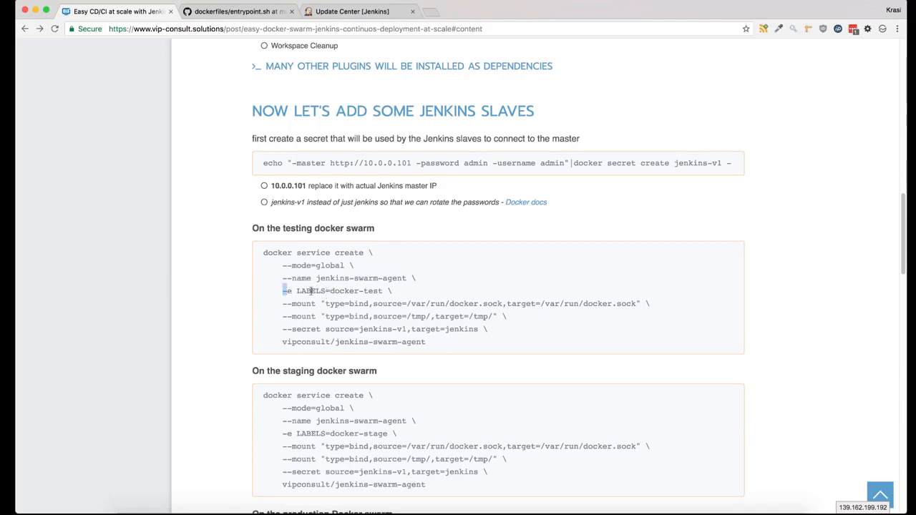
Step: Go through the testing and staging docker service create blocks: LABELS, /tmp/ mount and secret options
left_click_drag(283, 290, 385, 291)
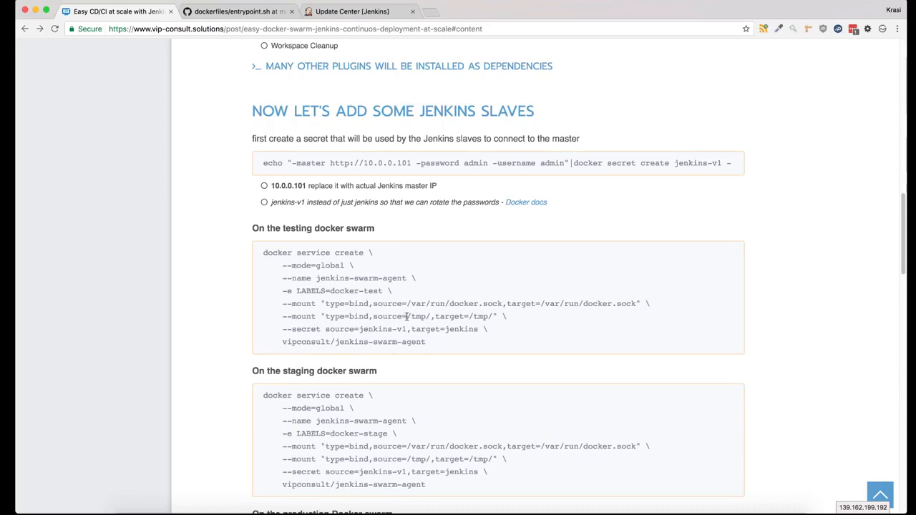
double_click(419, 317)
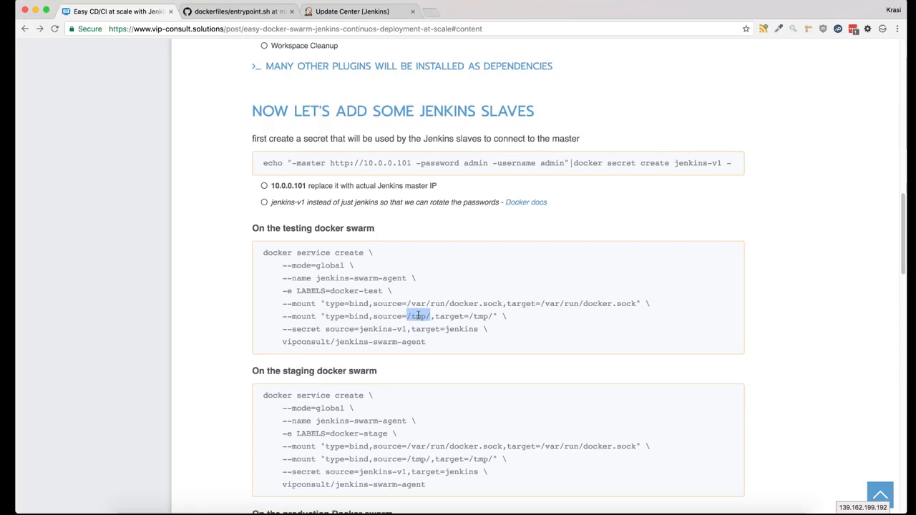
scroll("down", 3)
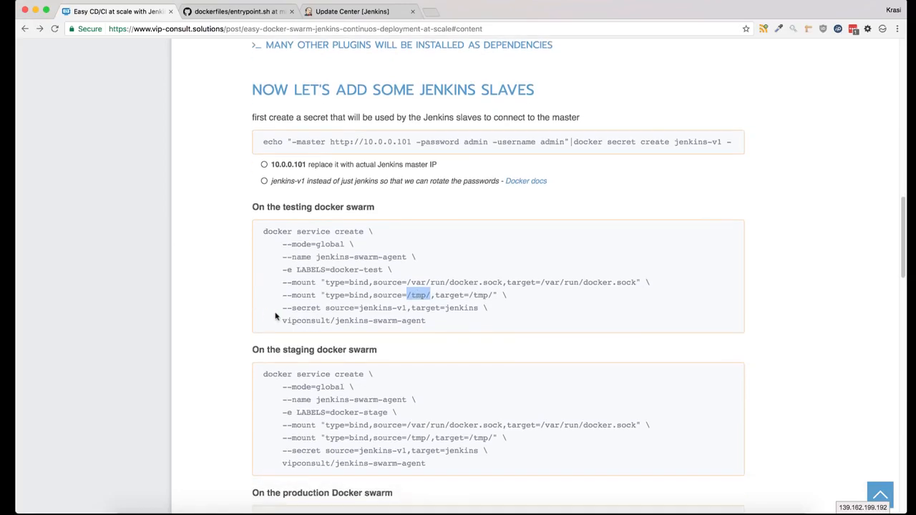
double_click(304, 308)
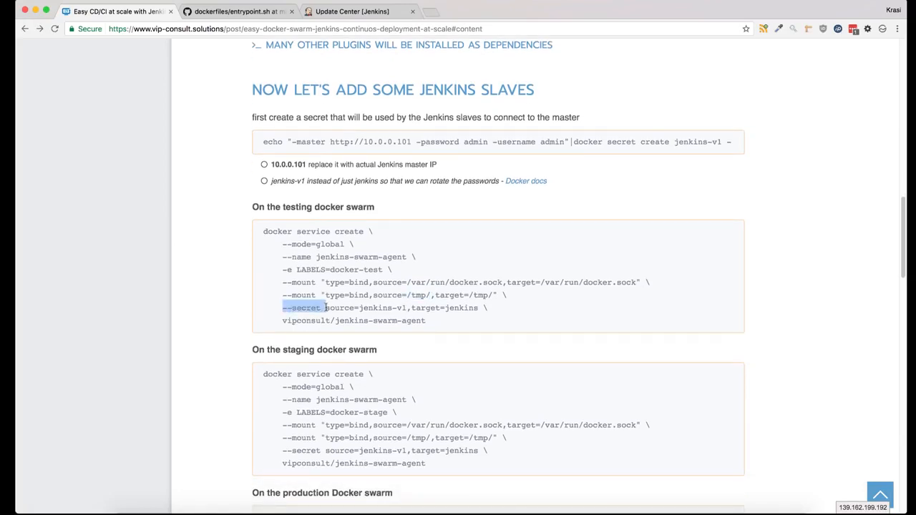
left_click_drag(323, 308, 430, 308)
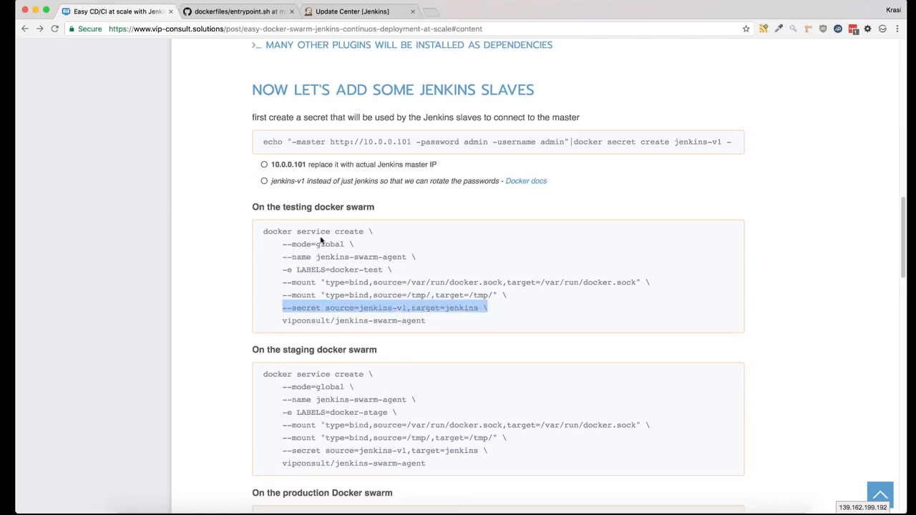
scroll("down", 3)
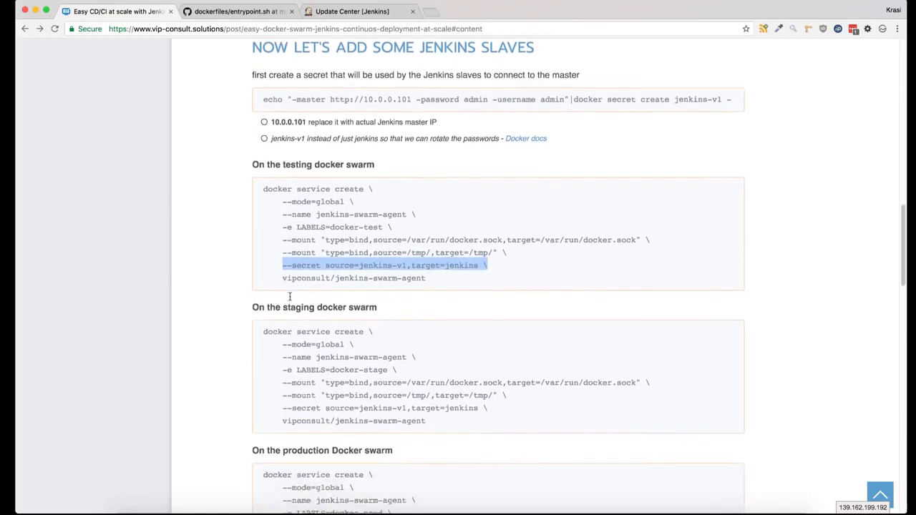
scroll("down", 3)
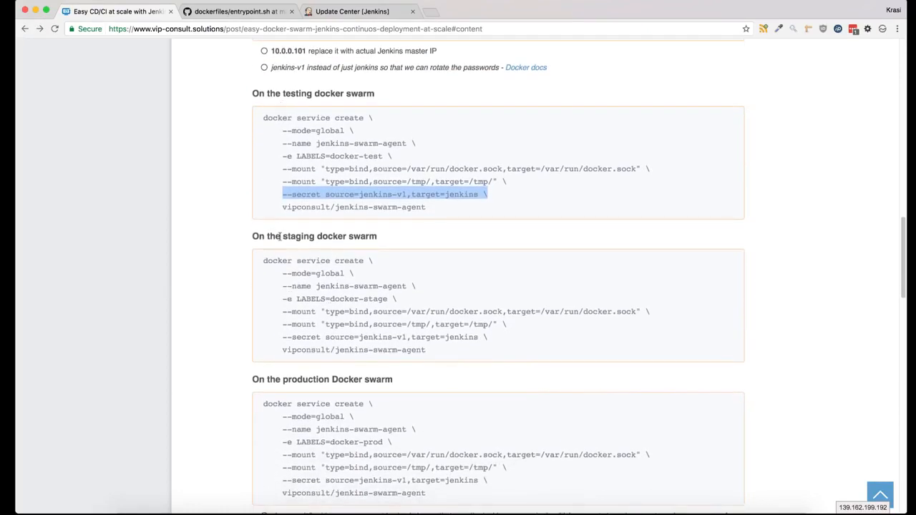
scroll("down", 3)
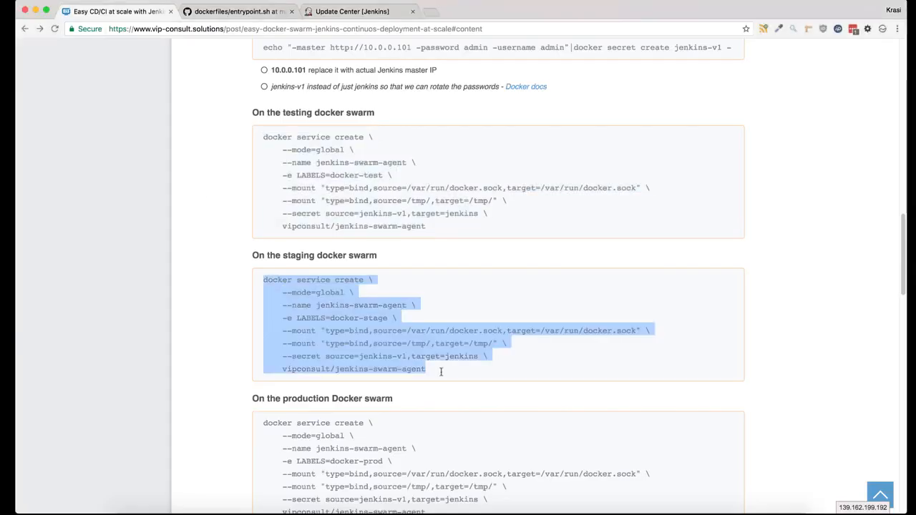
scroll("down", 3)
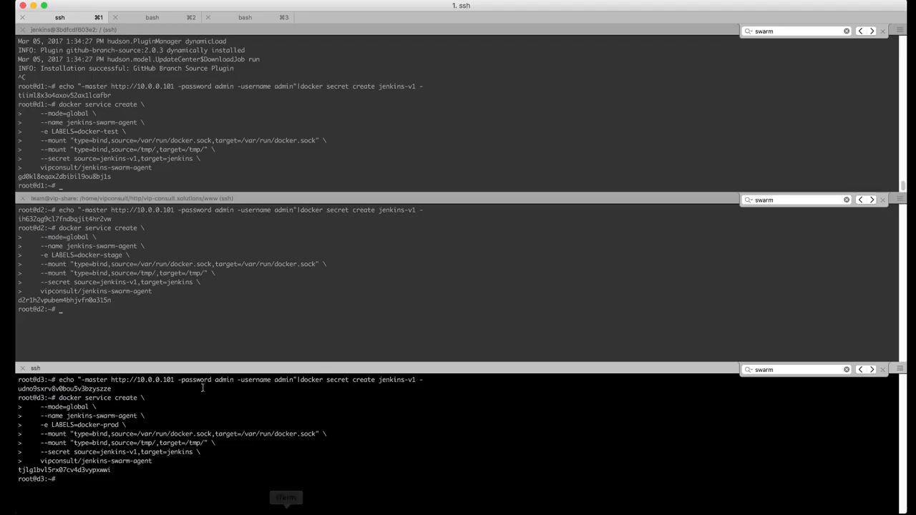
Step: Run docker node commands in iTerm2 to bring up swarm agents on d1, d2 and d3
type("no")
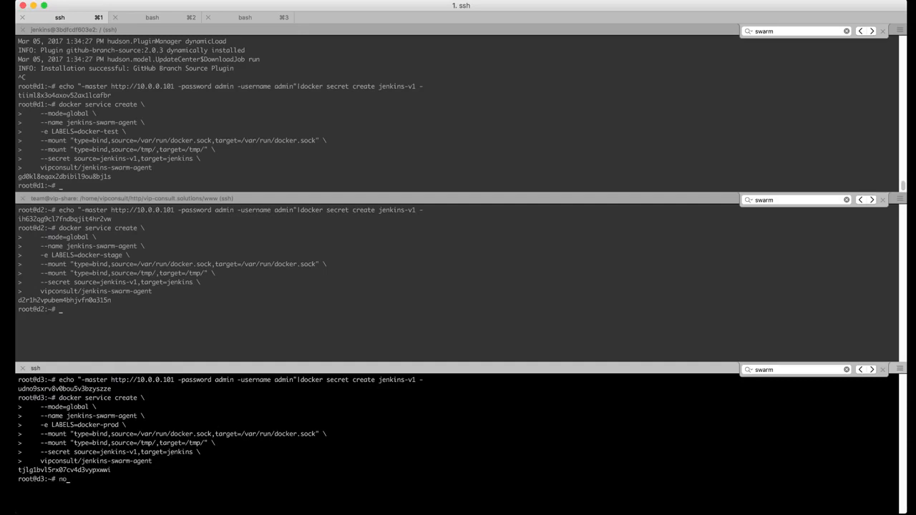
type("docker node")
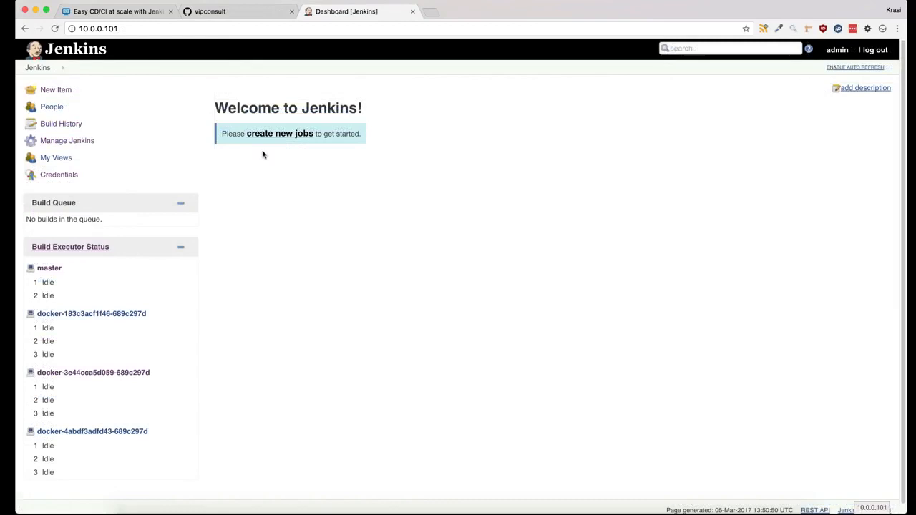
Step: Create a new GitHub Organization item named vipconsult
left_click(55, 89)
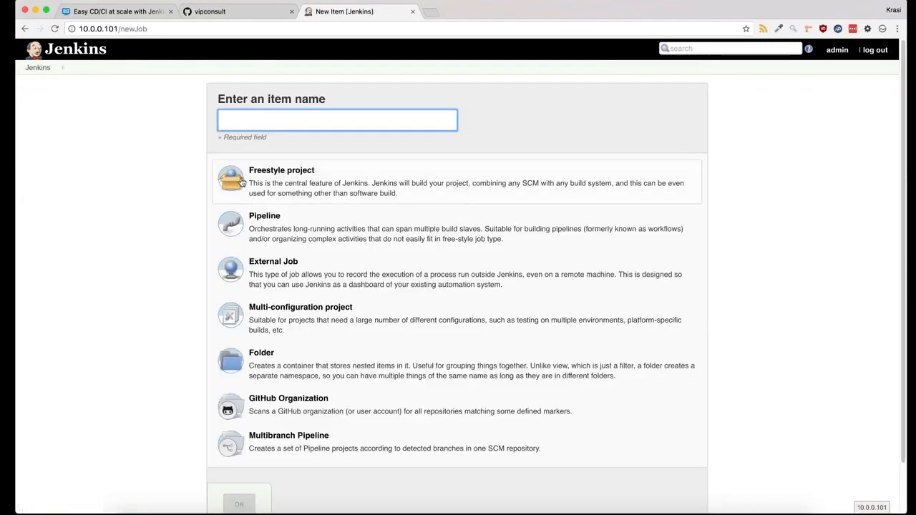
type("vipconsult")
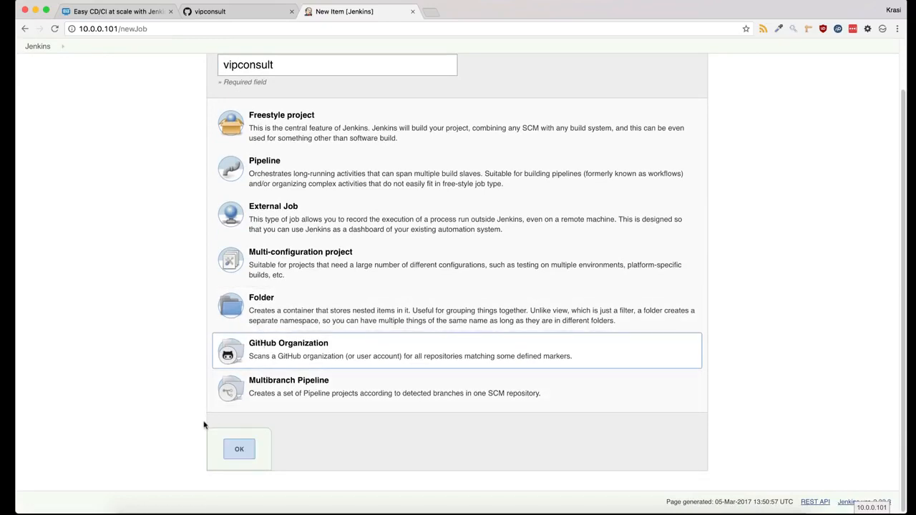
left_click(239, 449)
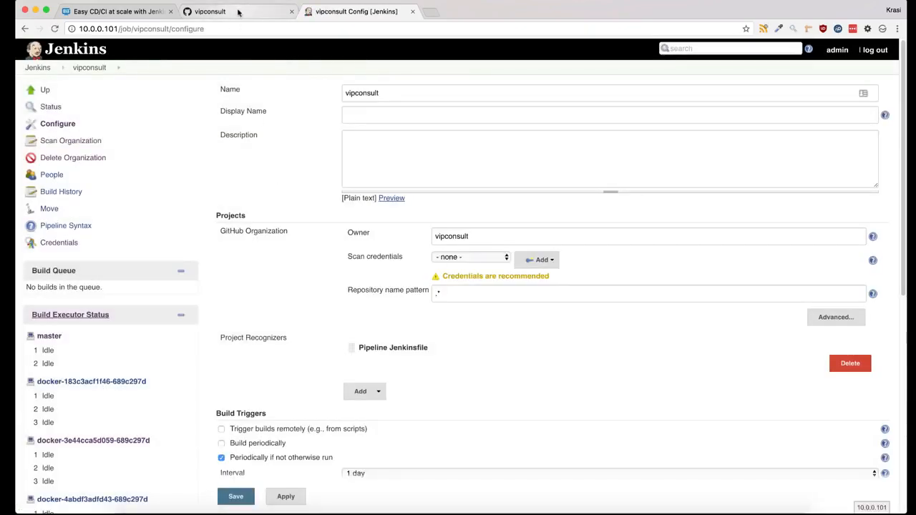
Step: Set the Repository name pattern to cd-demo, checking the repository's Jenkinsfile on GitHub
left_click(210, 12)
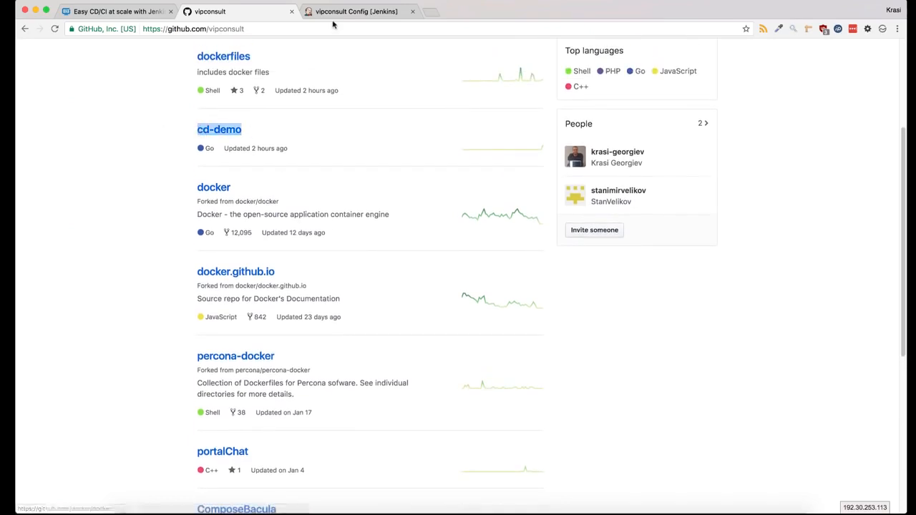
left_click(356, 11)
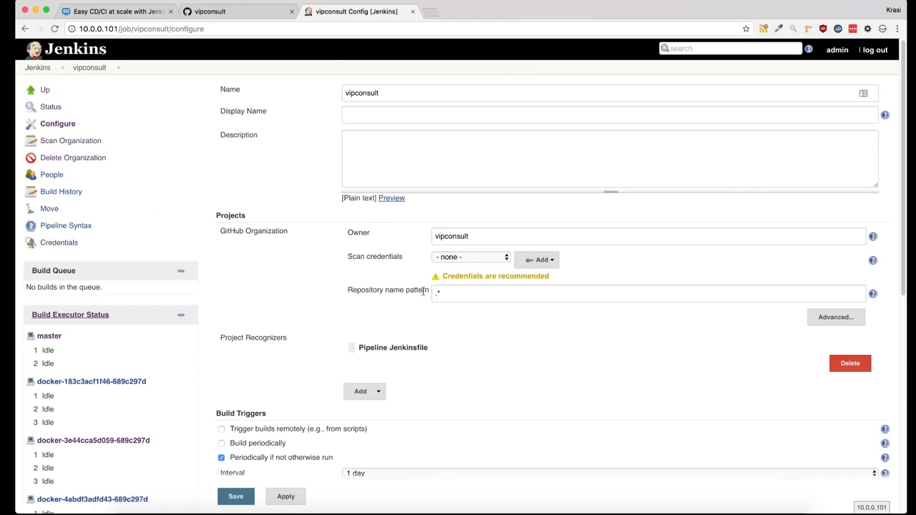
type("cd-demo")
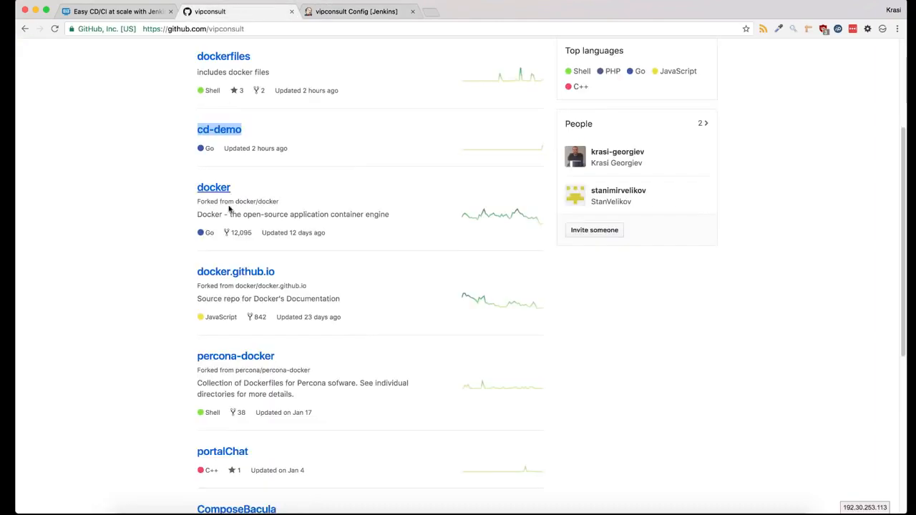
left_click(219, 129)
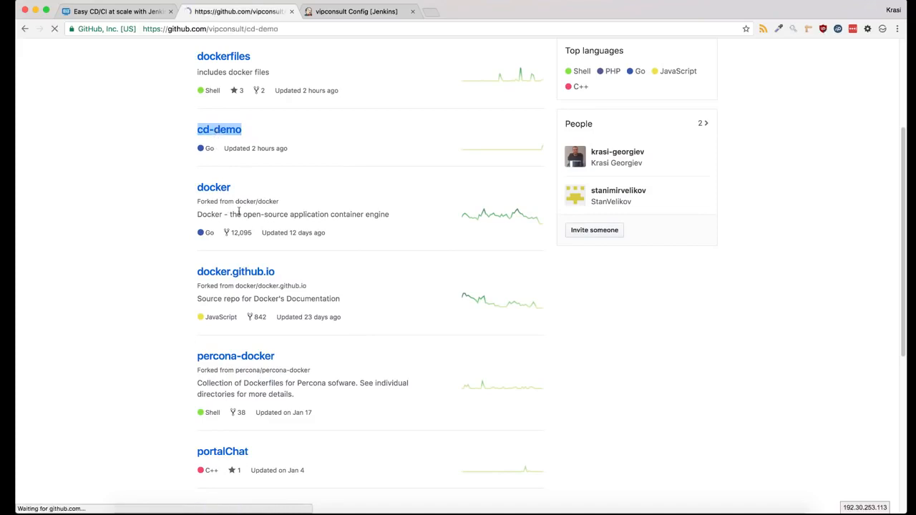
left_click(219, 129)
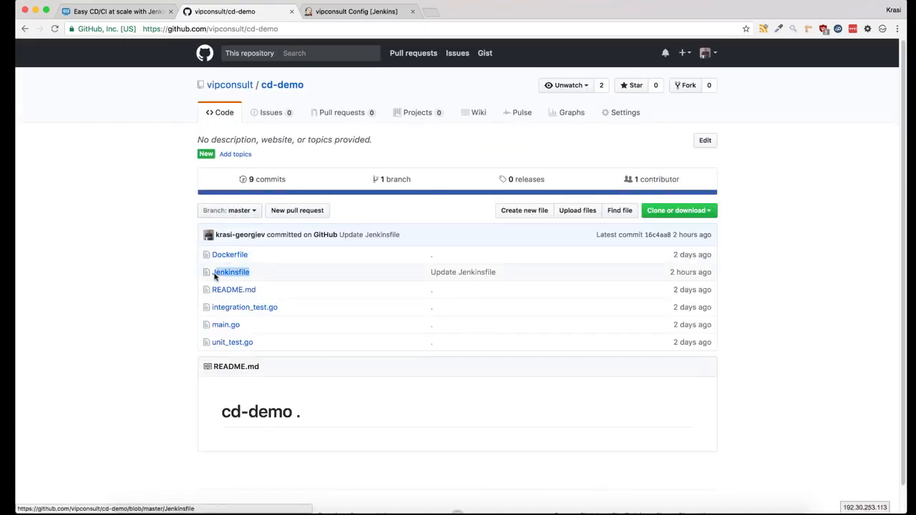
left_click(356, 11)
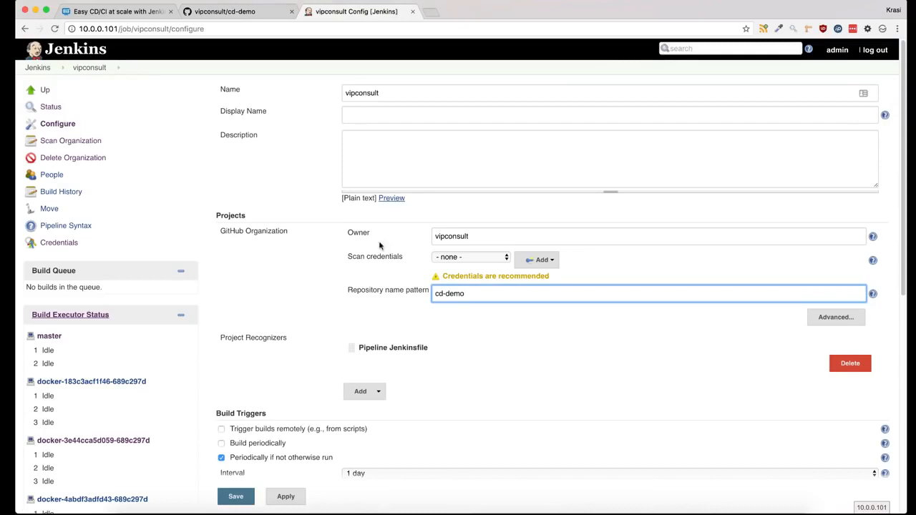
Step: Choose the krasi-georgiev GitHub account credentials for organization scanning
scroll("down", 3)
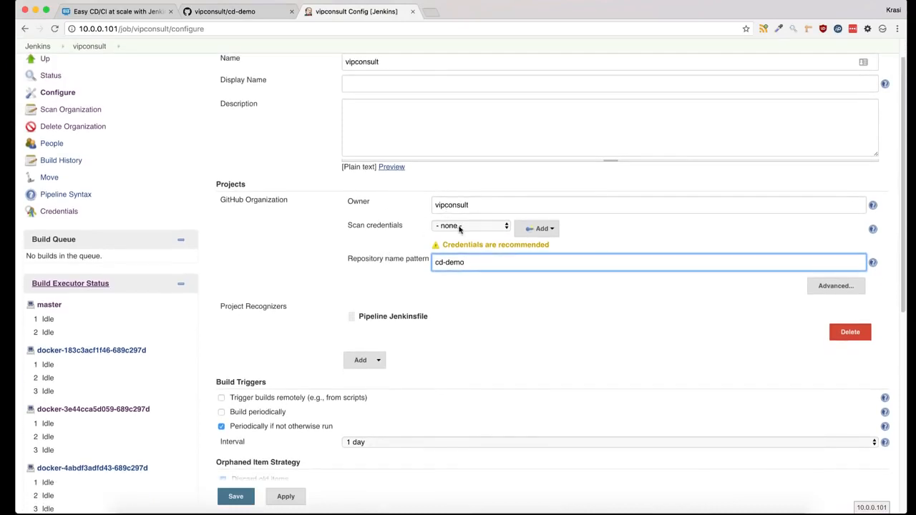
left_click(470, 226)
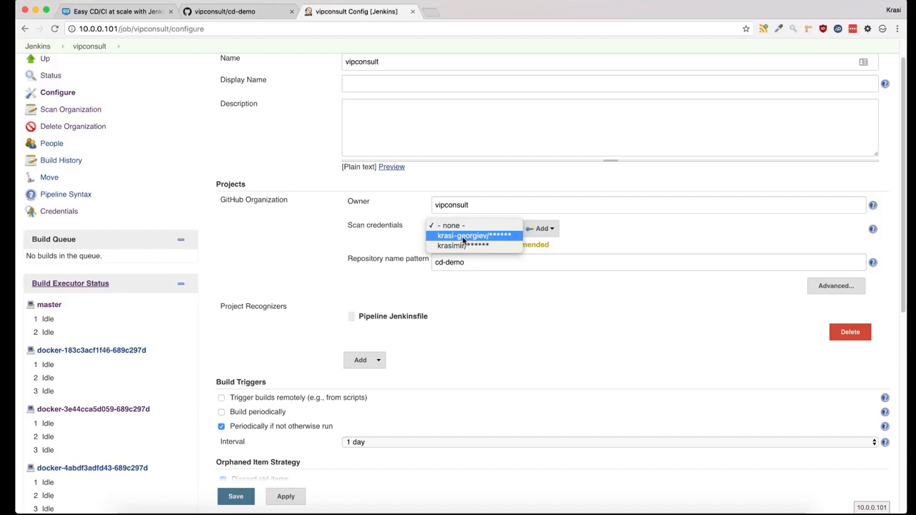
left_click(474, 236)
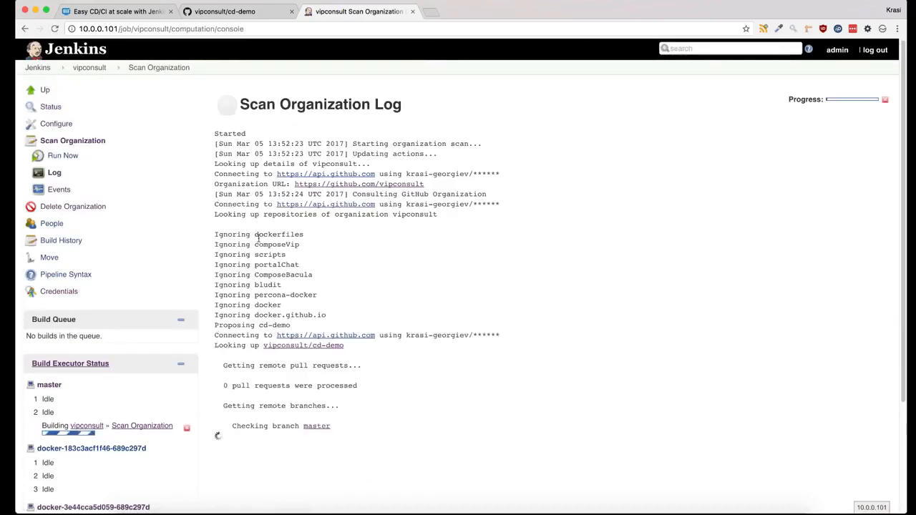
Step: Verify the scan log and master stage view, then load 10.0.0.103:8080/hi in a new tab
scroll("down", 3)
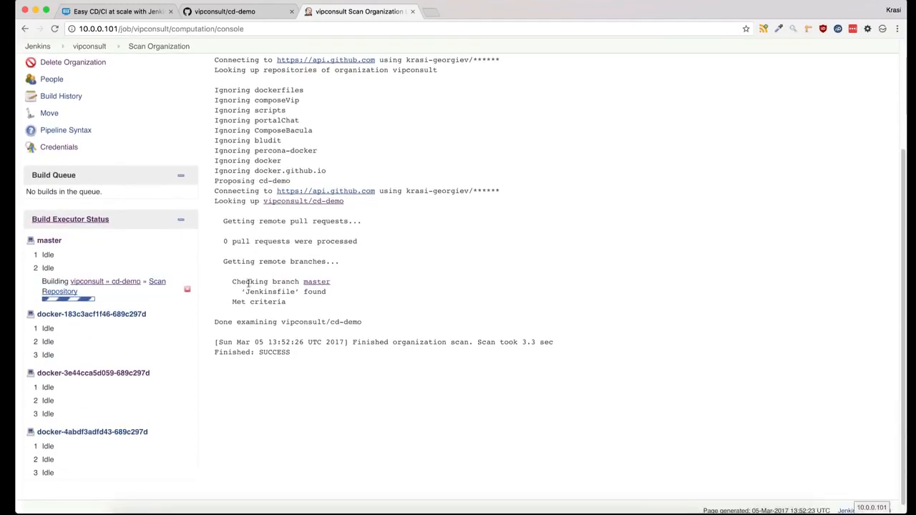
double_click(271, 292)
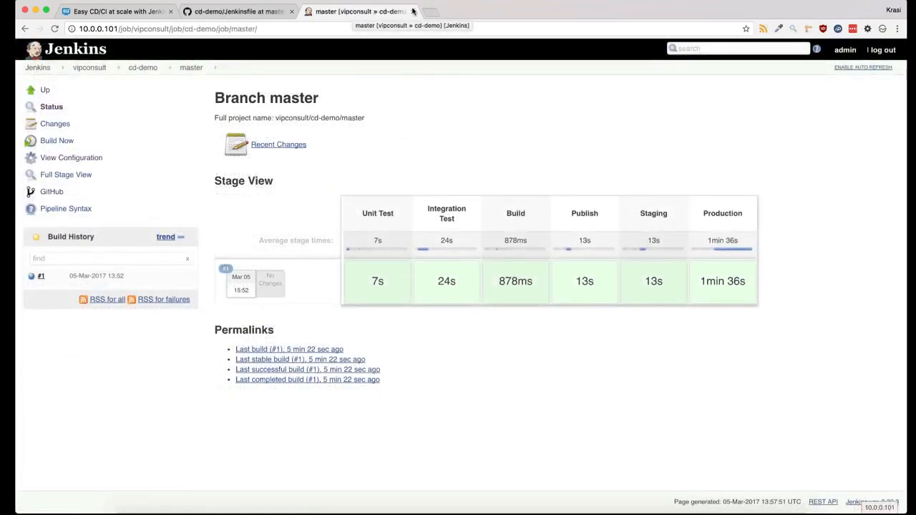
left_click(430, 11)
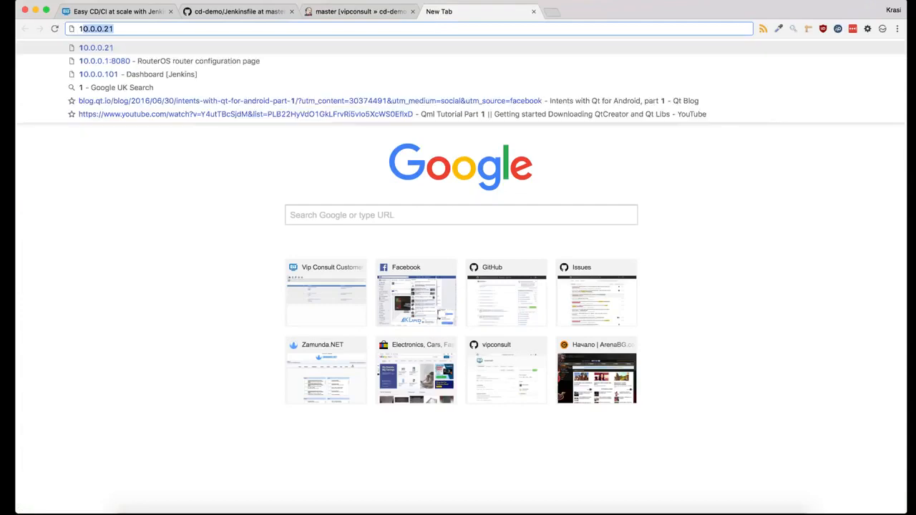
type("10.0.0.10")
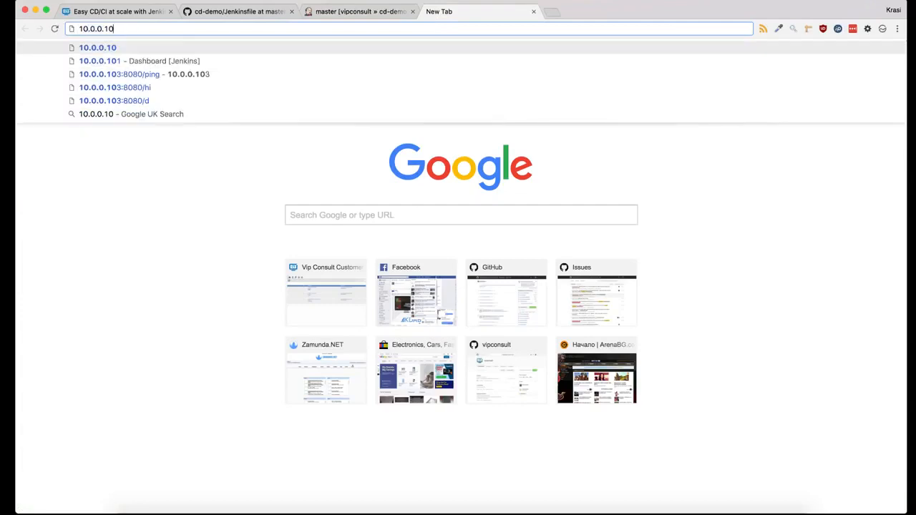
left_click(144, 74)
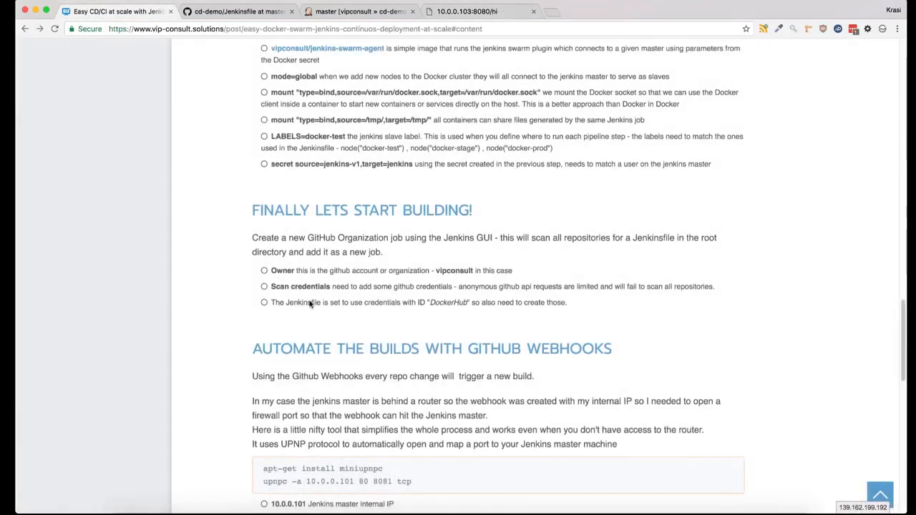
Step: Read 'Automate the builds with GitHub webhooks', including the miniupnpc port-mapping command
scroll("down", 3)
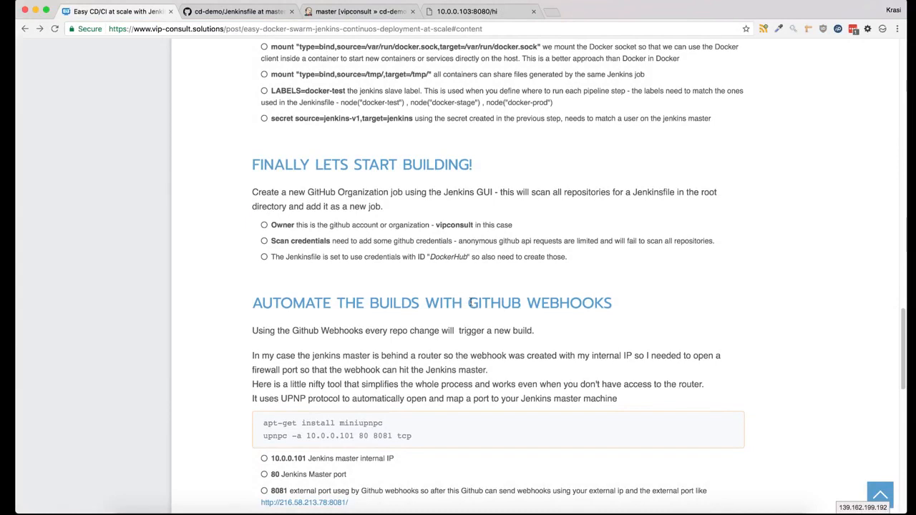
left_click(237, 11)
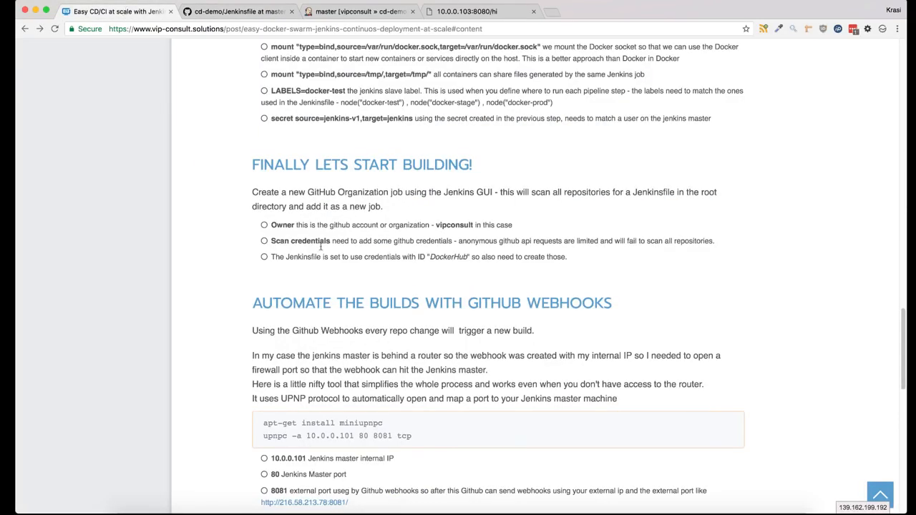
scroll("down", 3)
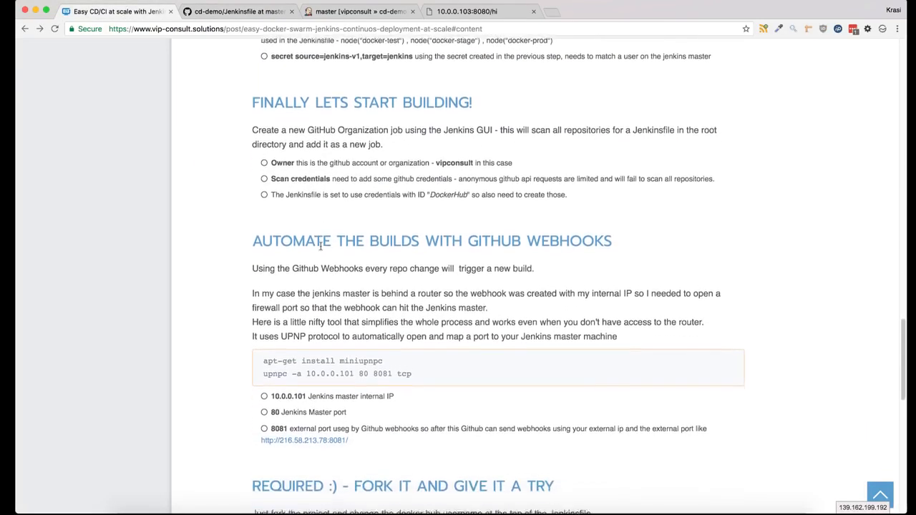
scroll("down", 3)
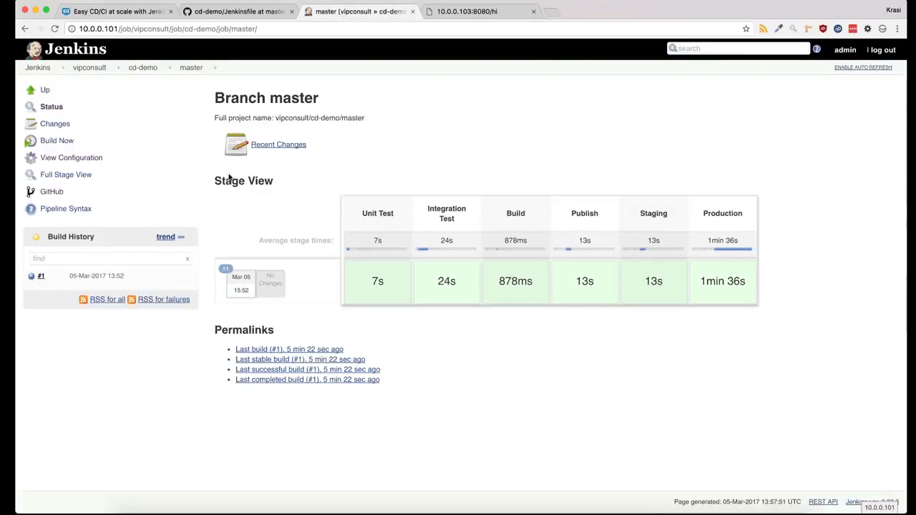
Step: Add a GitHub Server entry under Configure System, leaving credentials set to none
left_click(37, 67)
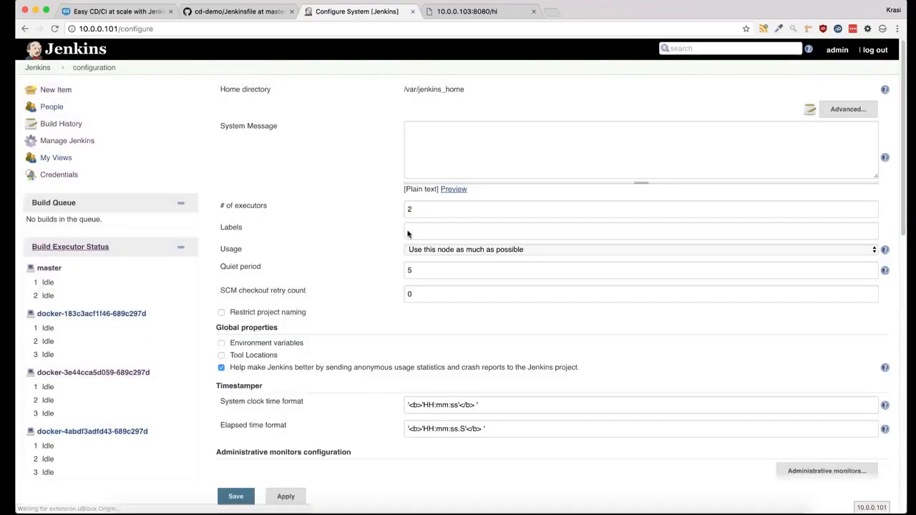
scroll("down", 3)
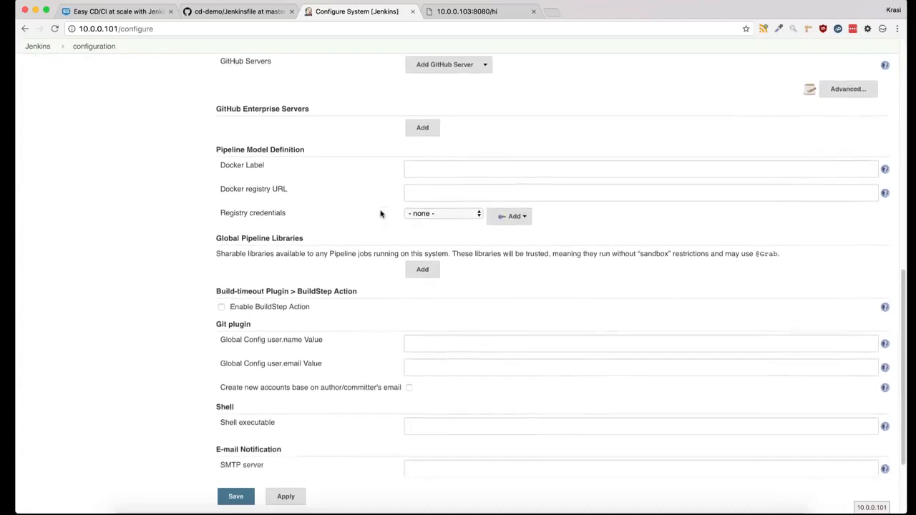
scroll("up", 3)
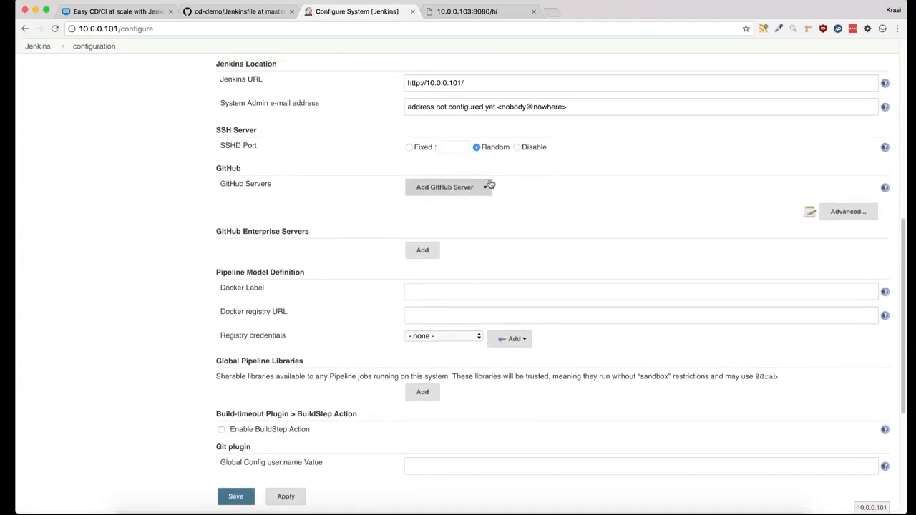
left_click(444, 187)
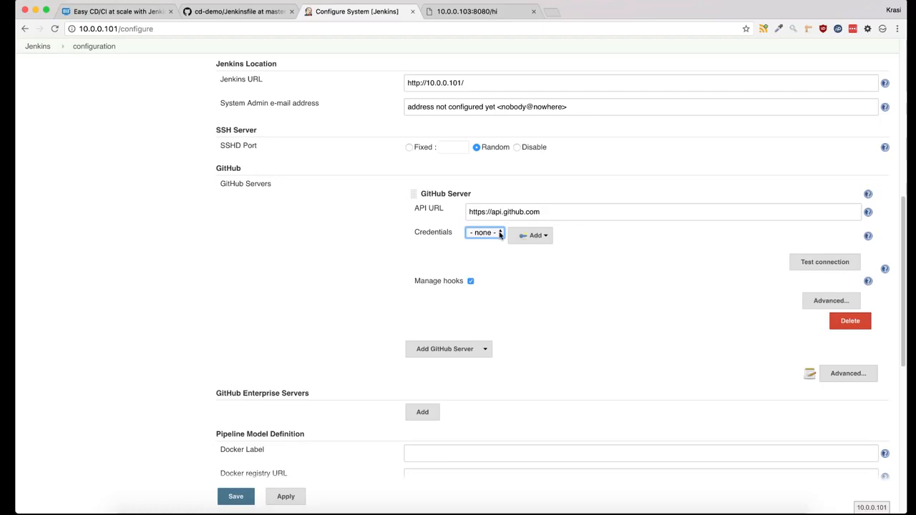
left_click(484, 235)
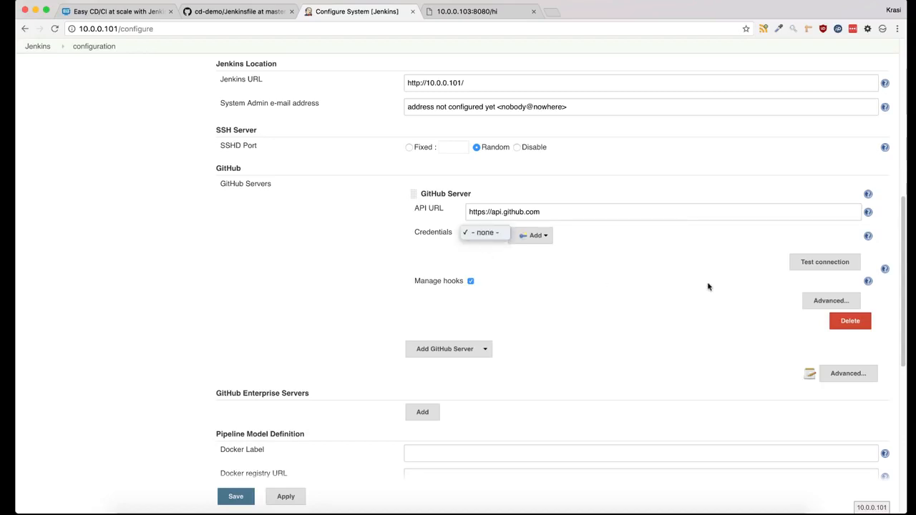
left_click(484, 232)
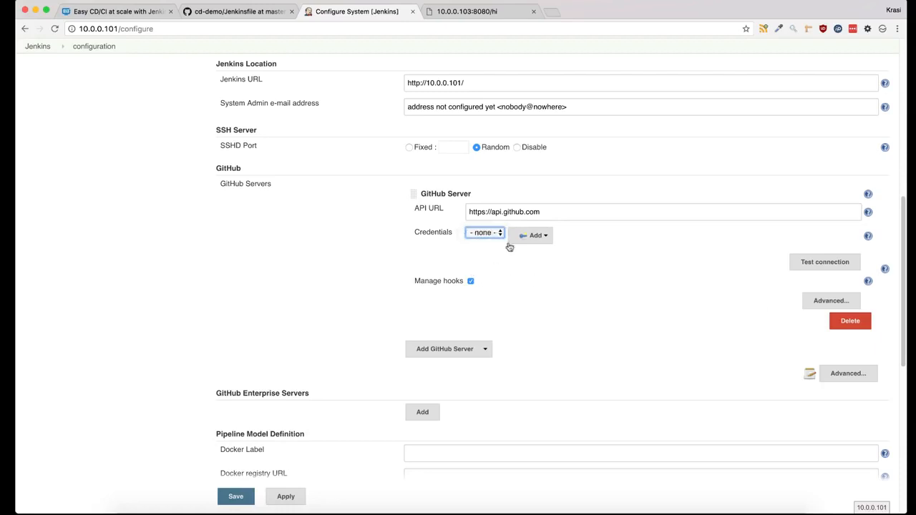
mouse_move(817, 370)
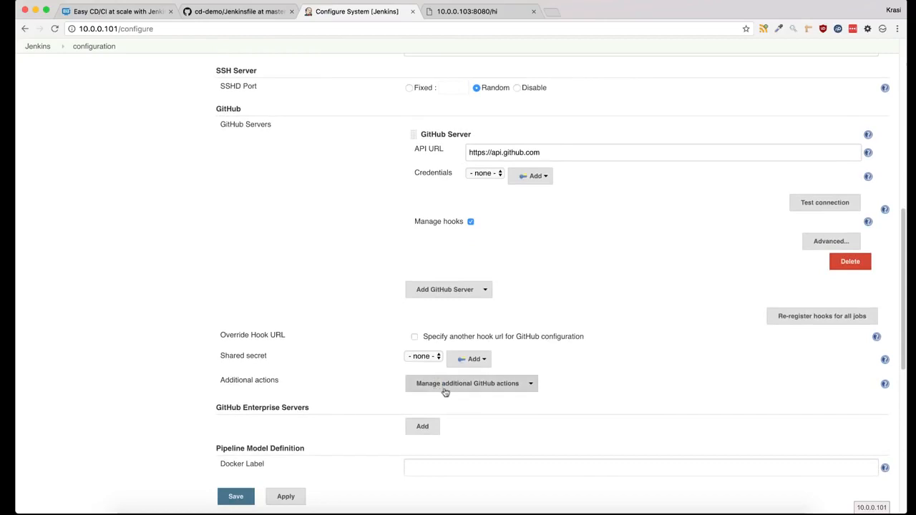
mouse_move(533, 384)
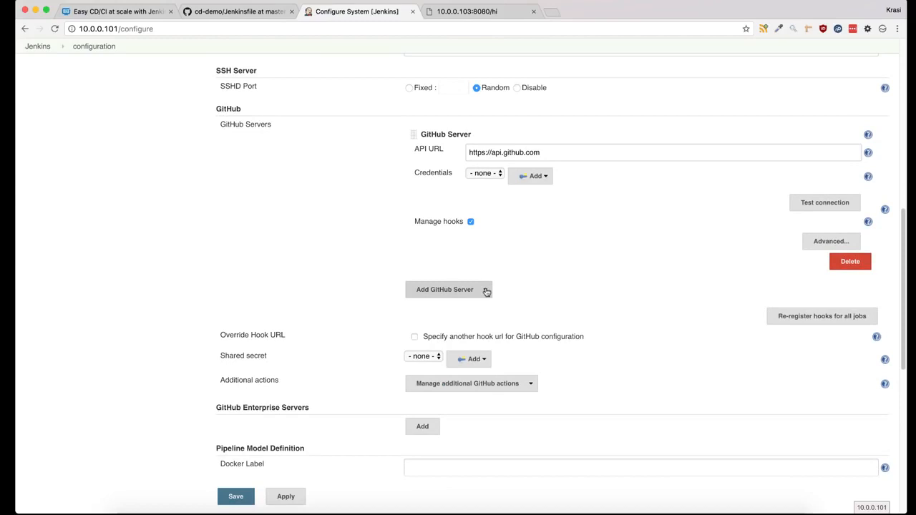
mouse_move(530, 396)
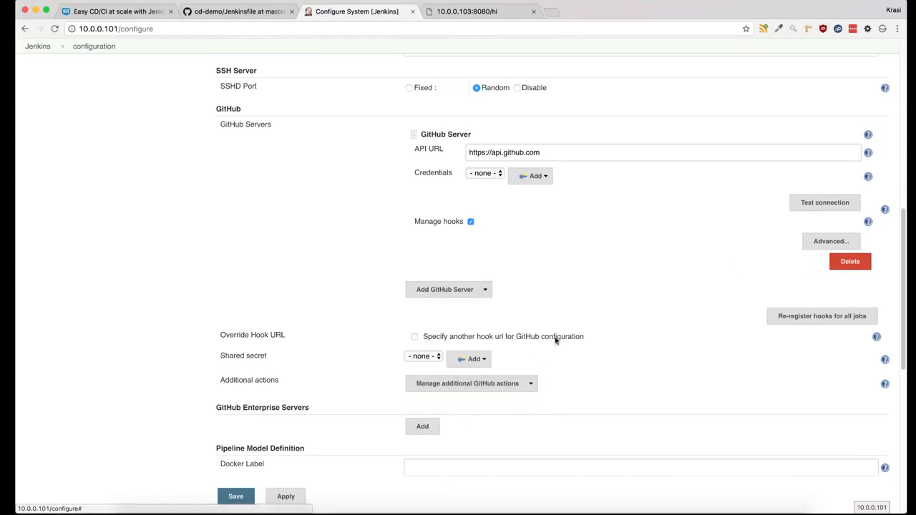
Step: Convert the krasi-georgiev GitHub login and password into new token credentials
left_click(513, 355)
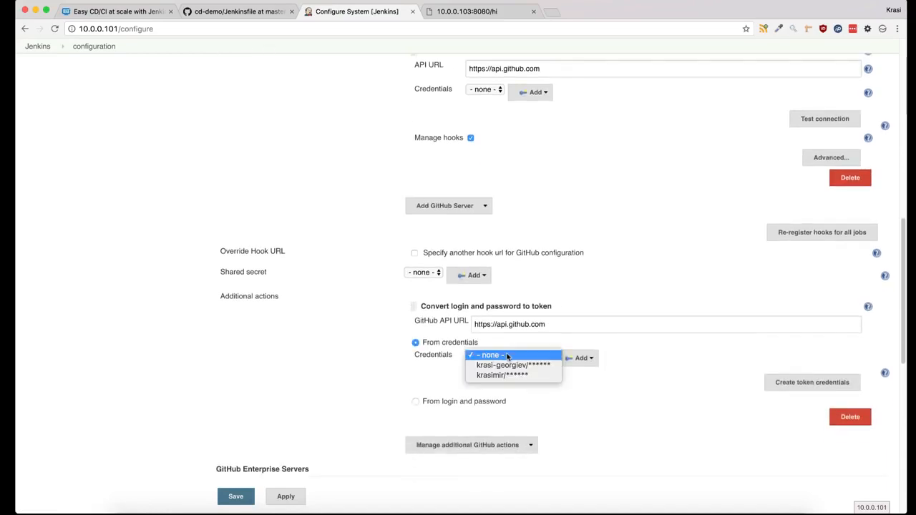
left_click(489, 355)
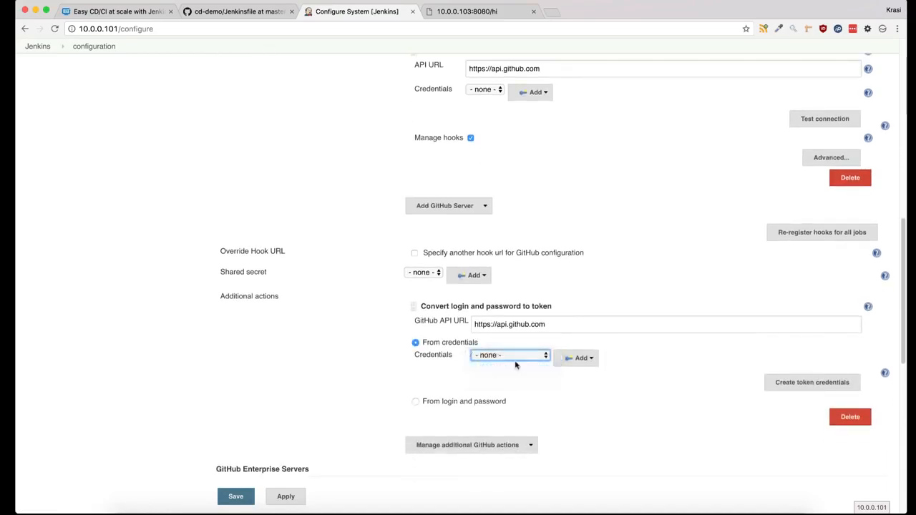
left_click(510, 356)
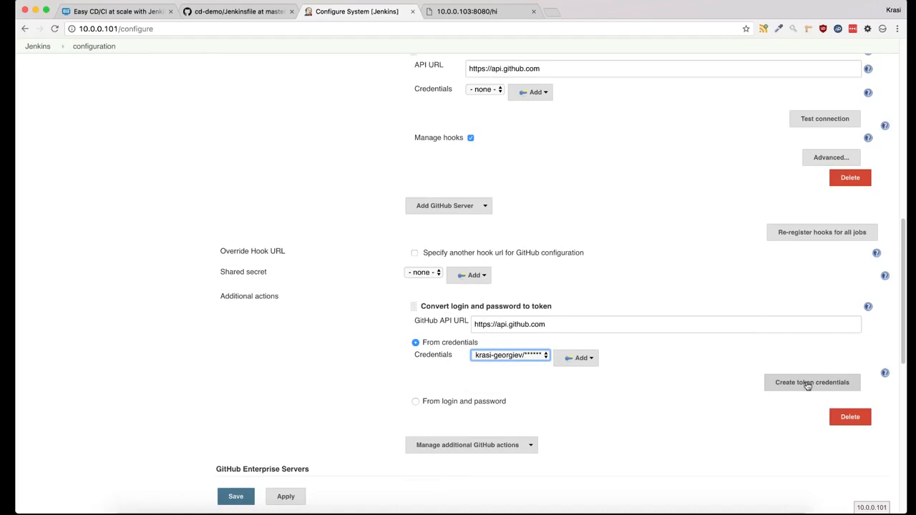
left_click(812, 382)
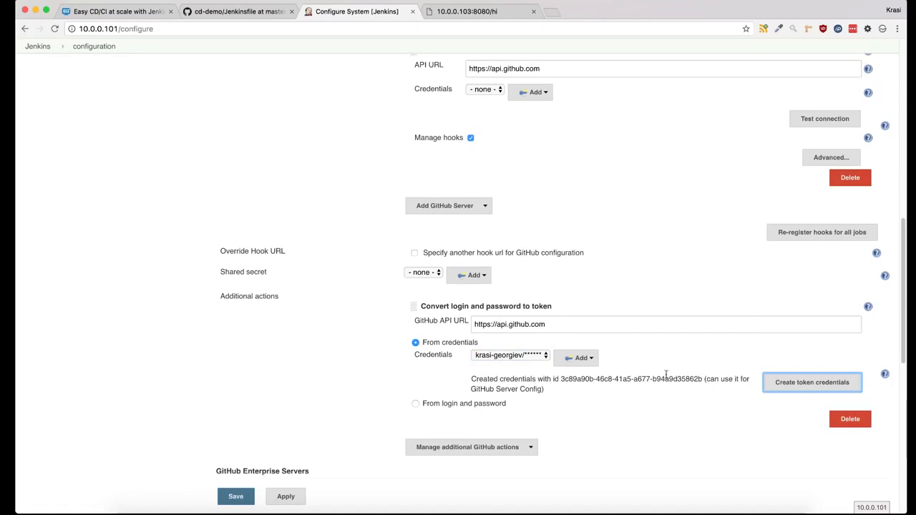
mouse_move(625, 197)
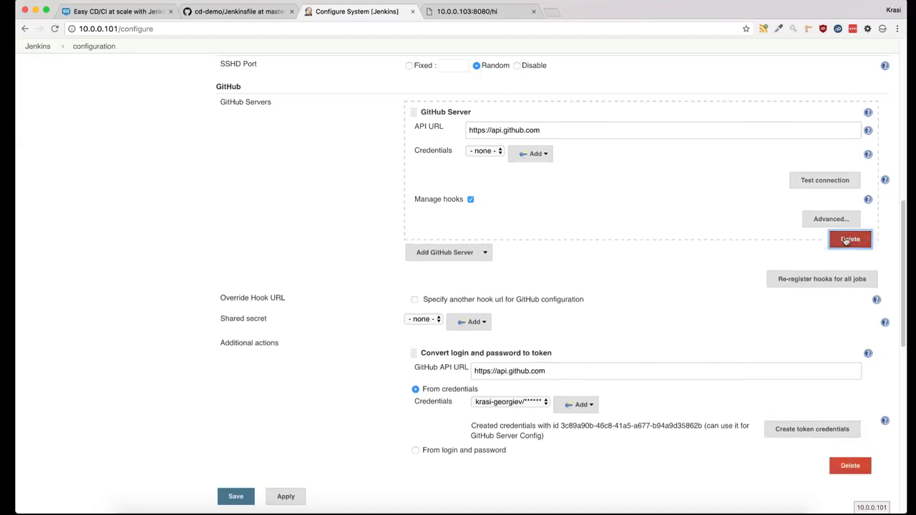
Step: Remove the empty server entry, select the auto-generated GitHub token, and test the connection
left_click(850, 239)
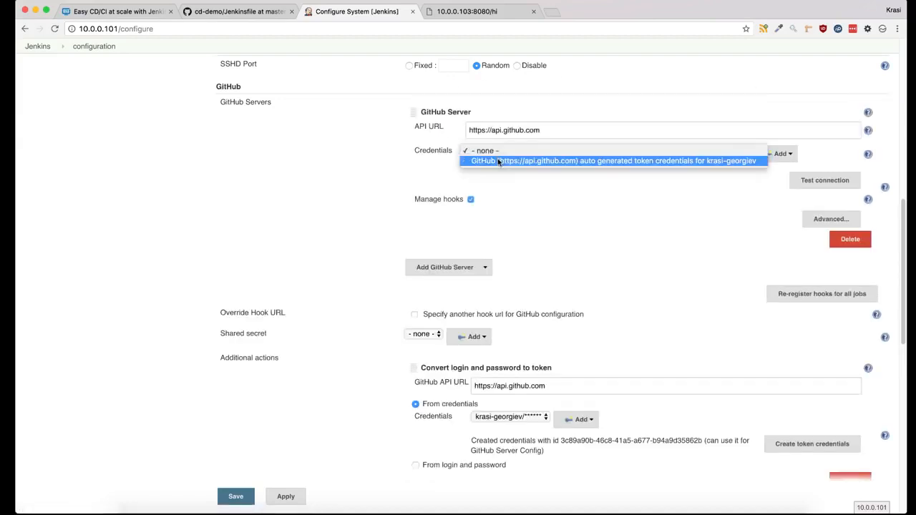
left_click(612, 161)
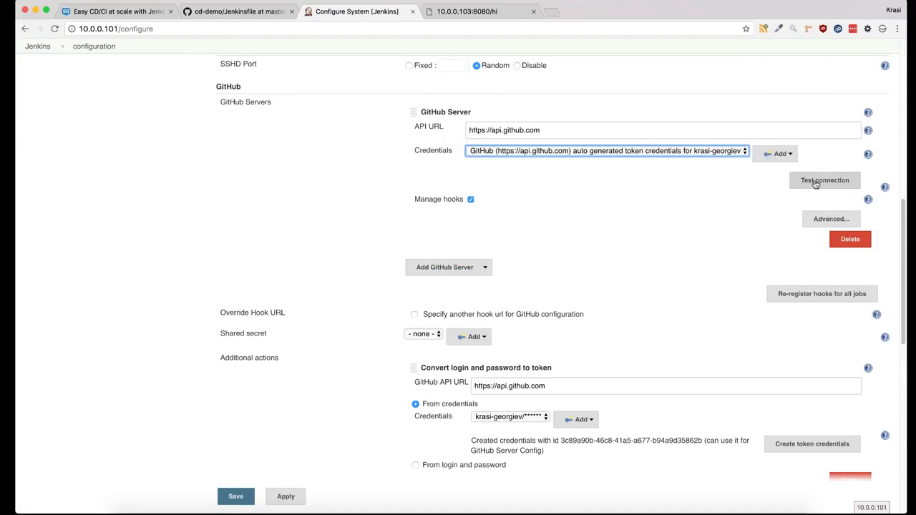
left_click(825, 180)
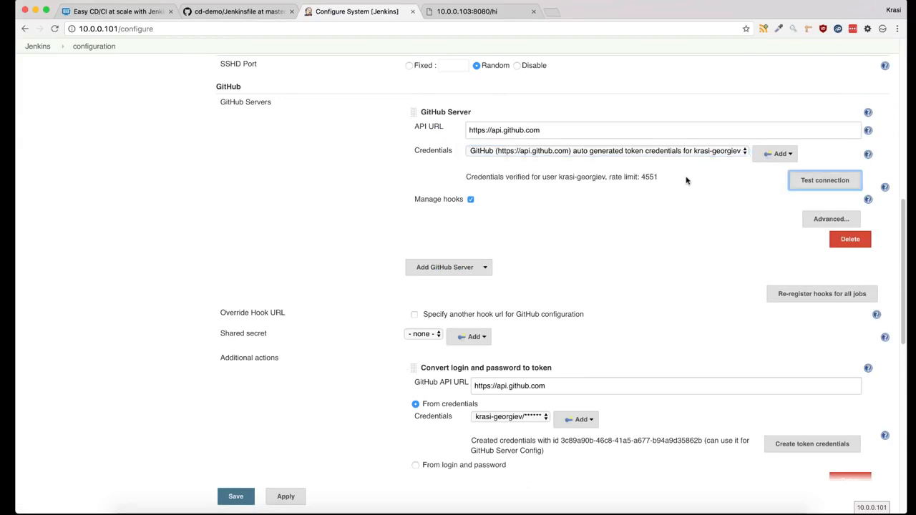
mouse_move(793, 215)
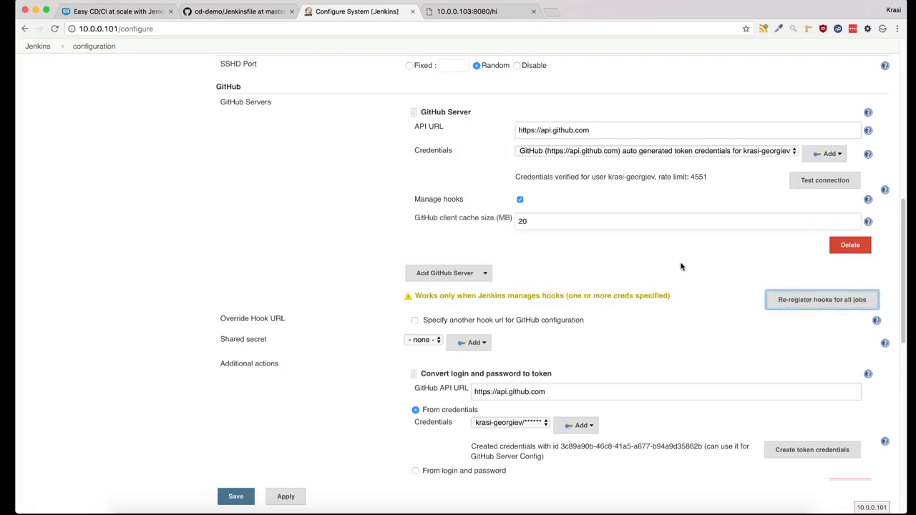
mouse_move(541, 293)
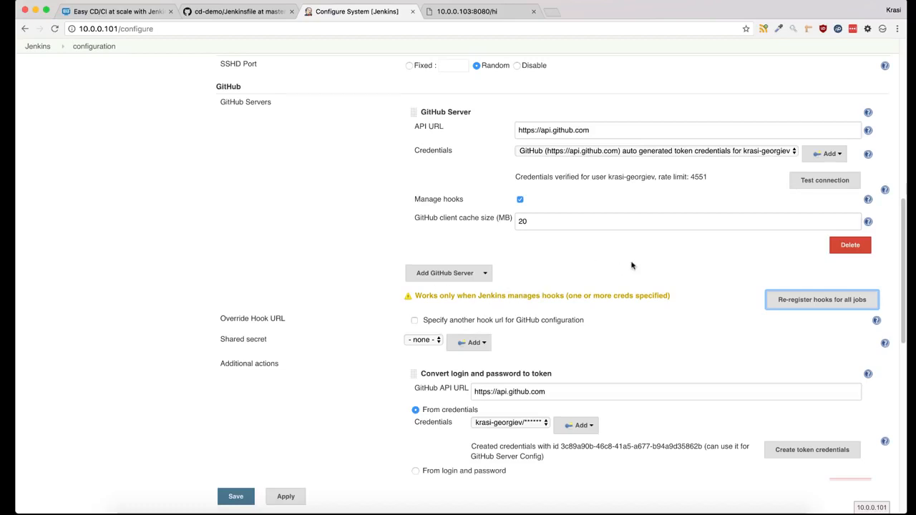
Step: Apply the GitHub server settings and re-register hooks for all jobs
scroll("down", 3)
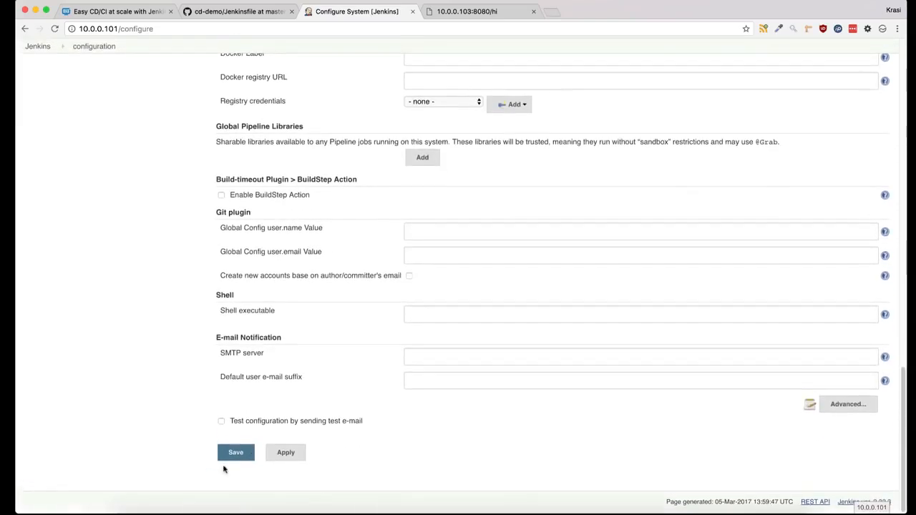
left_click(236, 452)
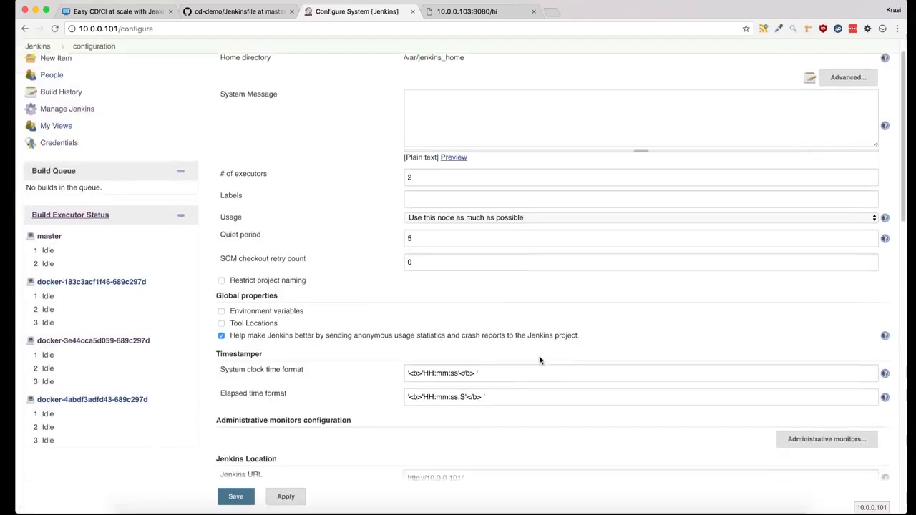
scroll("down", 3)
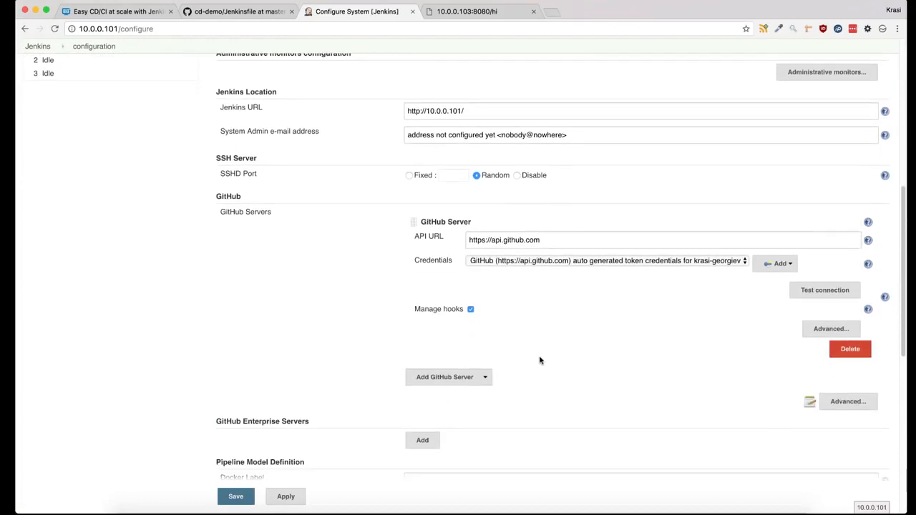
mouse_move(829, 324)
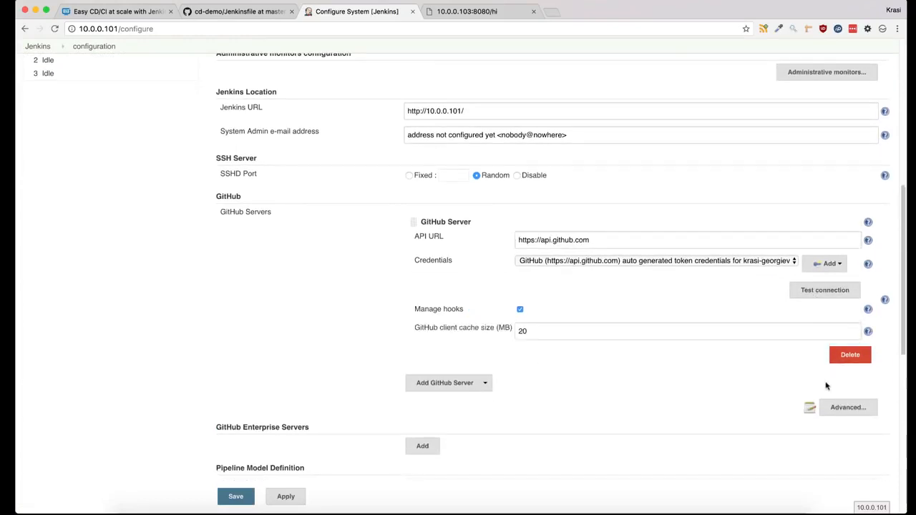
left_click(847, 407)
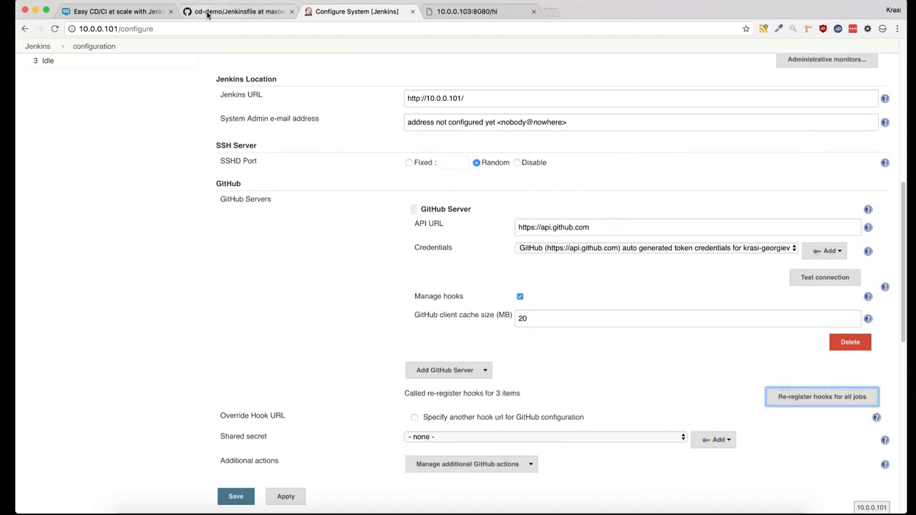
Step: Open cd-demo's repository Settings > Webhooks on GitHub to view the 10.0.0.101 webhook
left_click(236, 11)
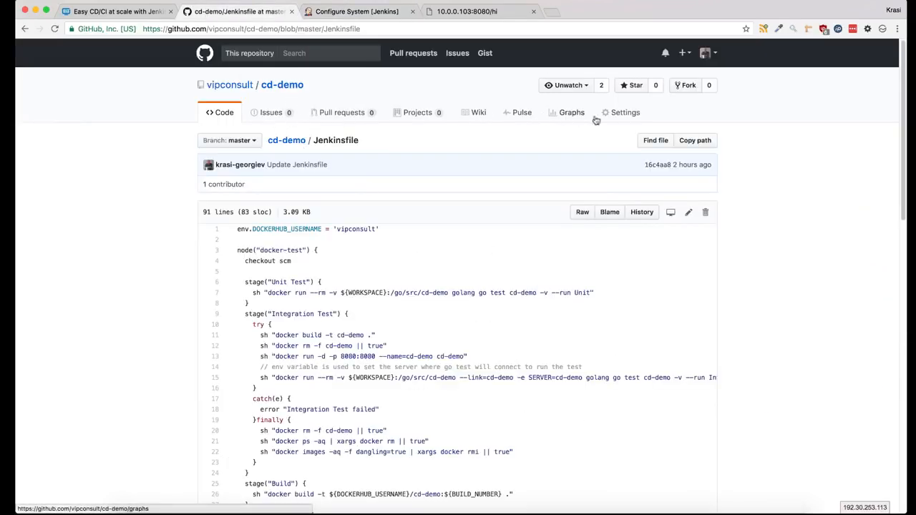
left_click(625, 112)
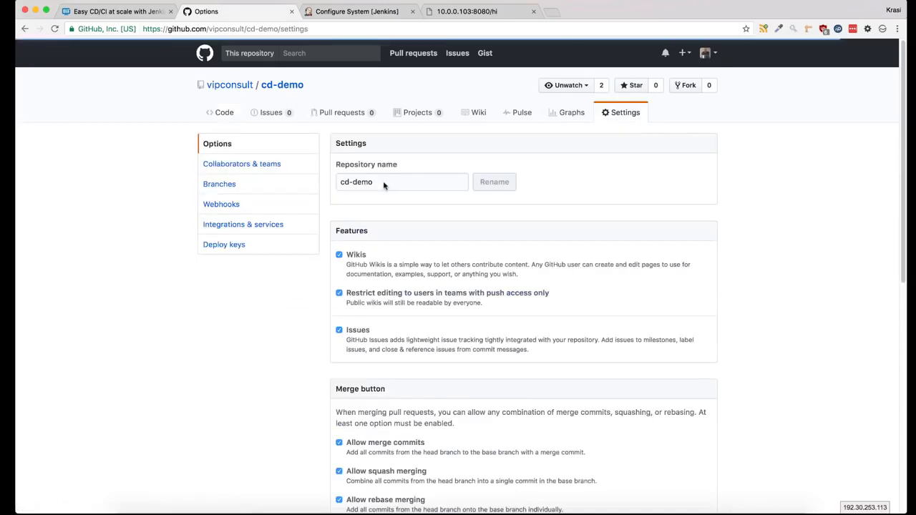
mouse_move(221, 204)
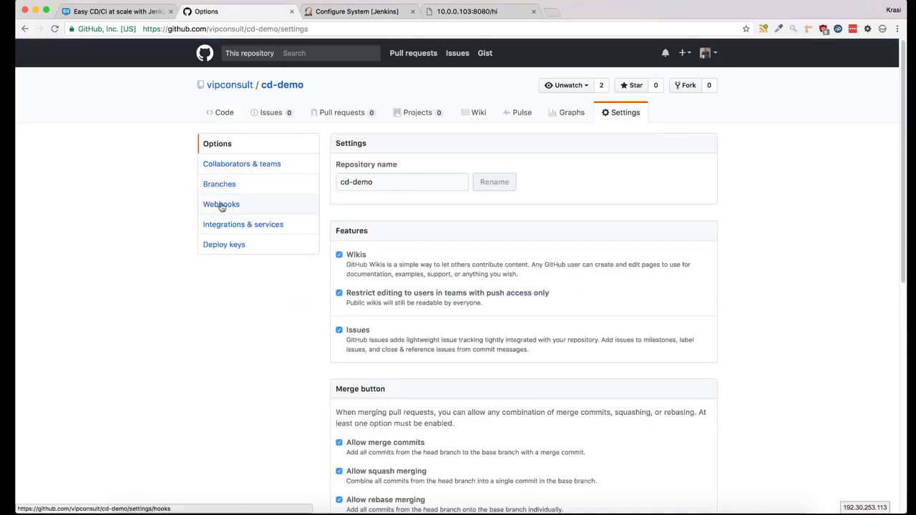
left_click(221, 204)
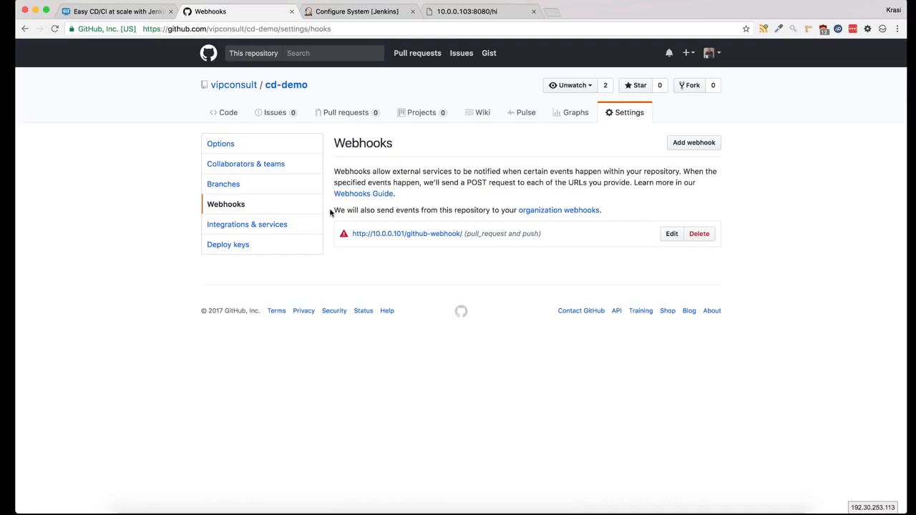
mouse_move(408, 240)
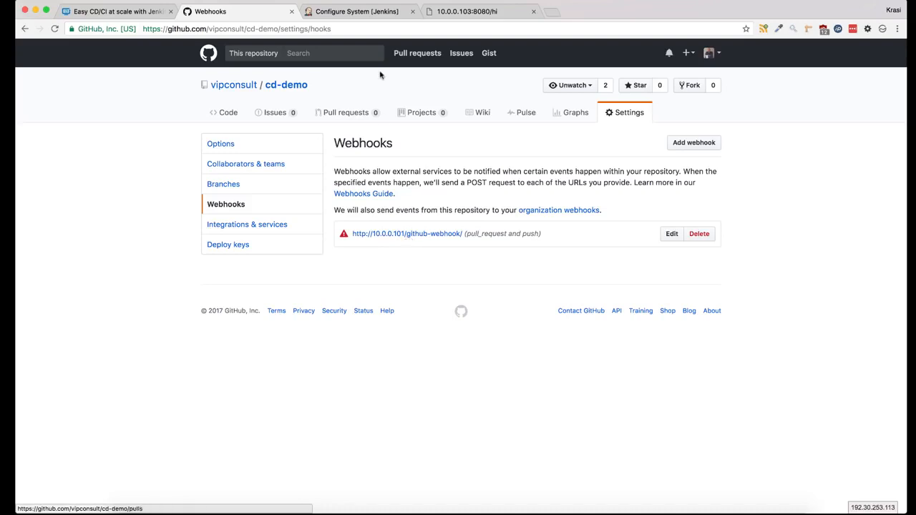
mouse_move(358, 12)
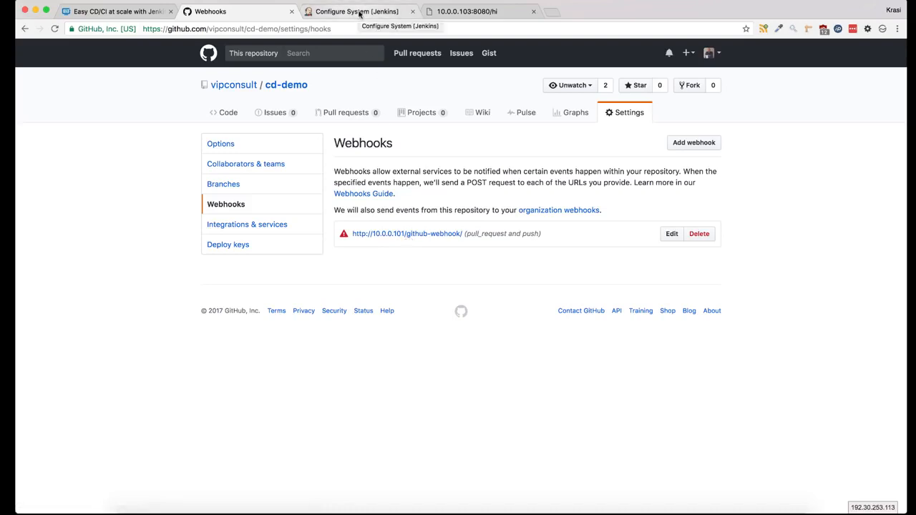
mouse_move(187, 44)
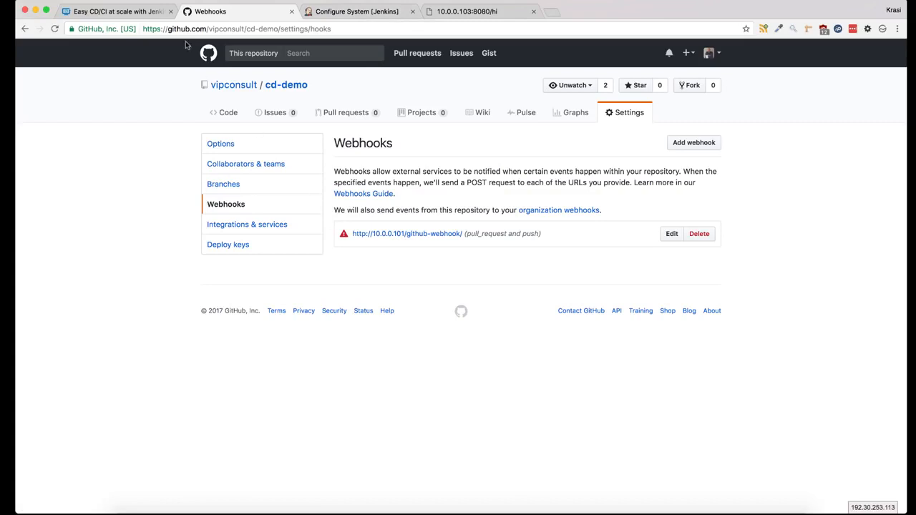
left_click(115, 12)
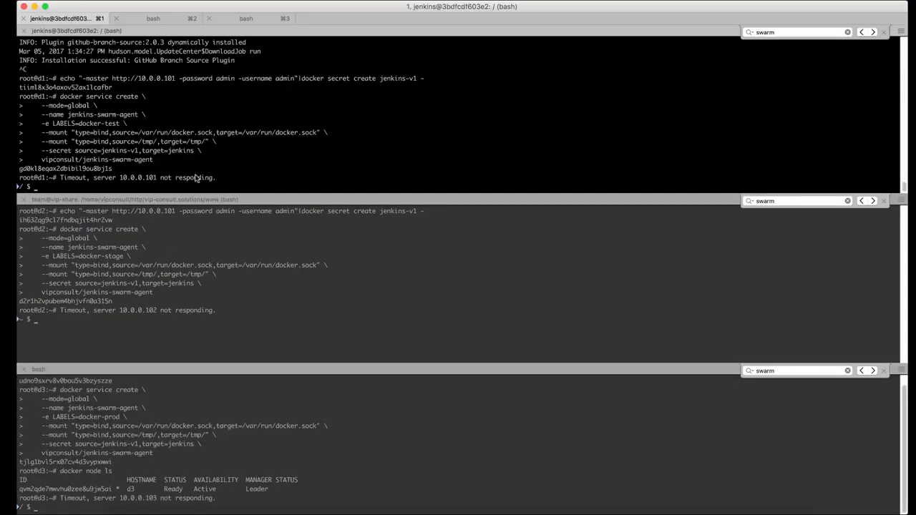
type("ssh root@10.0.0.101")
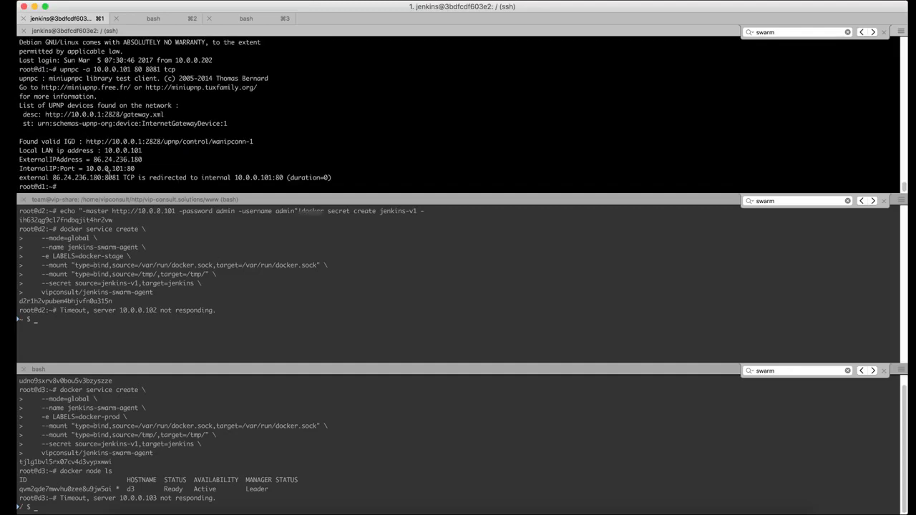
double_click(75, 177)
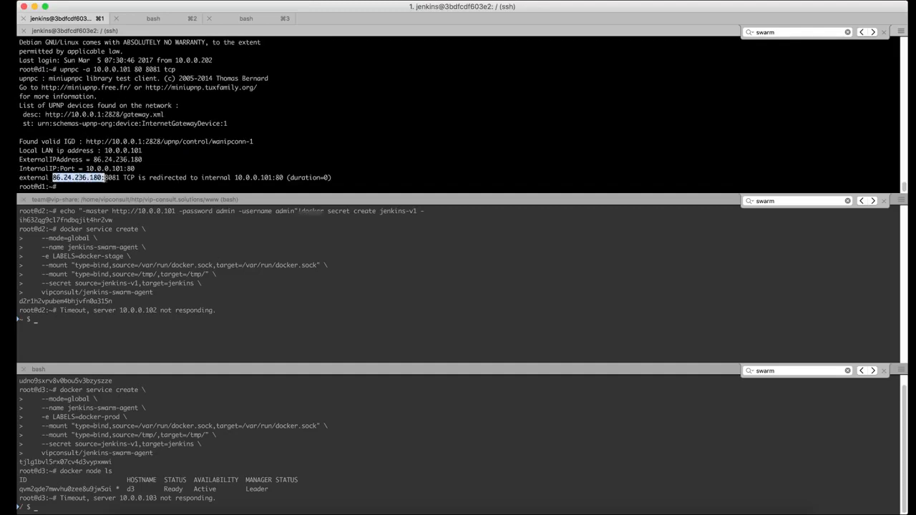
type("upnpc -a 10.0.0.101 80 8081 tcp")
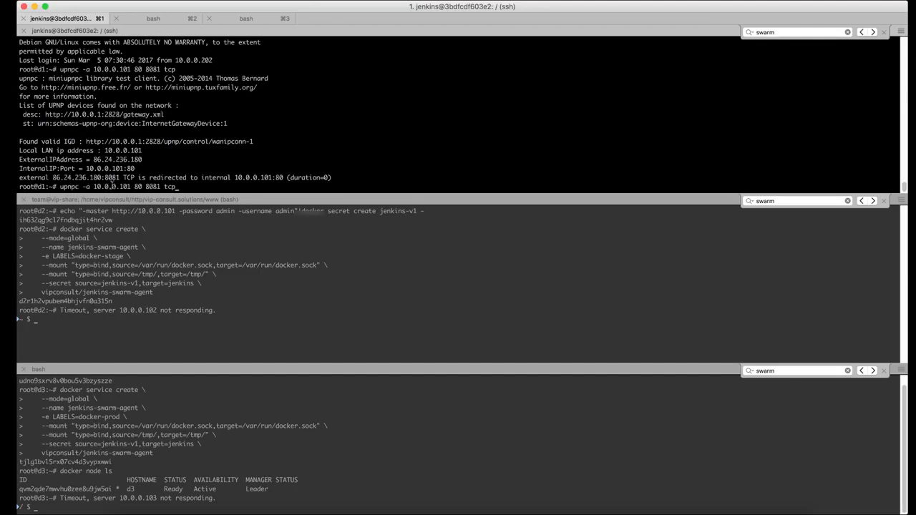
double_click(152, 187)
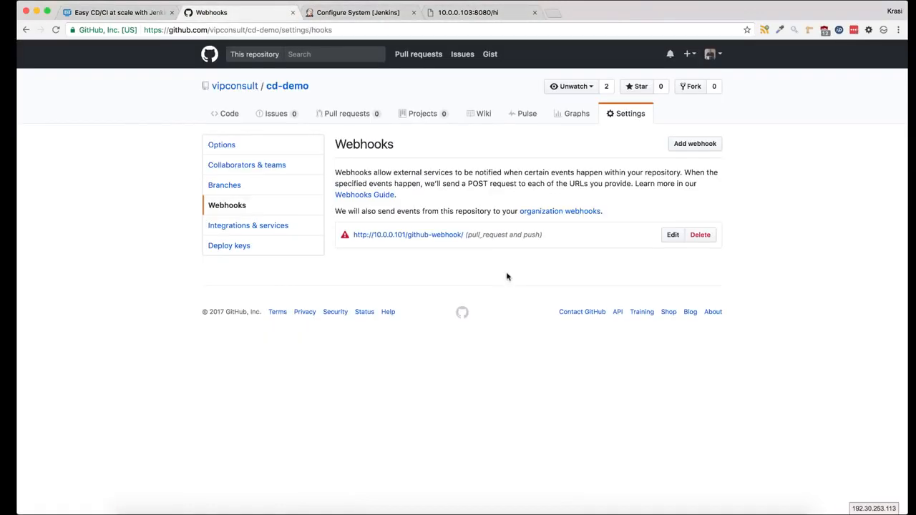
Step: Update the cd-demo webhook to the 86.24.236.180 address, then review integration_test.go and main.go
left_click(407, 234)
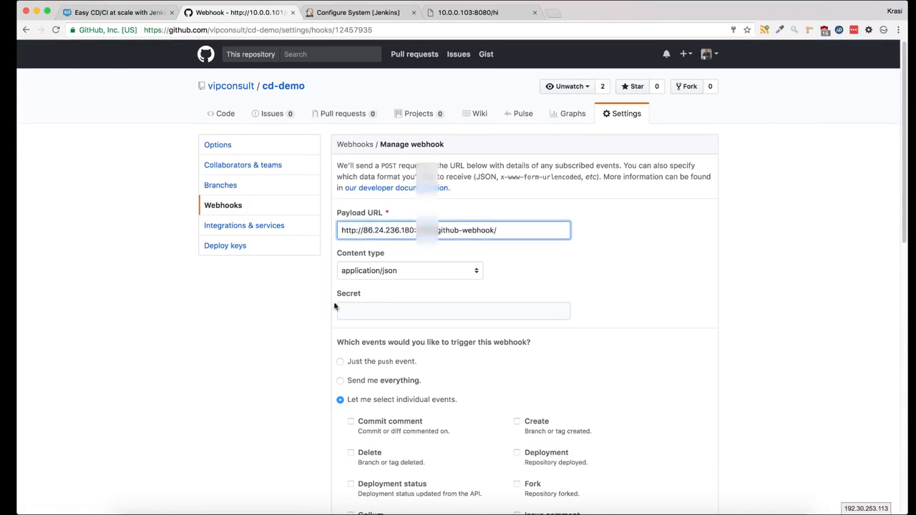
scroll("down", 3)
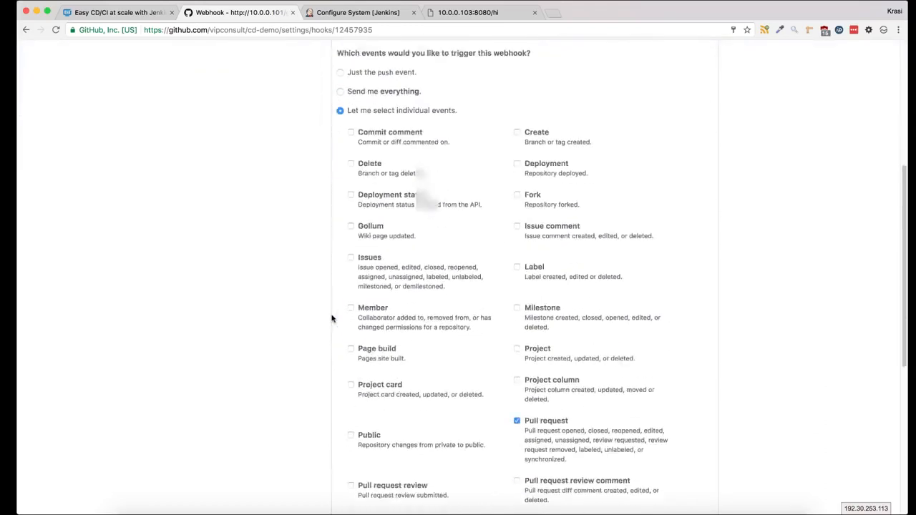
left_click(374, 333)
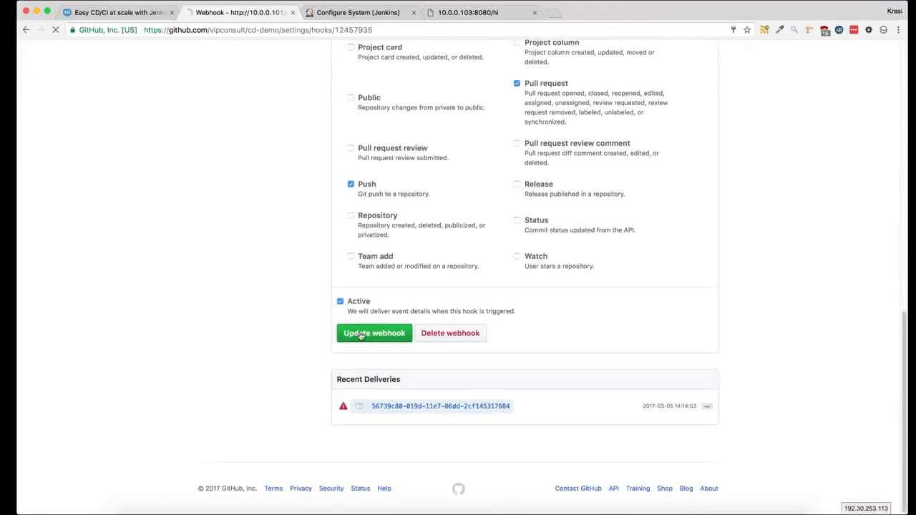
left_click(373, 332)
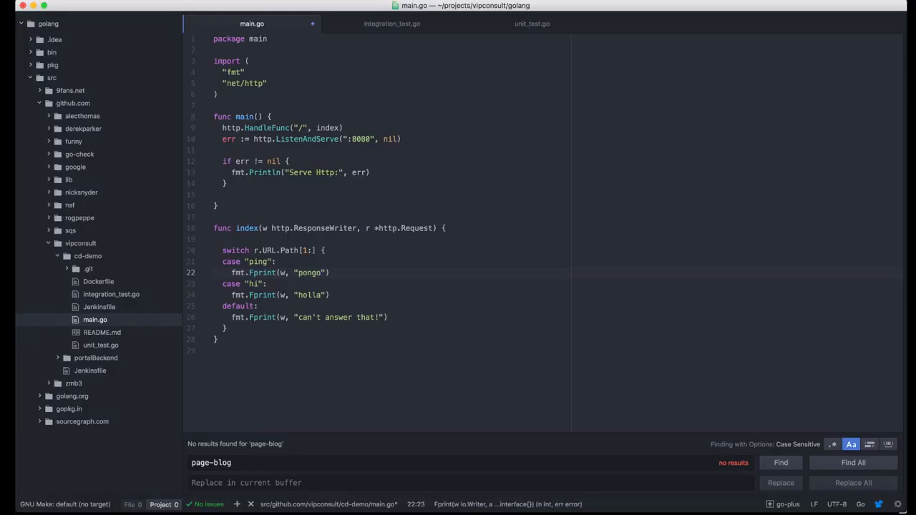
left_click(392, 23)
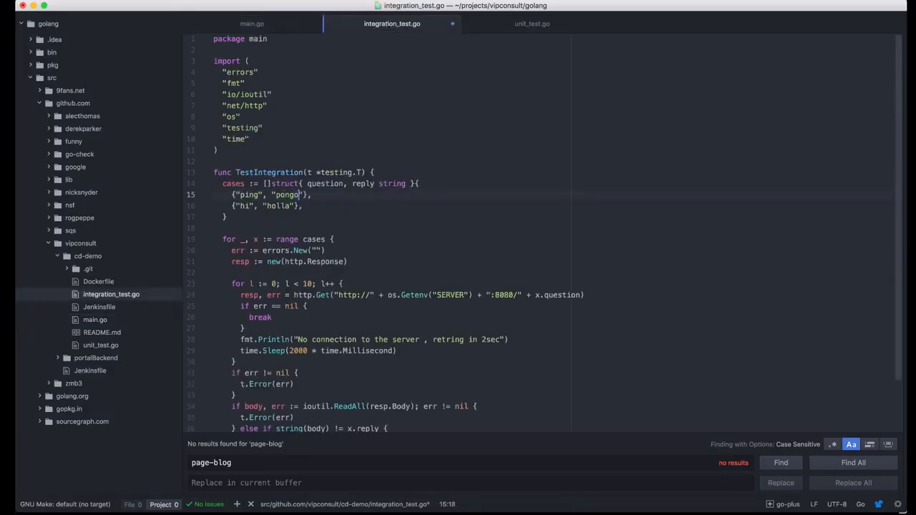
left_click(252, 24)
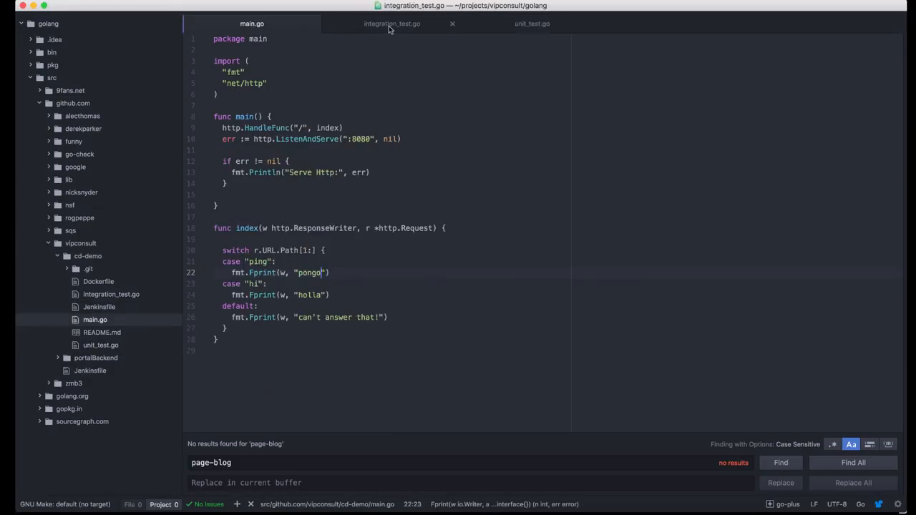